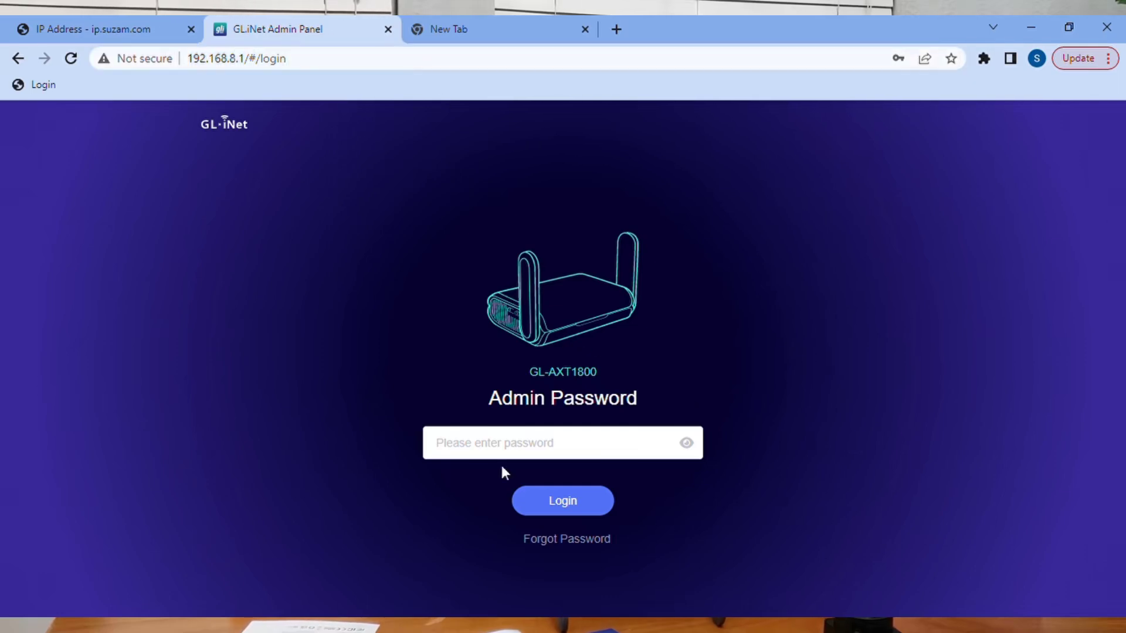
# Step: Log into the GL-AXT1800 admin panel with the admin password and view the Internet overview
pyautogui.click(562, 442)
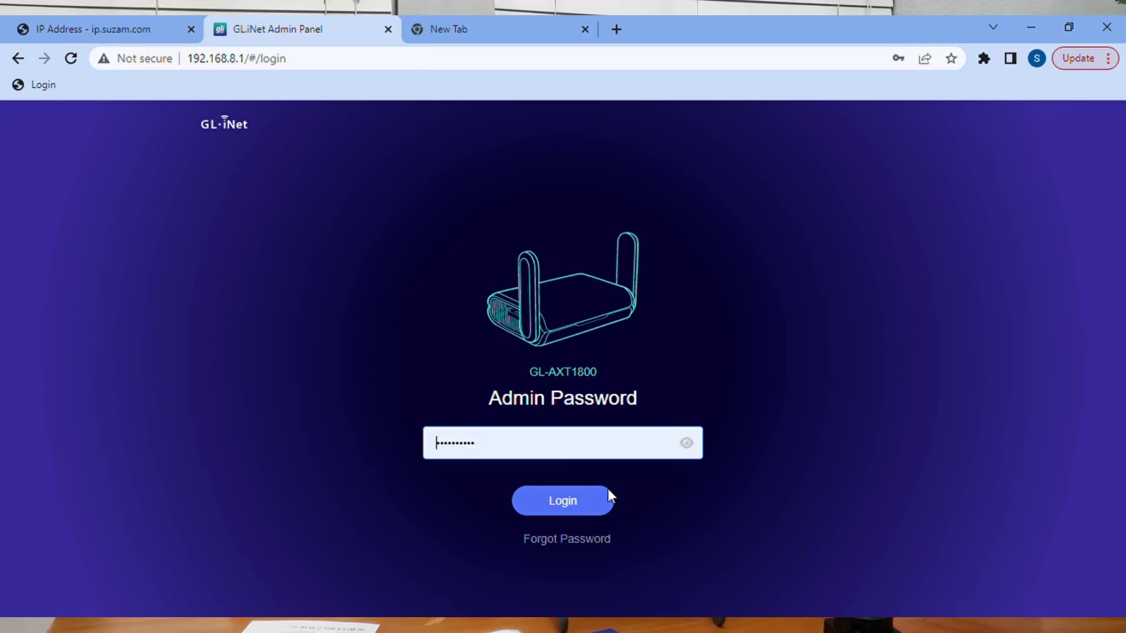
pyautogui.click(562, 501)
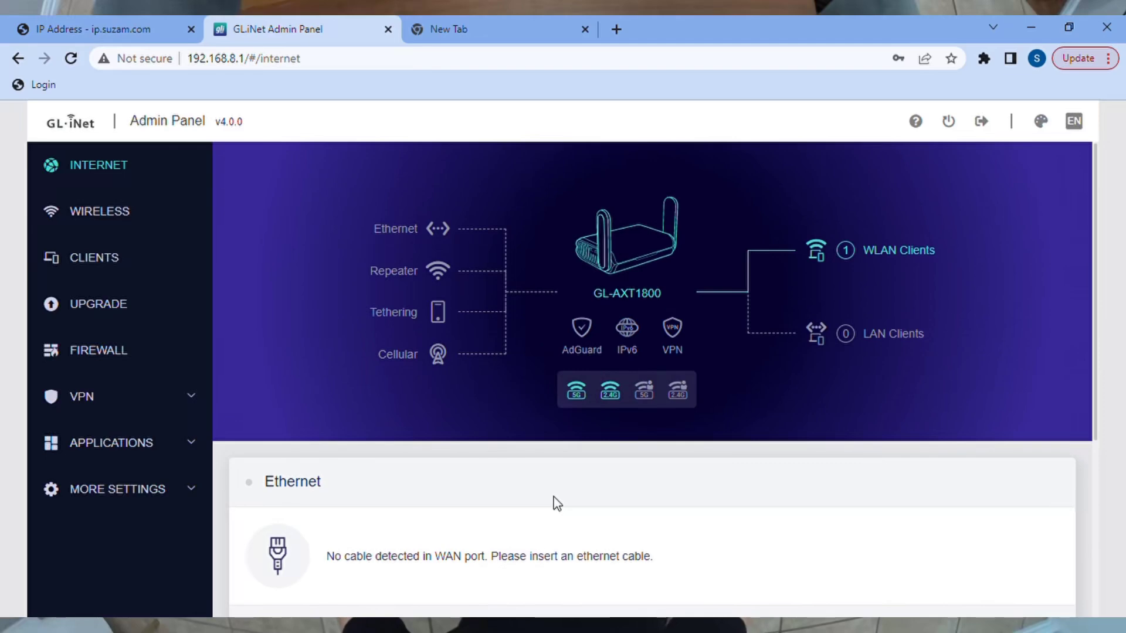
pyautogui.scroll(-3)
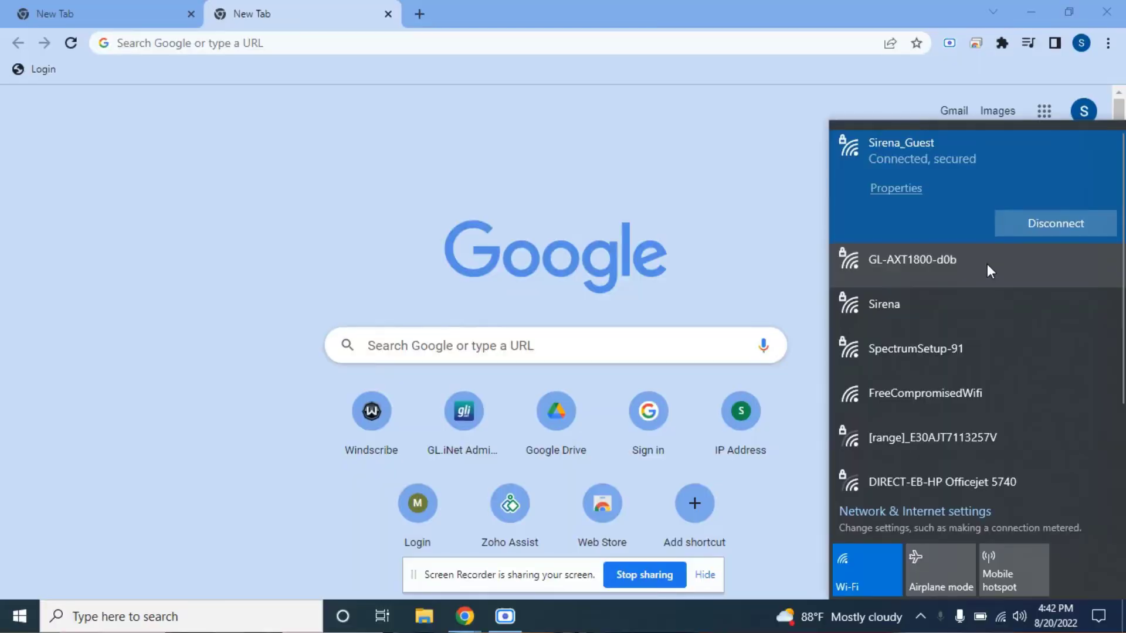
pyautogui.moveTo(1019, 270)
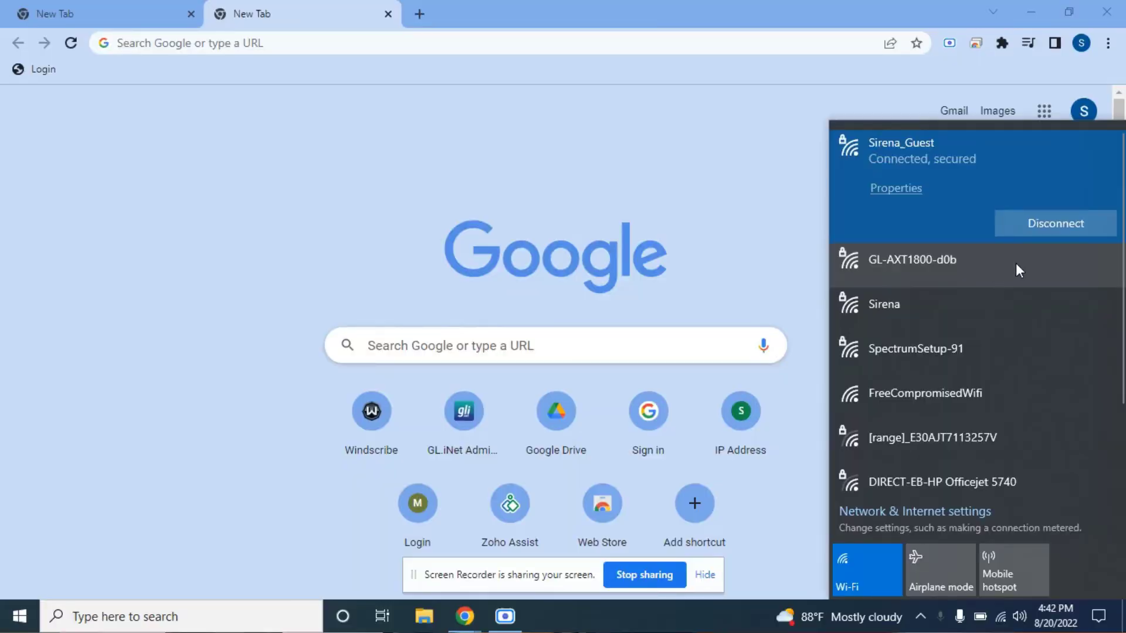
# Step: Connect the computer to the GL-AXT1800-d0b Wi-Fi network with its security key
pyautogui.click(1000, 616)
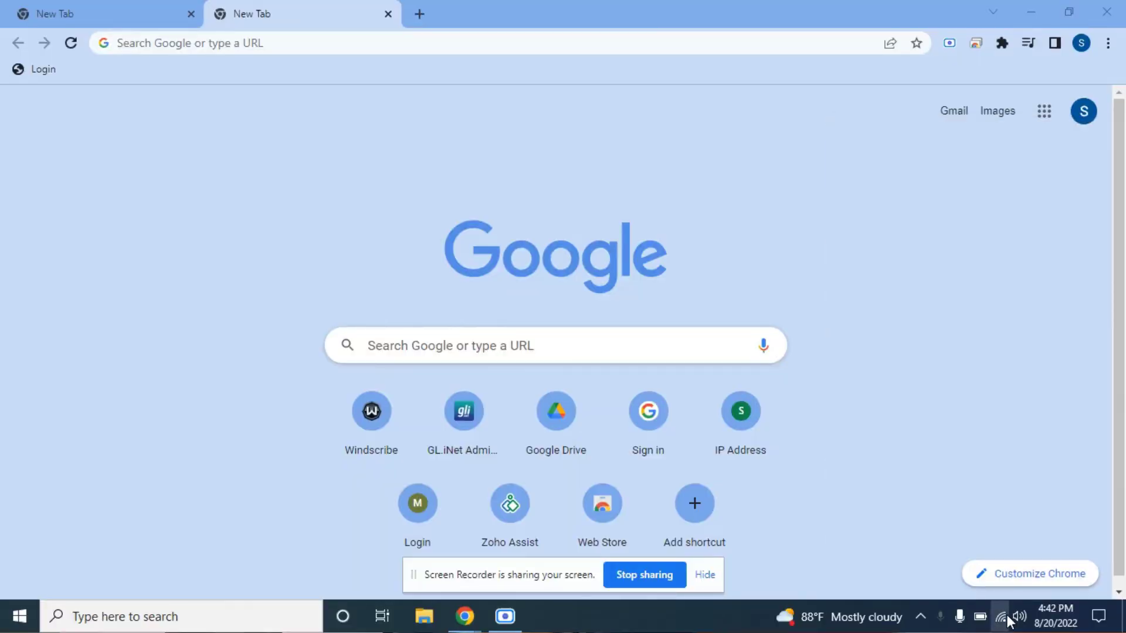
pyautogui.click(999, 616)
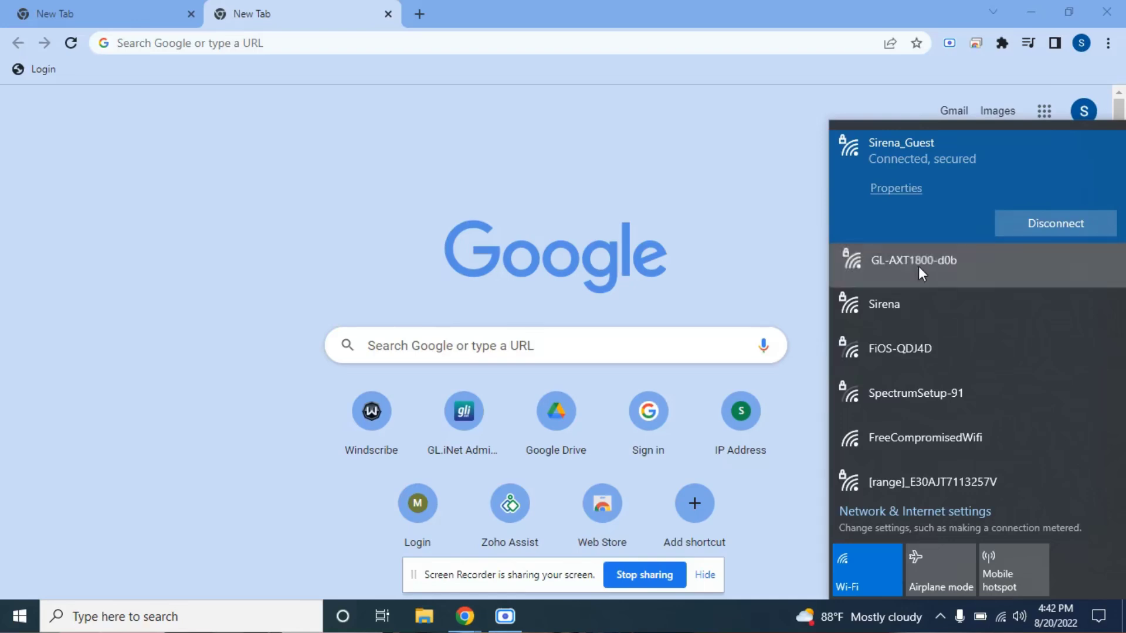
pyautogui.click(912, 260)
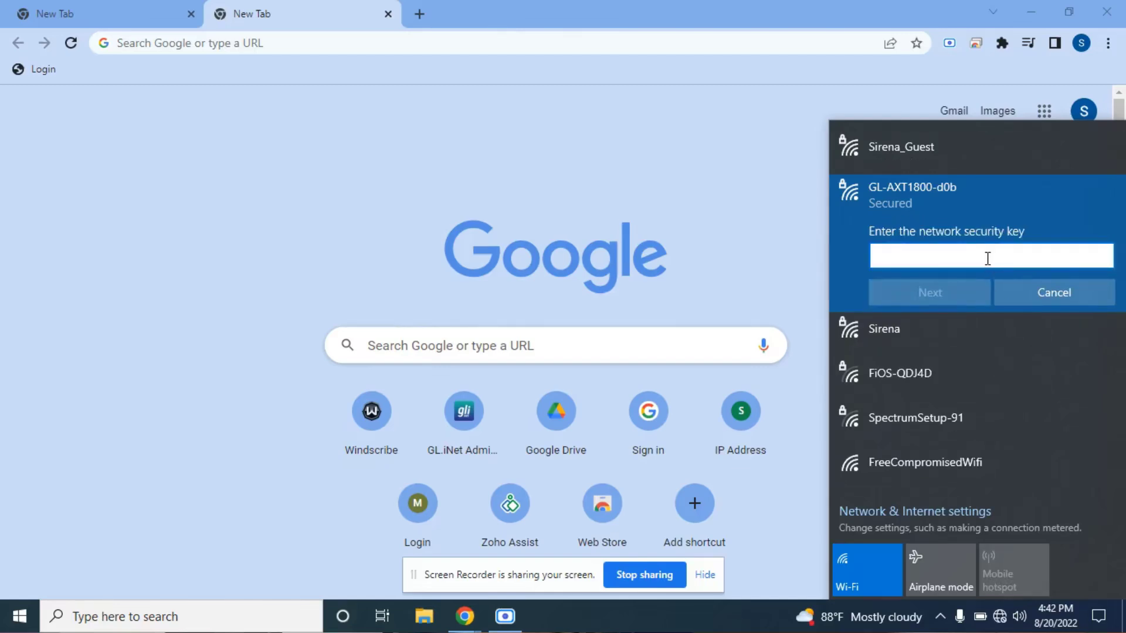
pyautogui.write('•')
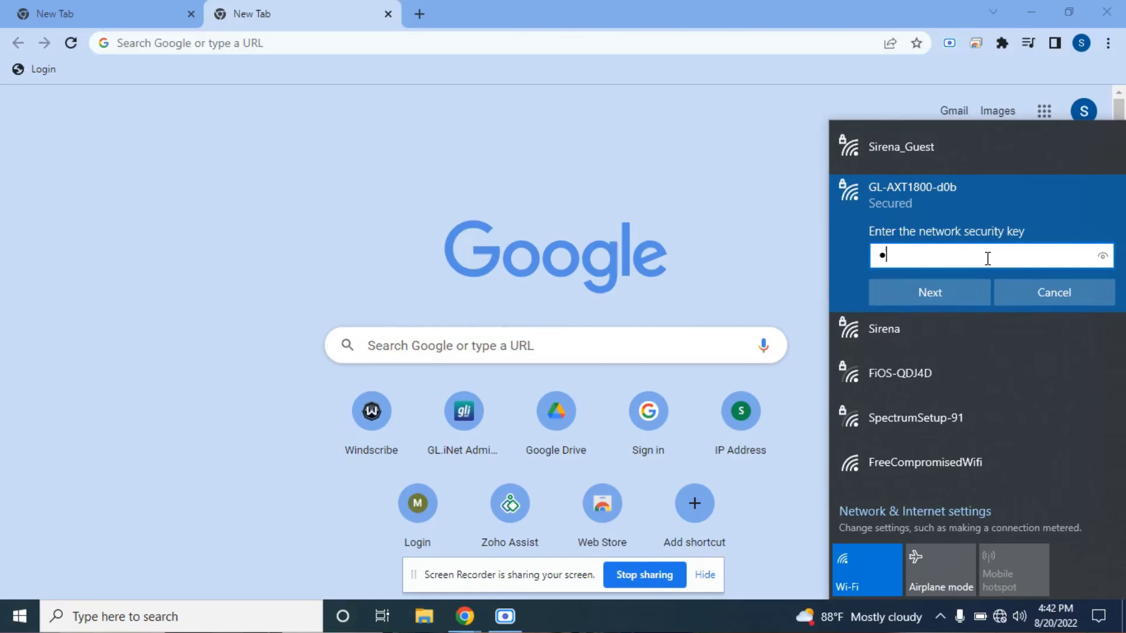
pyautogui.click(929, 292)
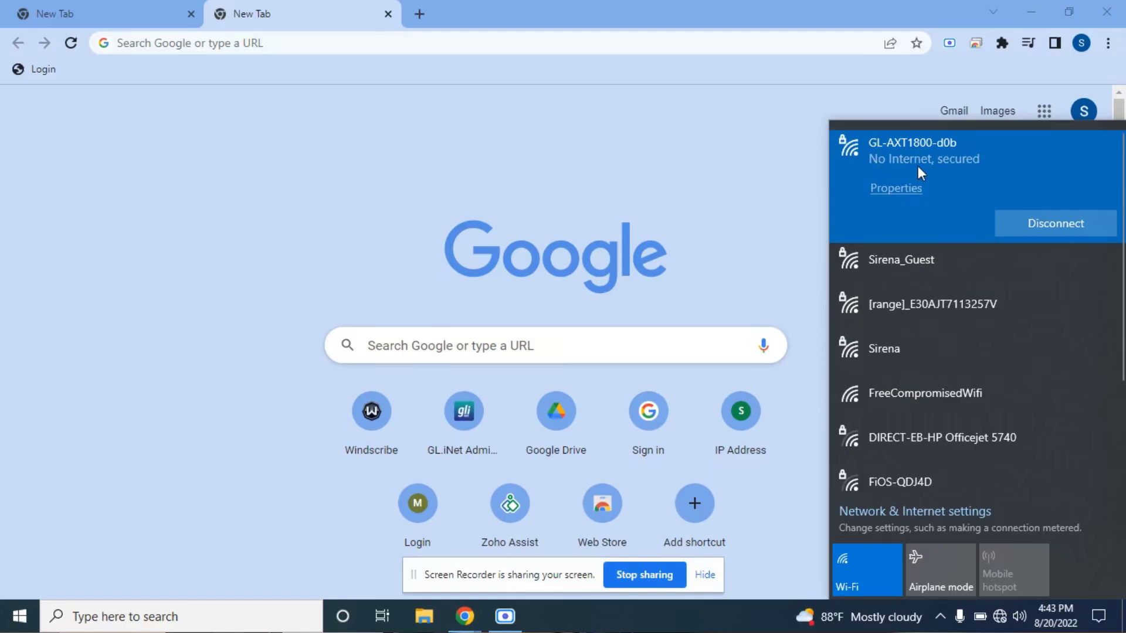
pyautogui.moveTo(473, 182)
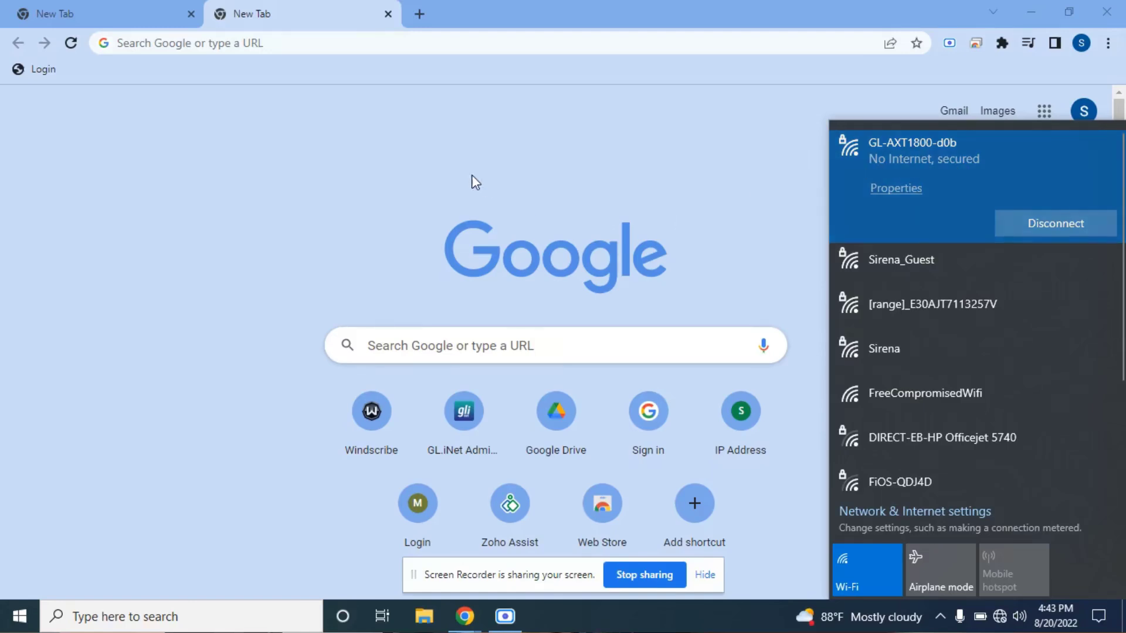
pyautogui.click(350, 43)
pyautogui.write('192.168.8.1')
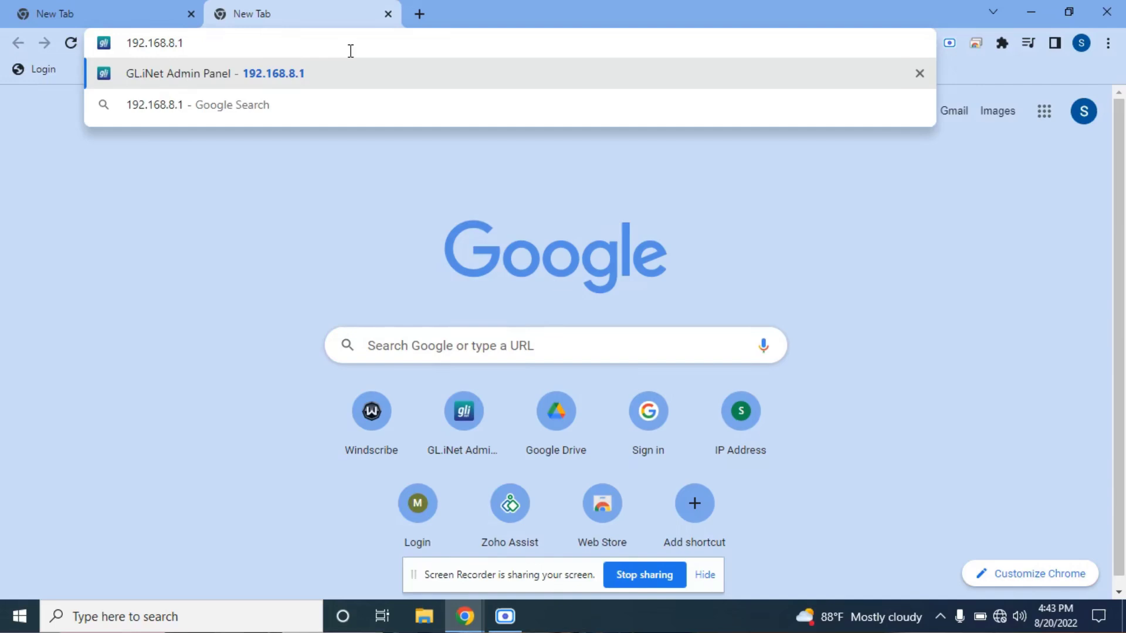
# Step: Reopen the admin panel at 192.168.8.1 and log in again with the admin password
pyautogui.click(214, 73)
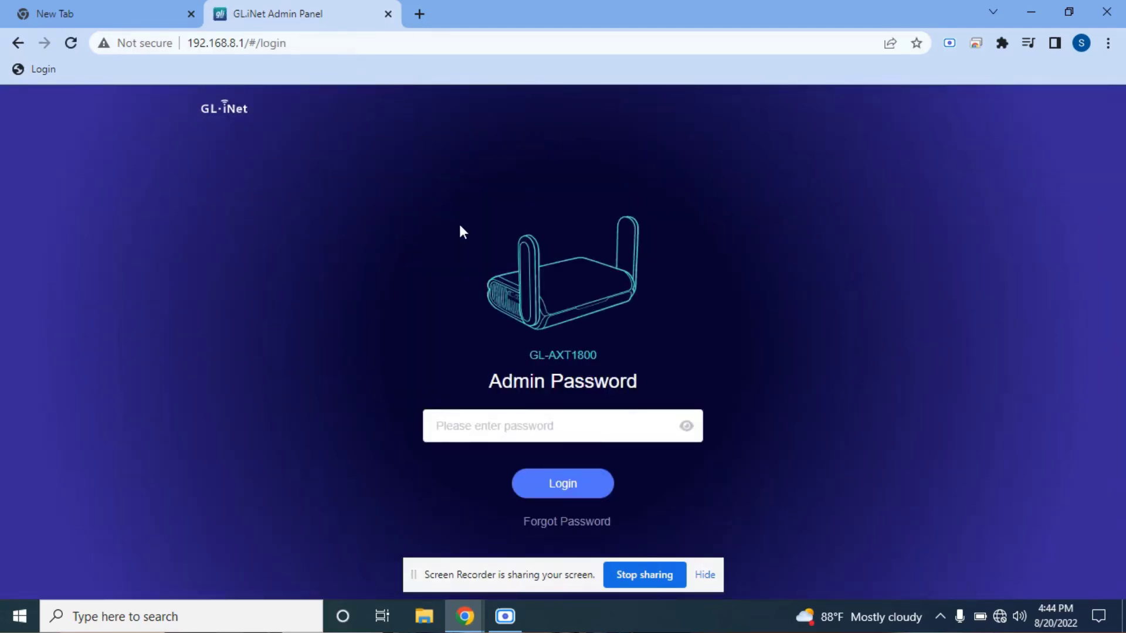
pyautogui.click(555, 425)
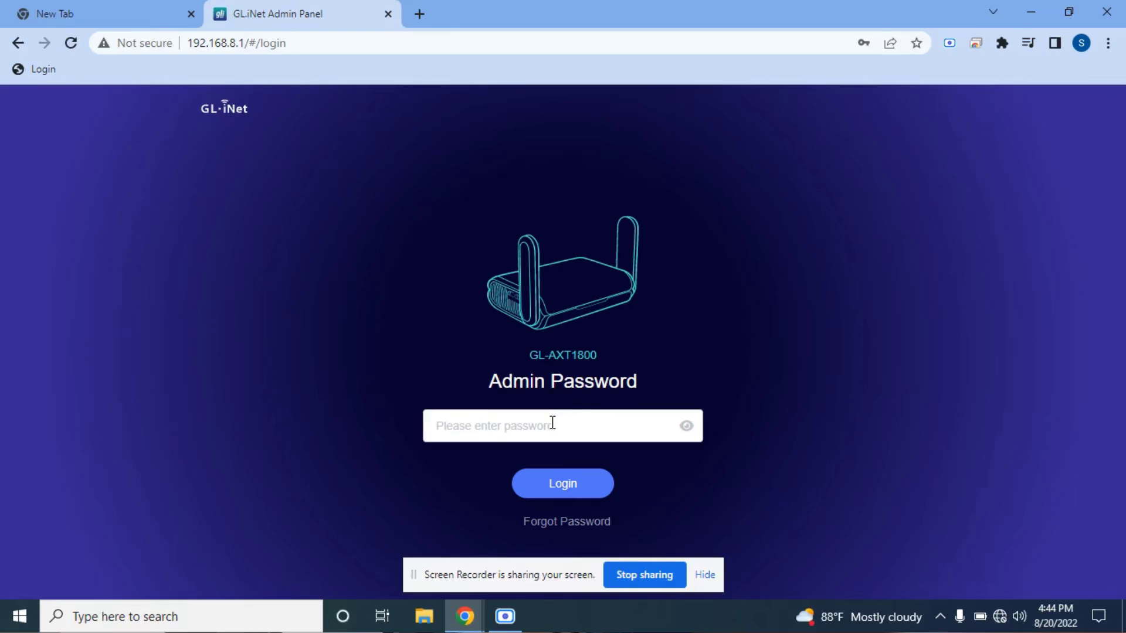
pyautogui.click(561, 424)
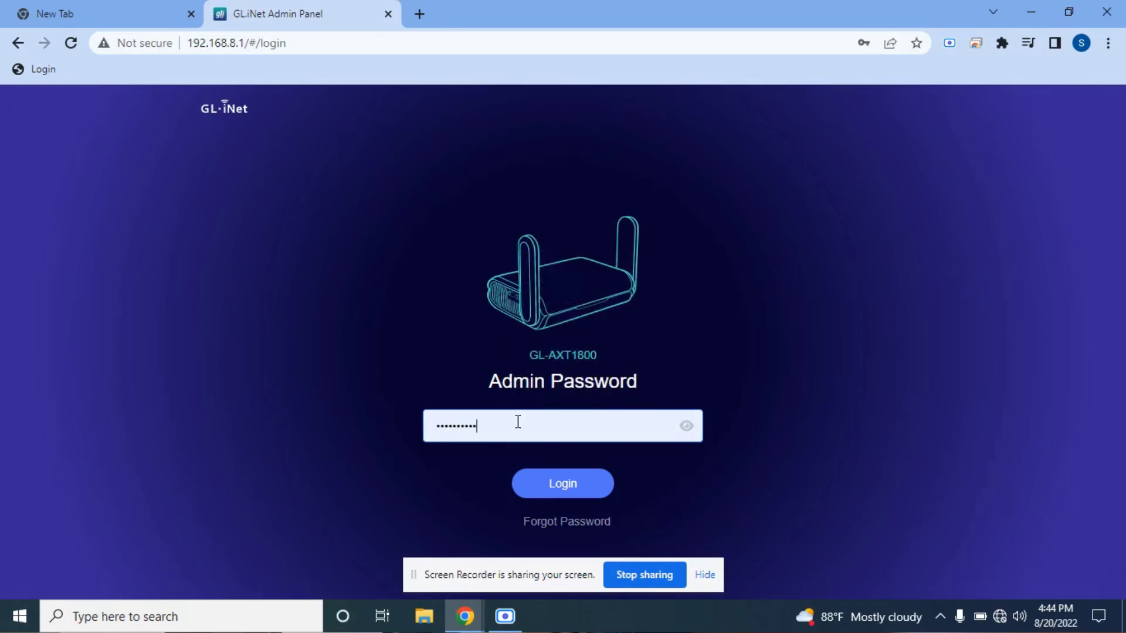
pyautogui.click(561, 483)
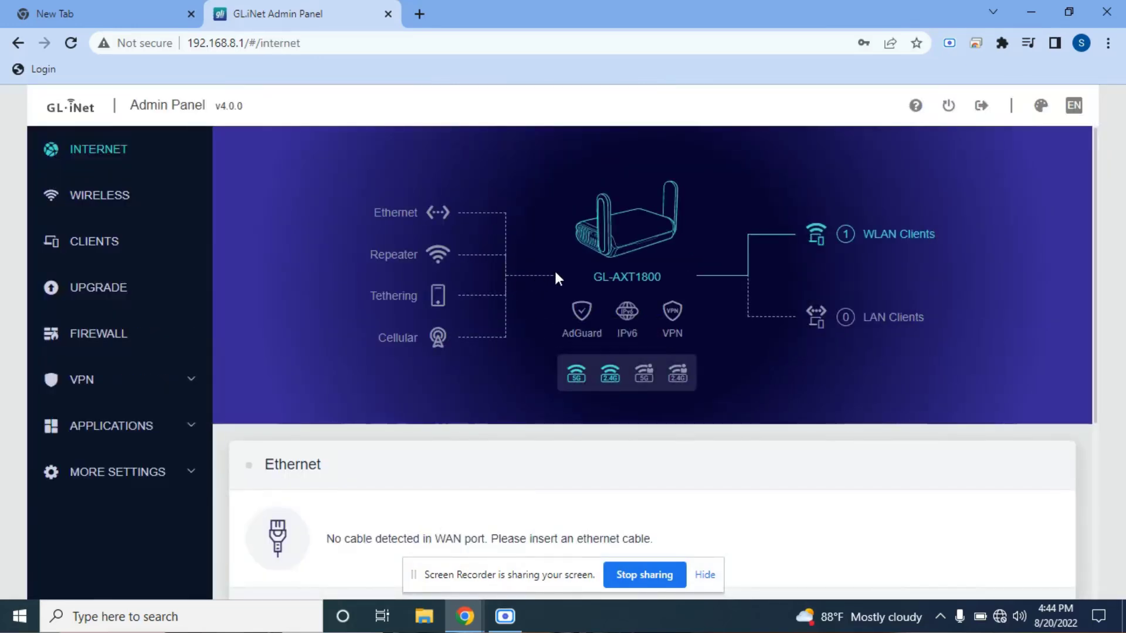
pyautogui.moveTo(464, 249)
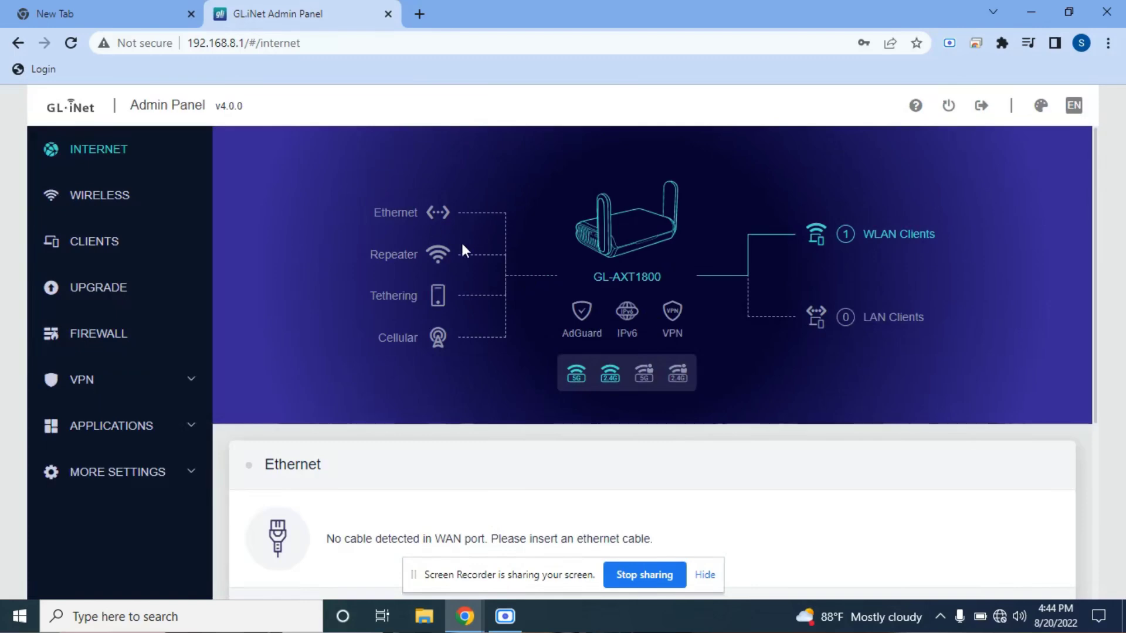
pyautogui.moveTo(642, 261)
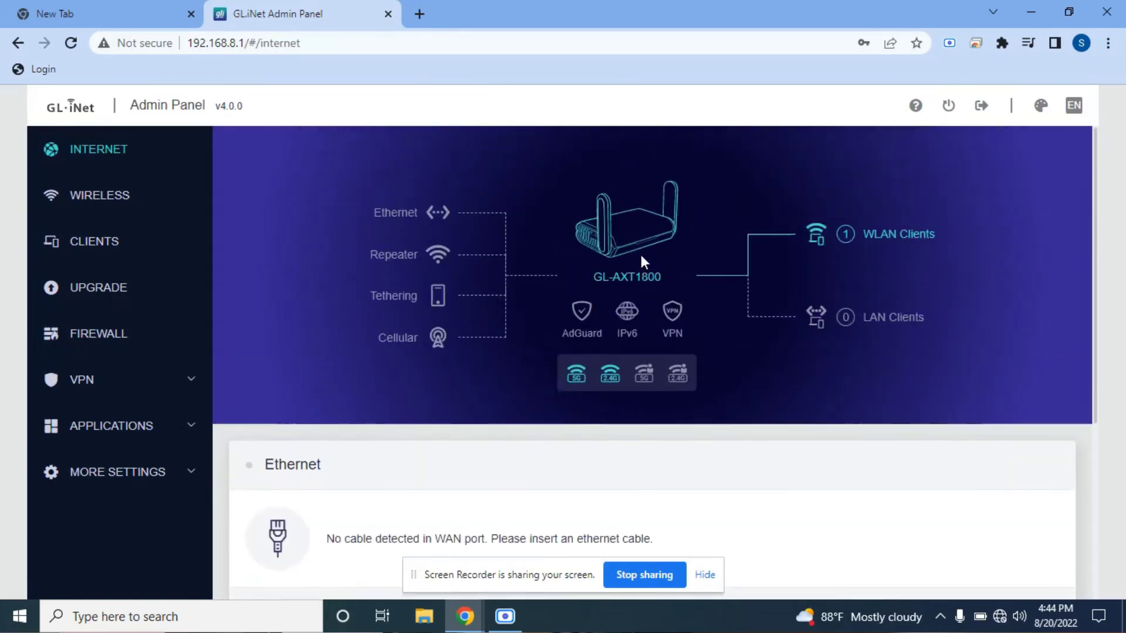
# Step: Apply the Repeater Options unchanged: saved-network switching on, band Auto
pyautogui.scroll(-3)
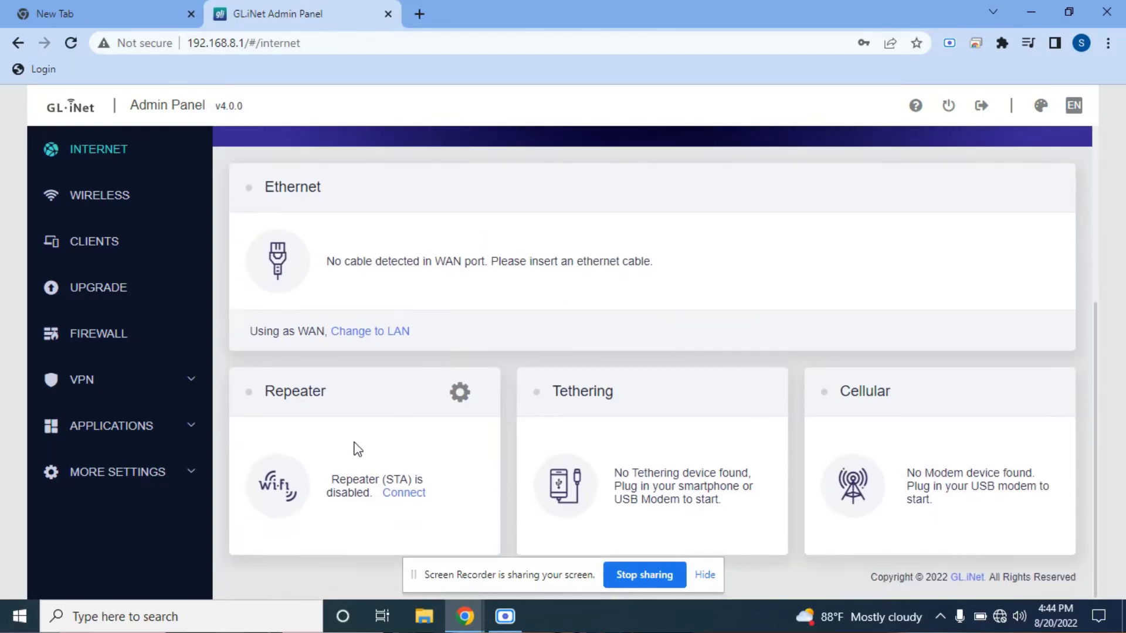
pyautogui.moveTo(659, 410)
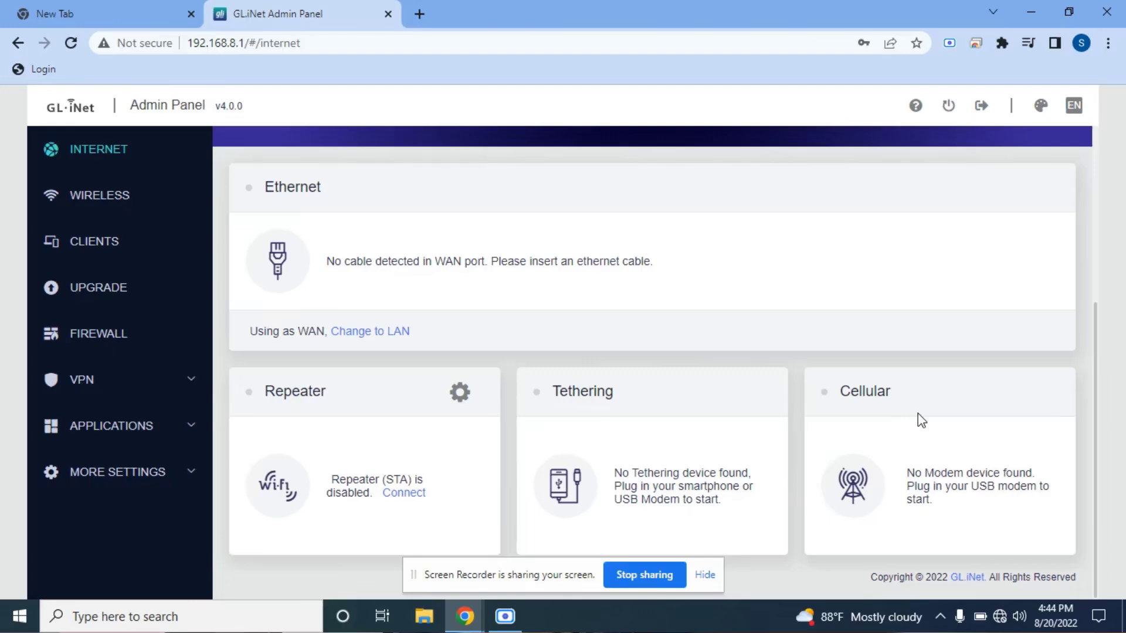
pyautogui.moveTo(666, 397)
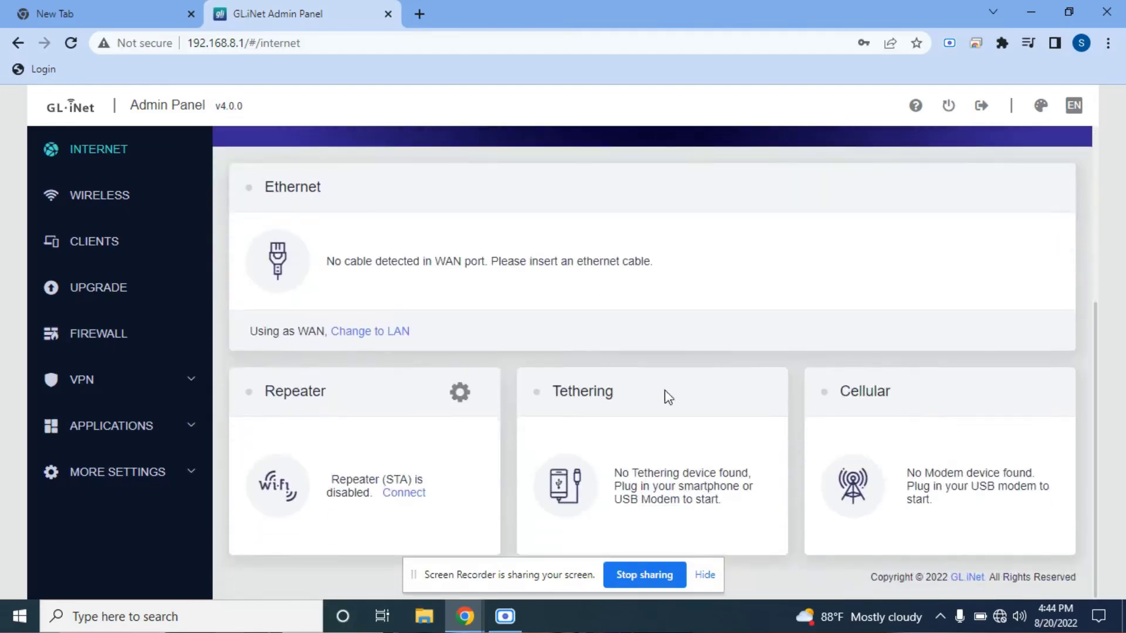
pyautogui.click(459, 391)
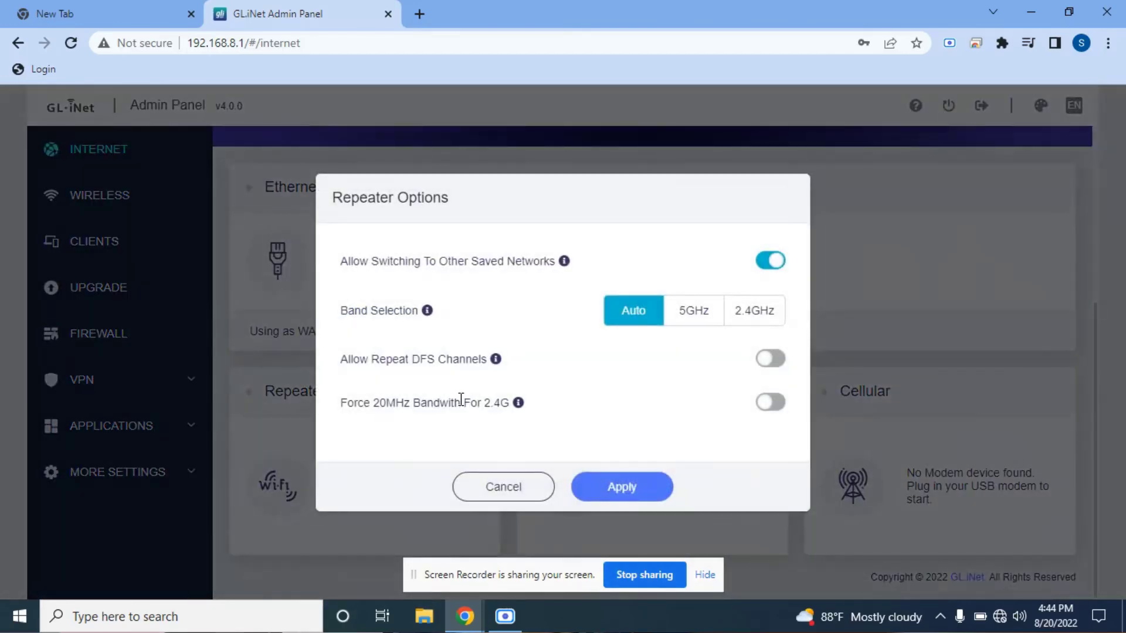
pyautogui.moveTo(486, 314)
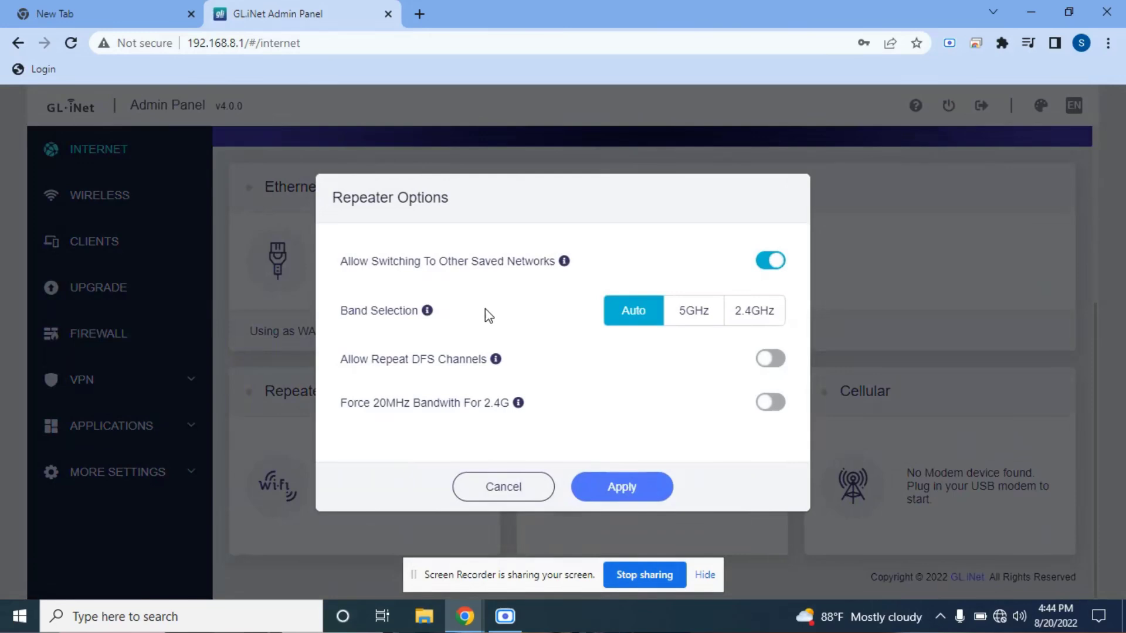
pyautogui.moveTo(581, 321)
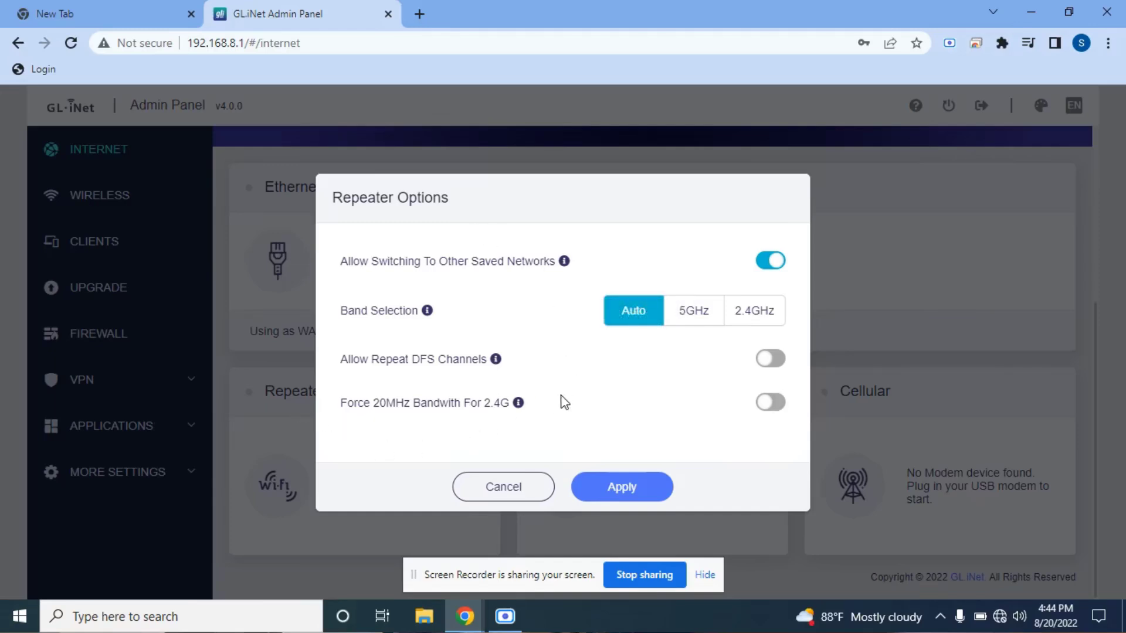
pyautogui.moveTo(737, 307)
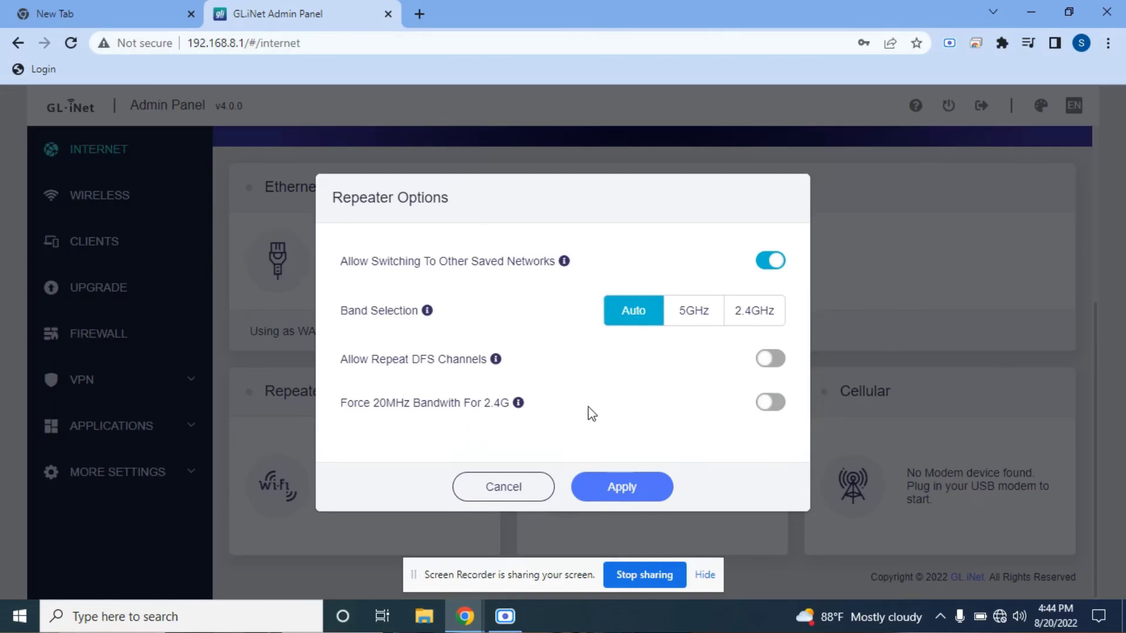
pyautogui.click(622, 485)
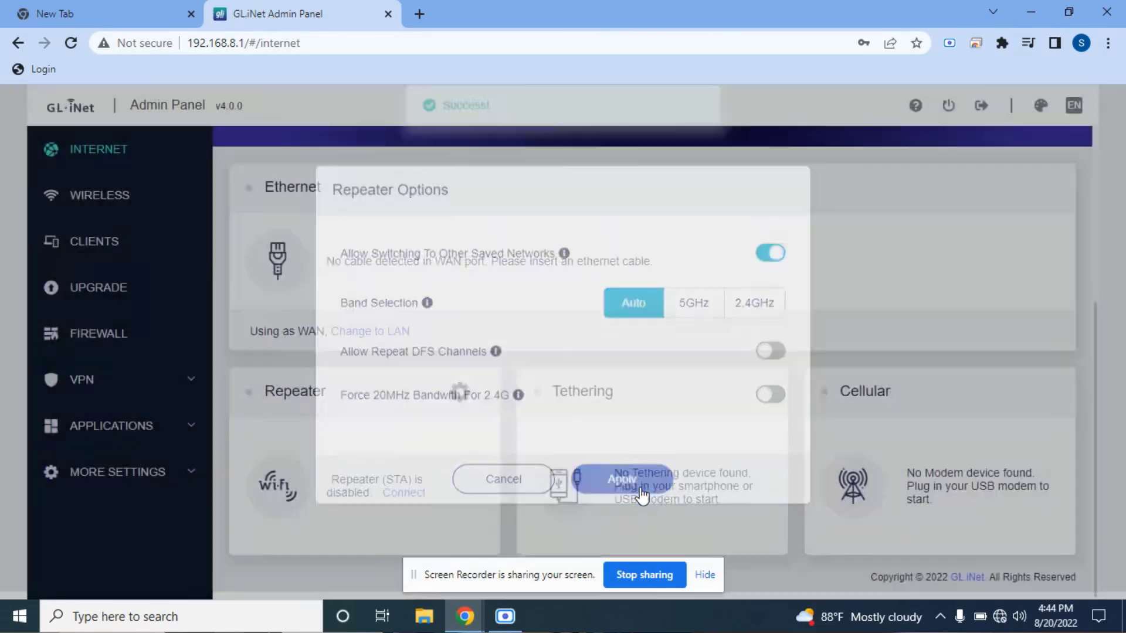
pyautogui.click(621, 479)
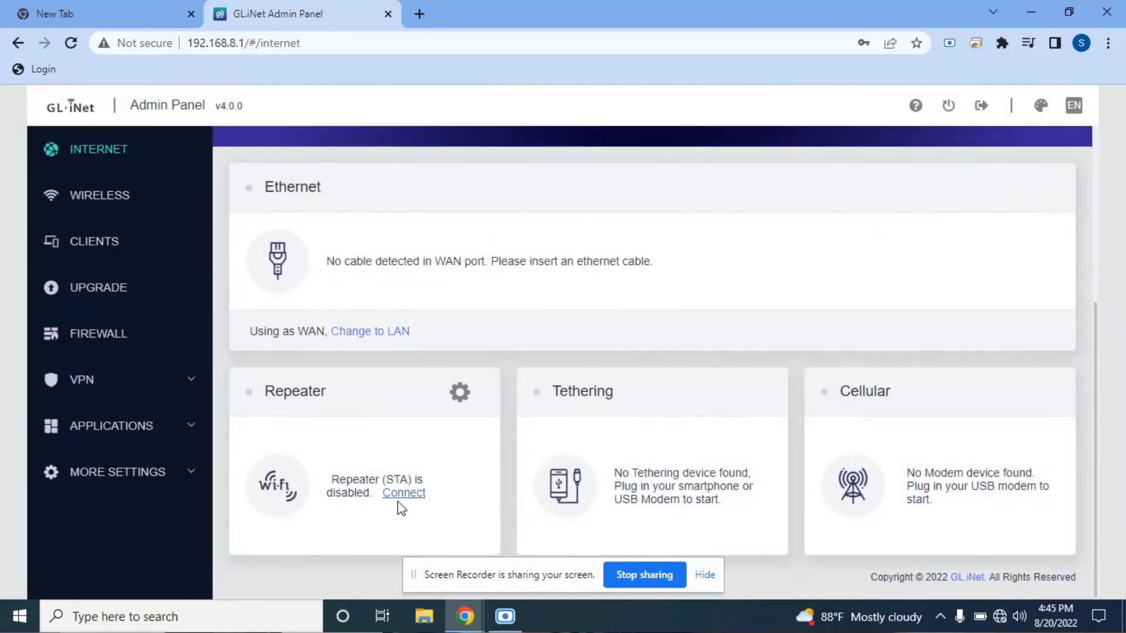
# Step: Join the router to the FreeCompromisedWifi network as repeater with Remember on
pyautogui.click(403, 493)
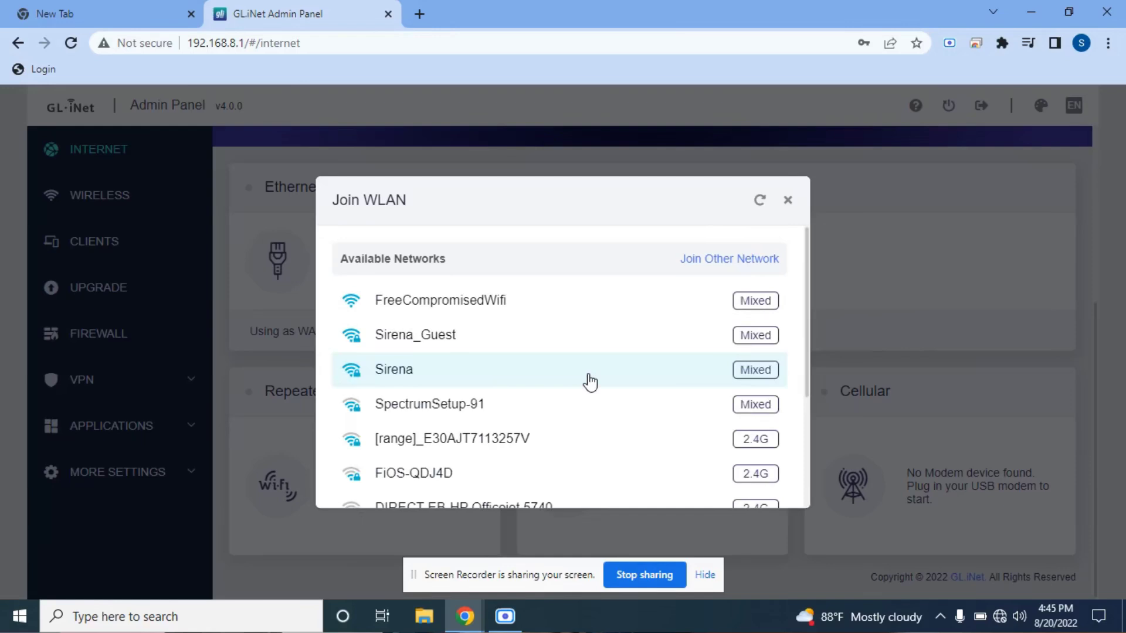
pyautogui.moveTo(458, 280)
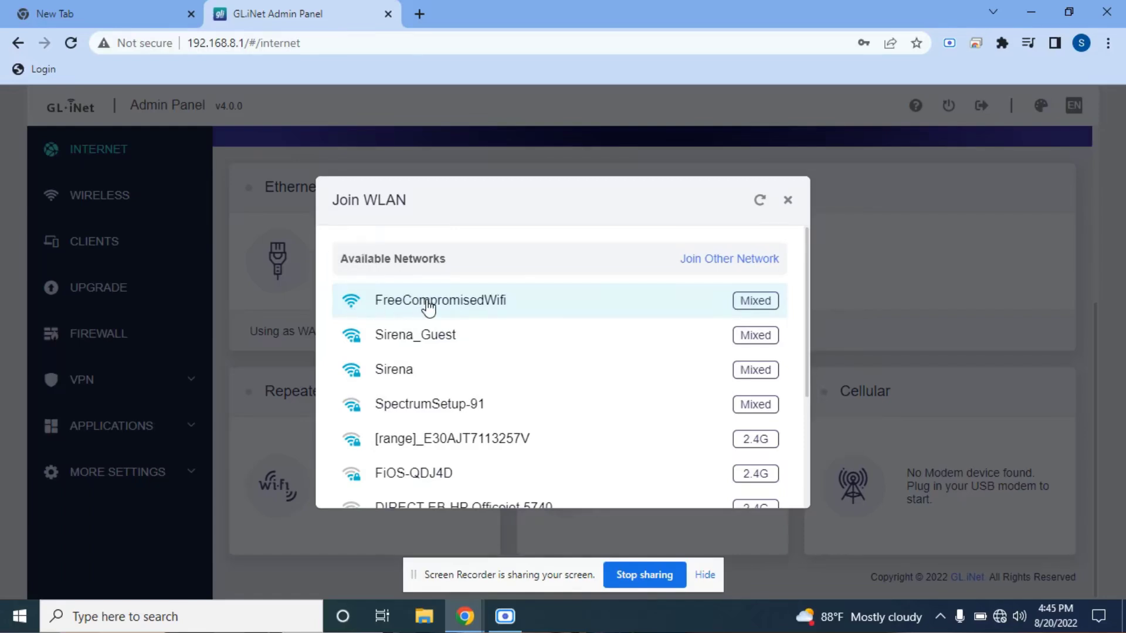
pyautogui.moveTo(454, 302)
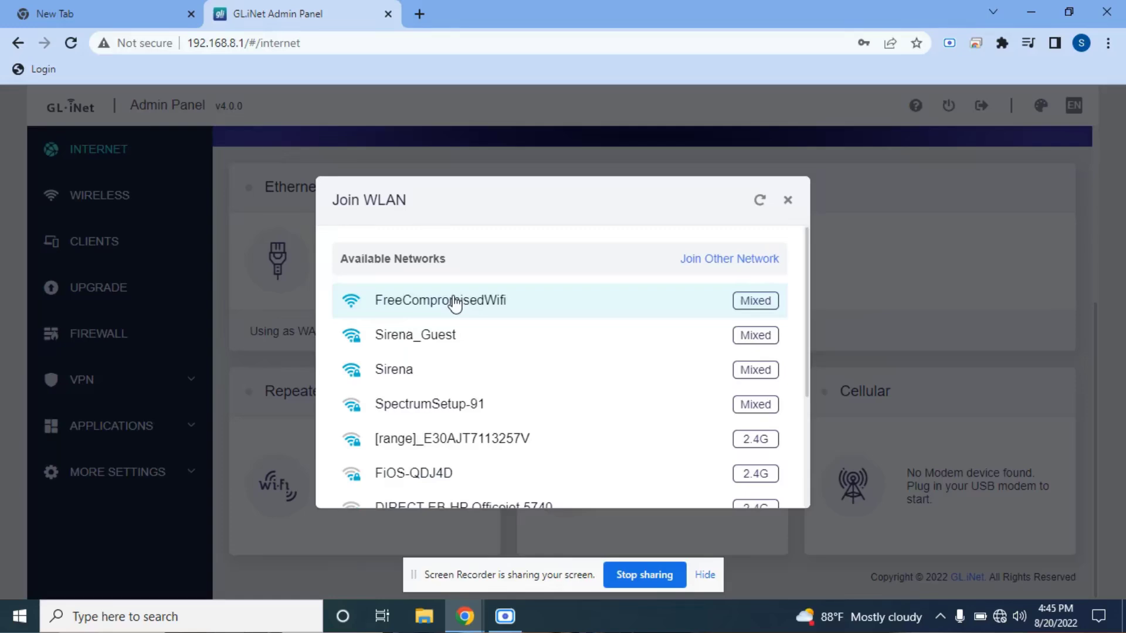
pyautogui.click(440, 301)
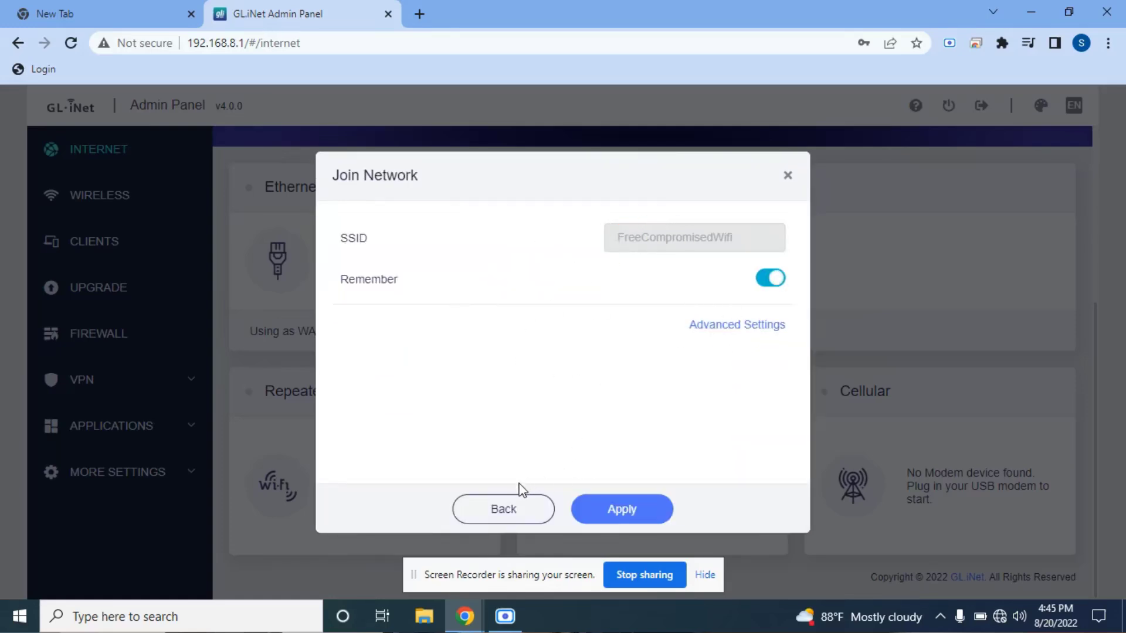
pyautogui.moveTo(689, 472)
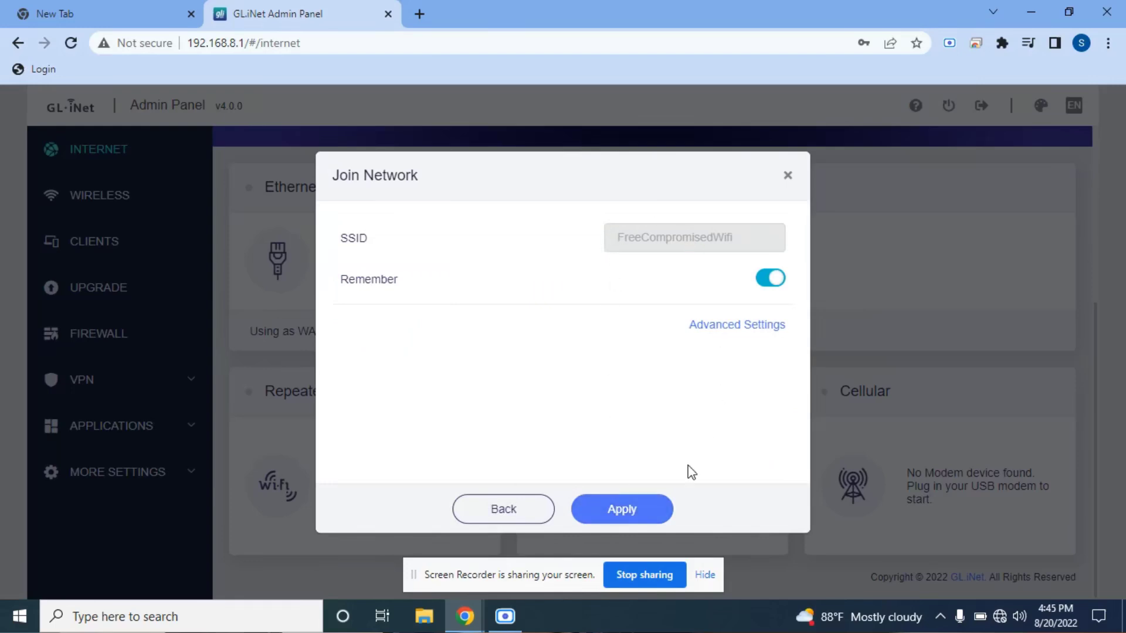
pyautogui.moveTo(644, 471)
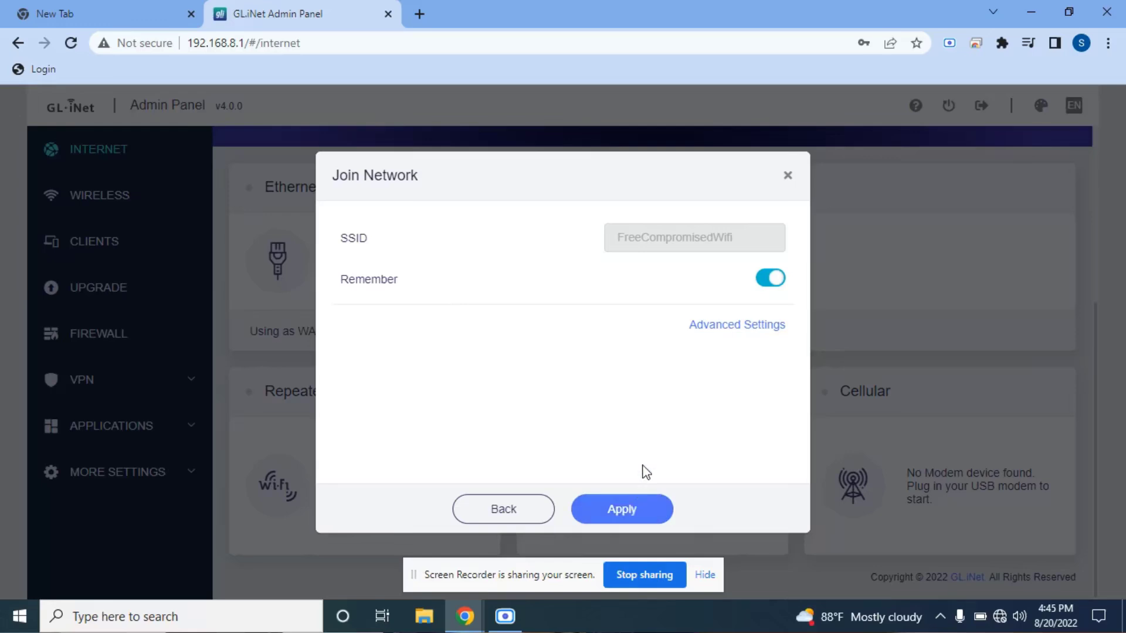
pyautogui.click(622, 509)
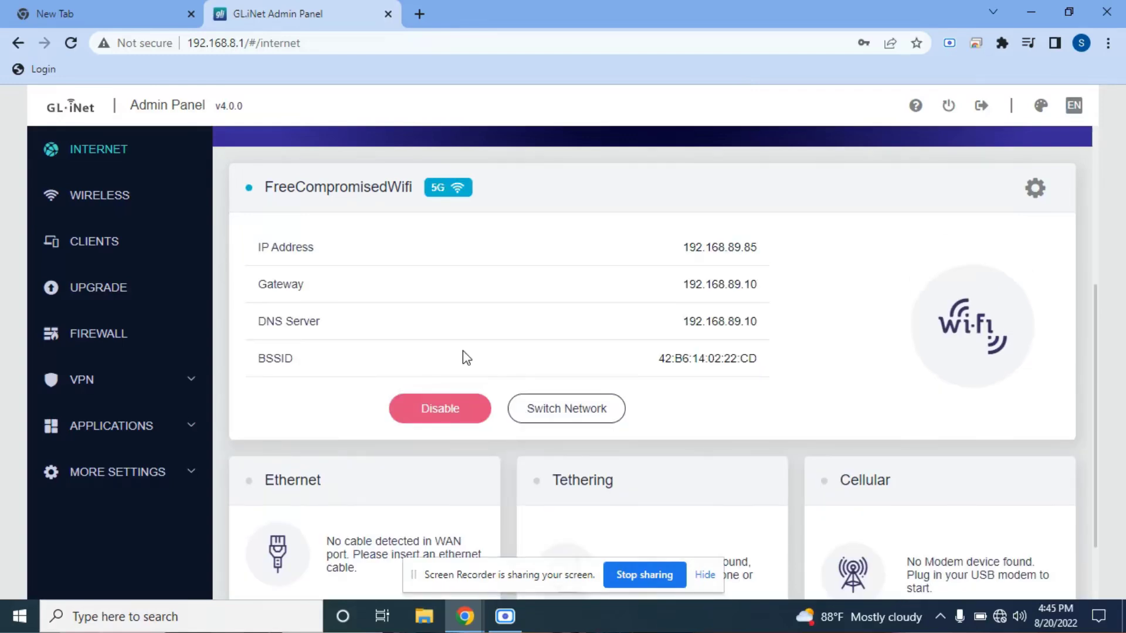
# Step: Review the FreeCompromisedWifi connection details and expand the VPN sidebar menu
pyautogui.doubleClick(719, 247)
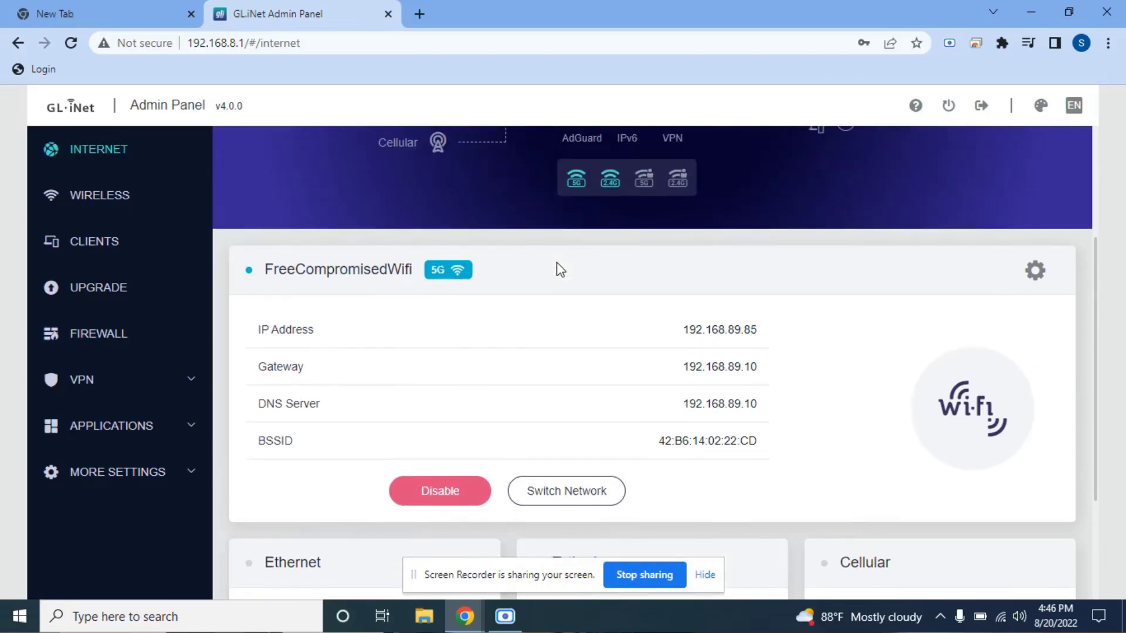
pyautogui.scroll(3)
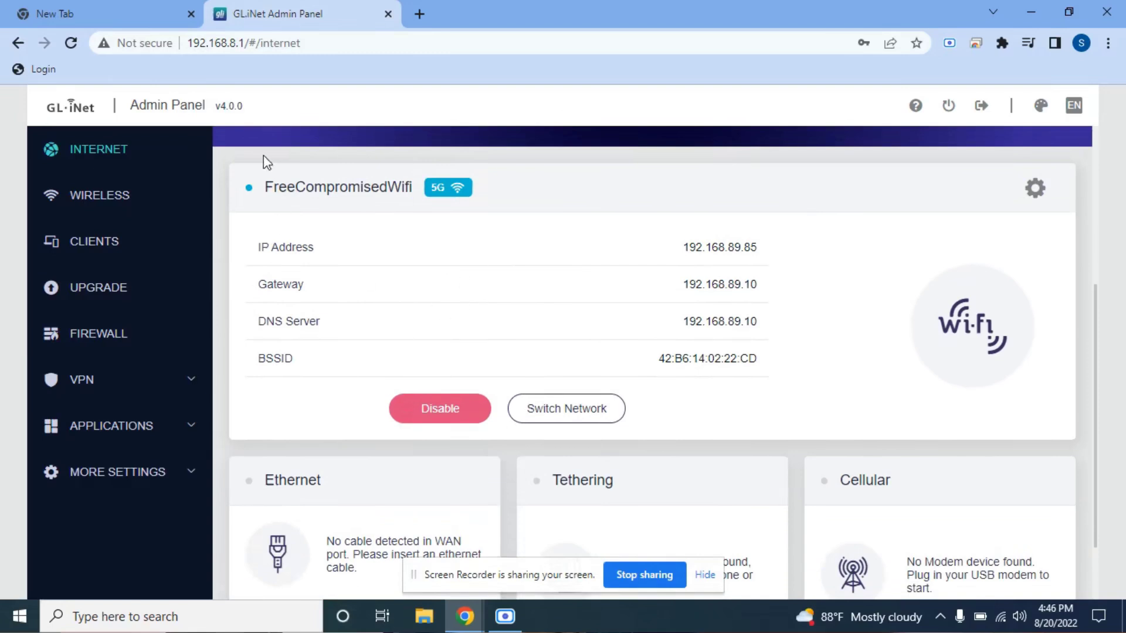
pyautogui.moveTo(346, 286)
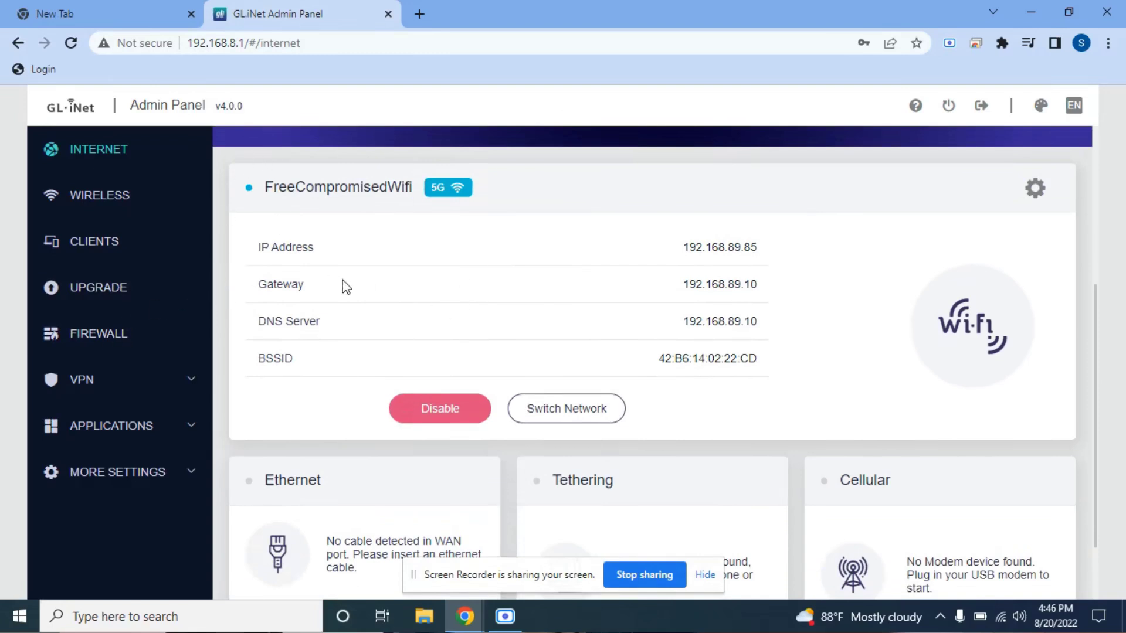
pyautogui.click(81, 379)
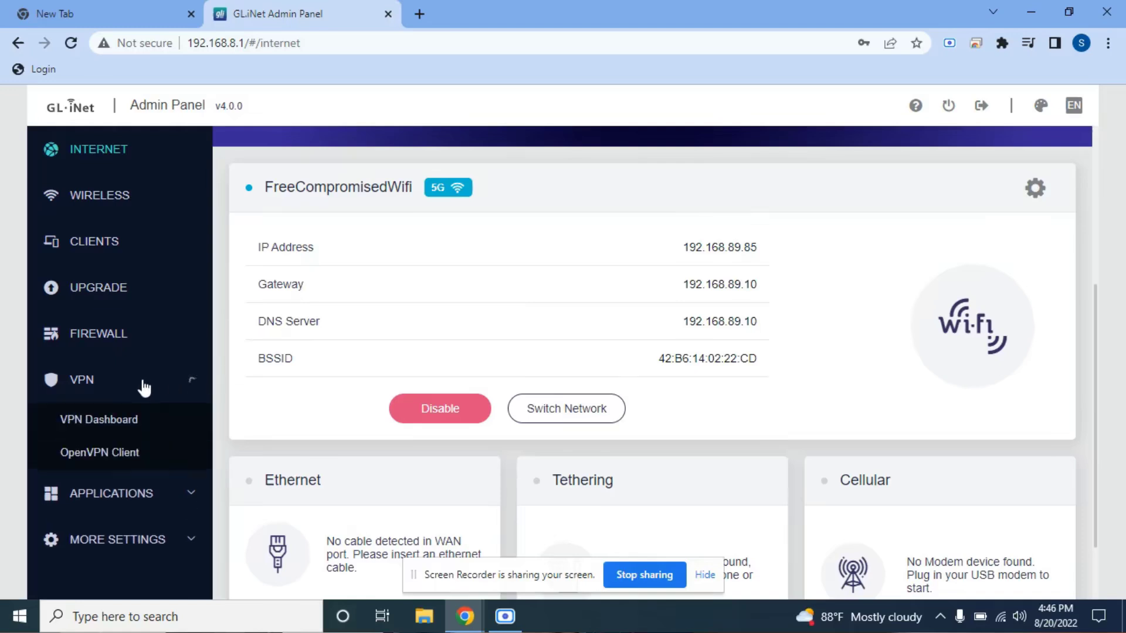
# Step: Show the VPN Dashboard listing OpenVPN and WireGuard clients and servers
pyautogui.click(81, 379)
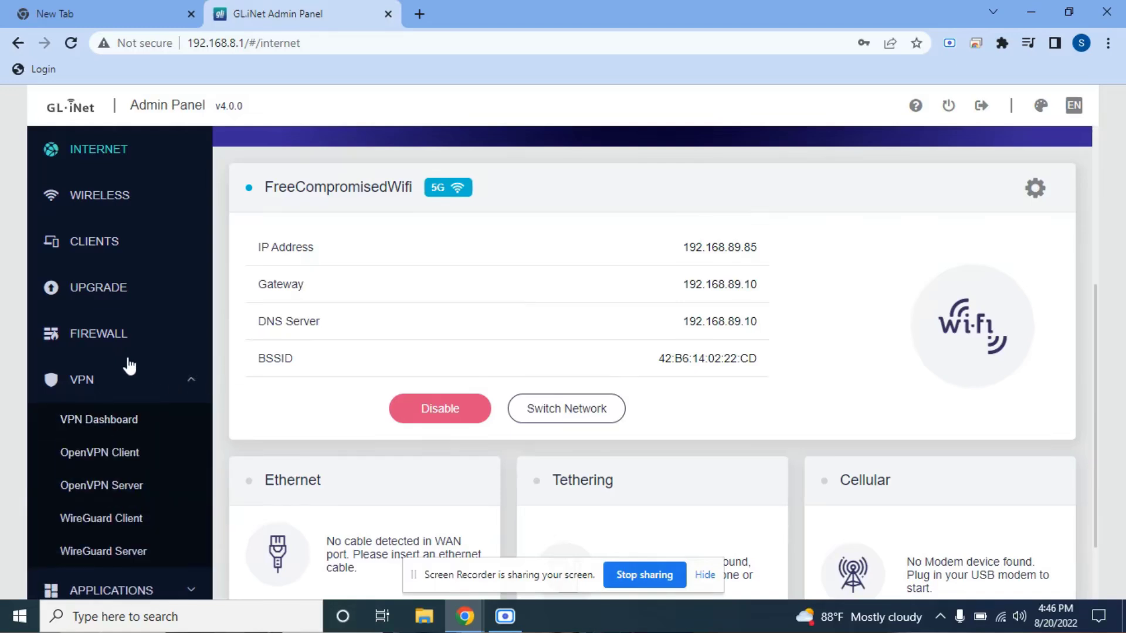
pyautogui.moveTo(107, 439)
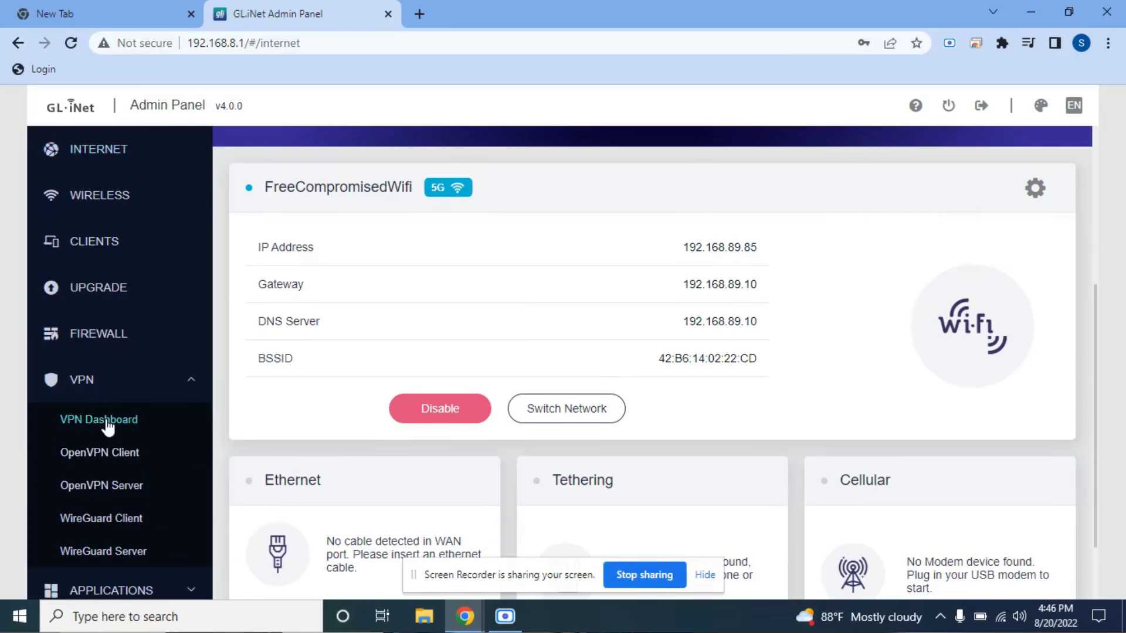
pyautogui.click(98, 419)
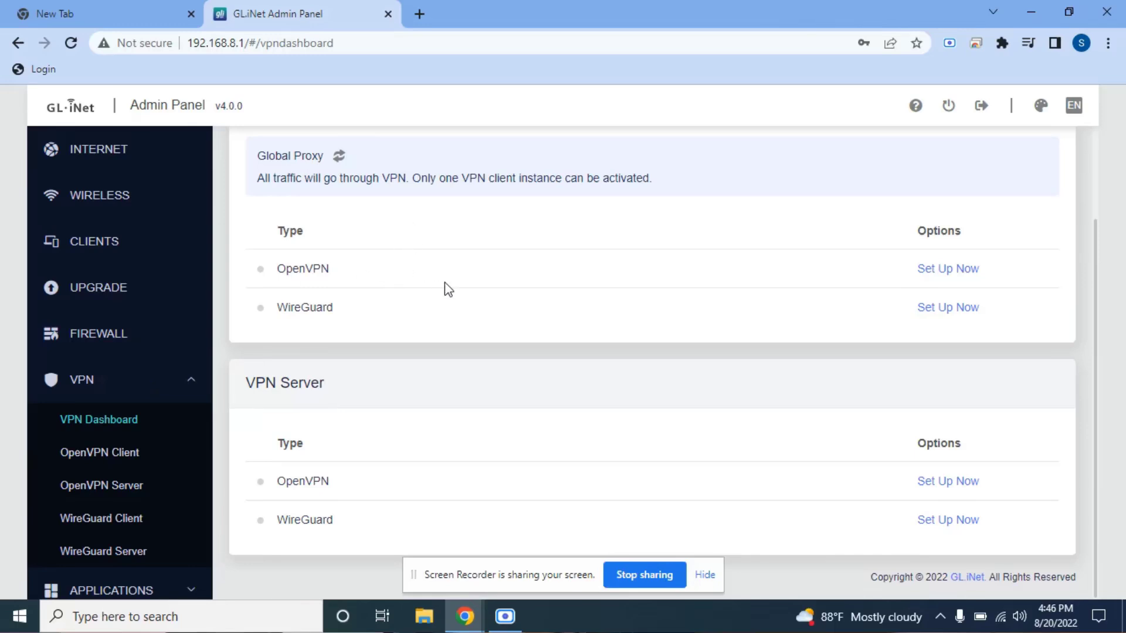
pyautogui.moveTo(442, 283)
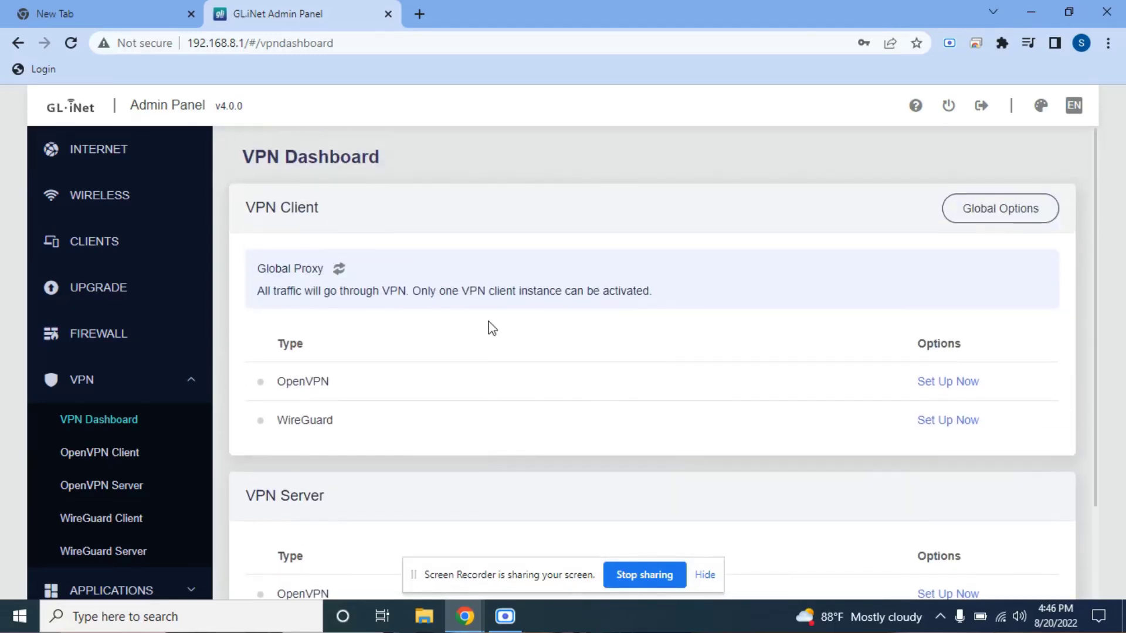
pyautogui.moveTo(365, 242)
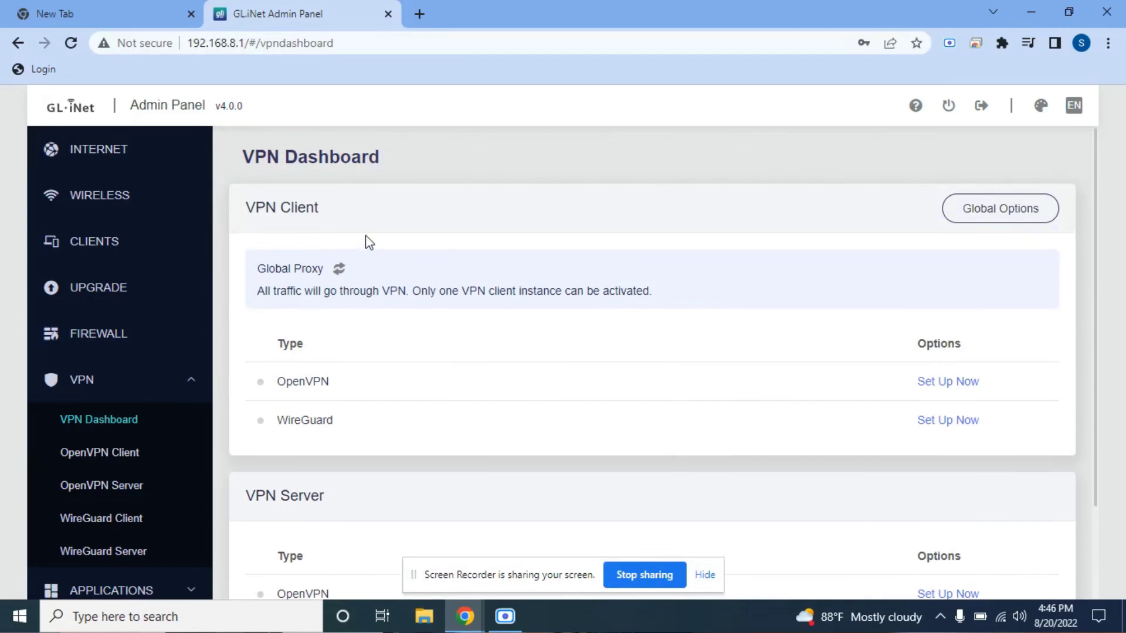
pyautogui.moveTo(427, 328)
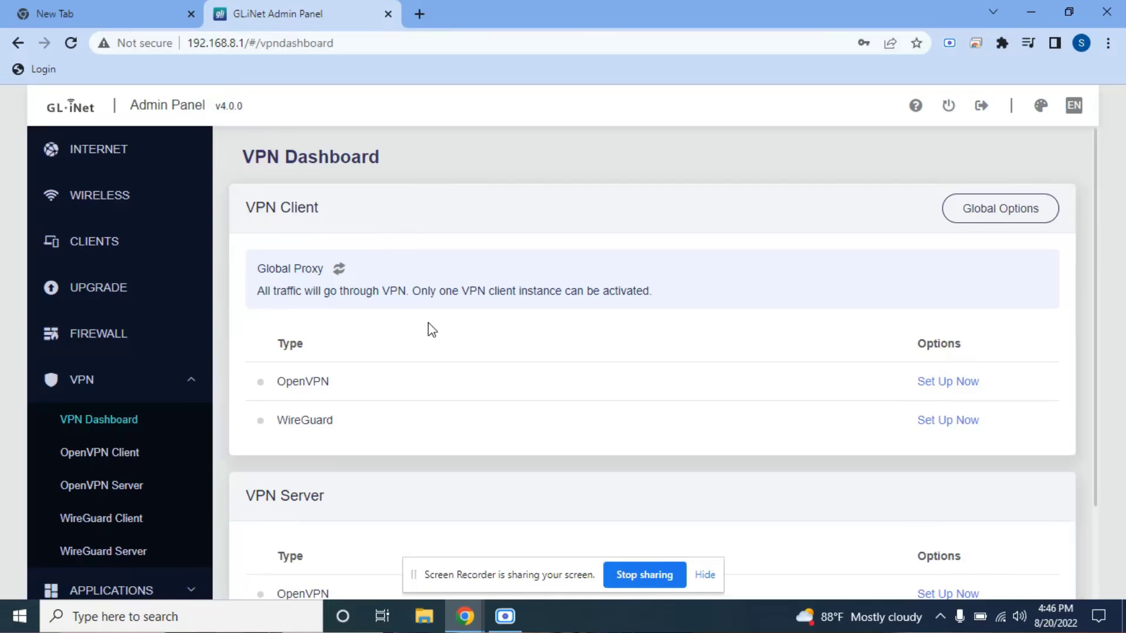
pyautogui.moveTo(347, 369)
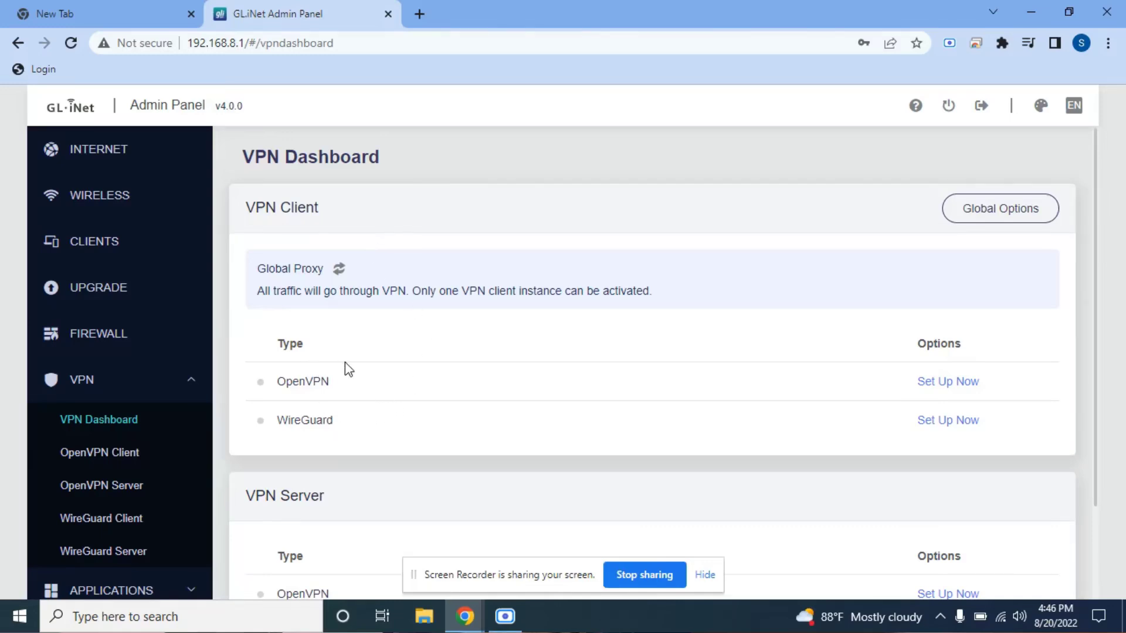
pyautogui.moveTo(367, 414)
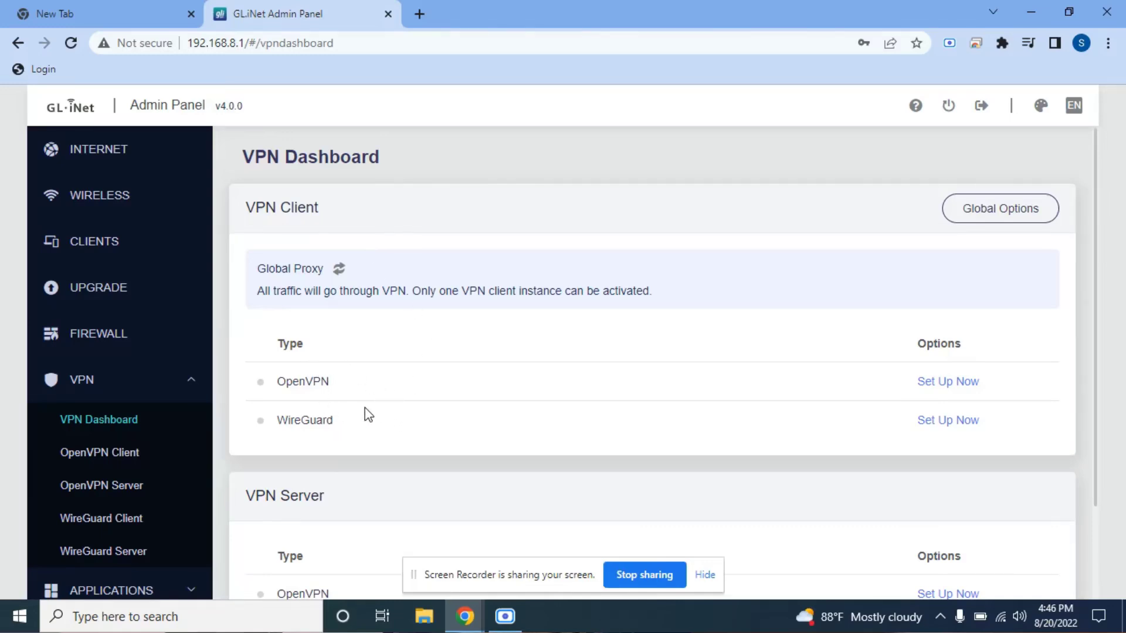
# Step: Start OpenVPN client setup from the dashboard, reaching the NordVPN login form
pyautogui.scroll(-3)
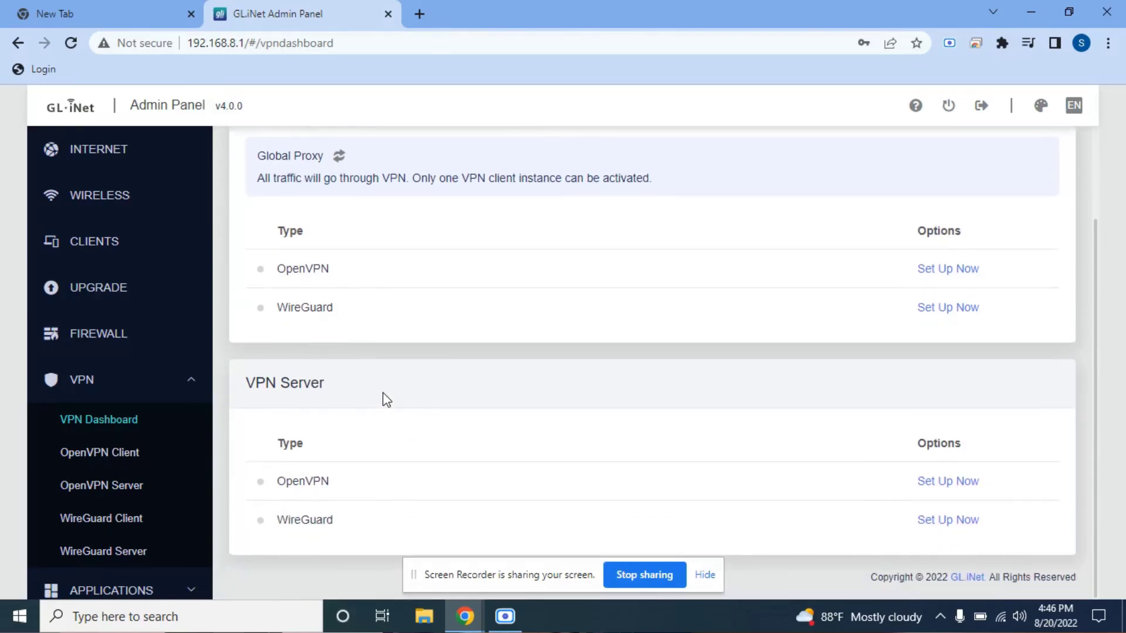
pyautogui.scroll(3)
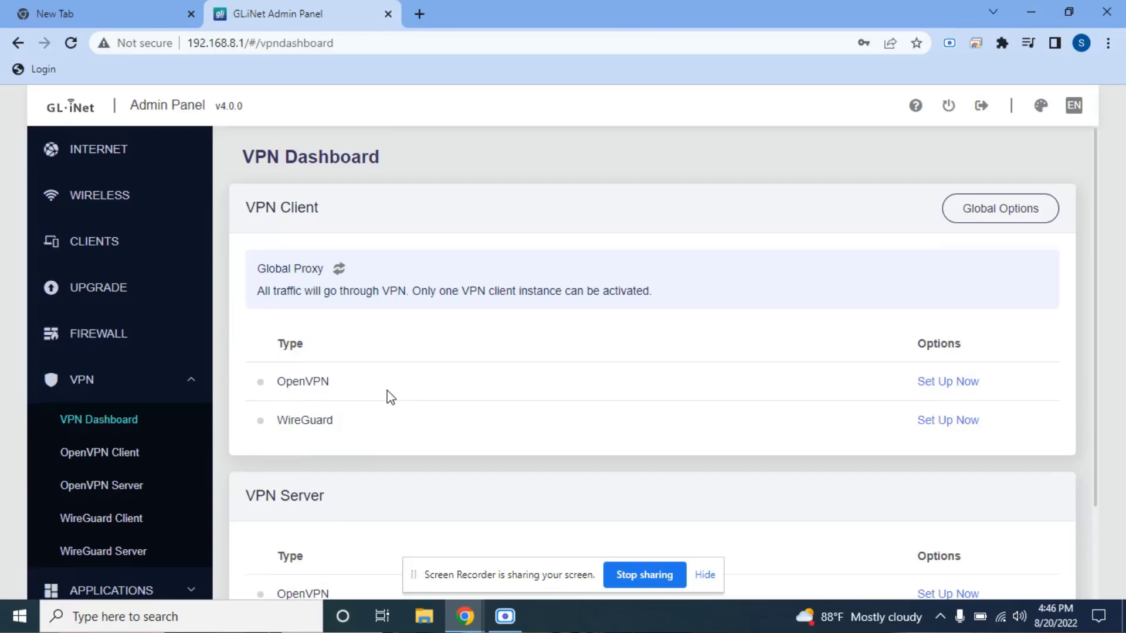
pyautogui.moveTo(401, 375)
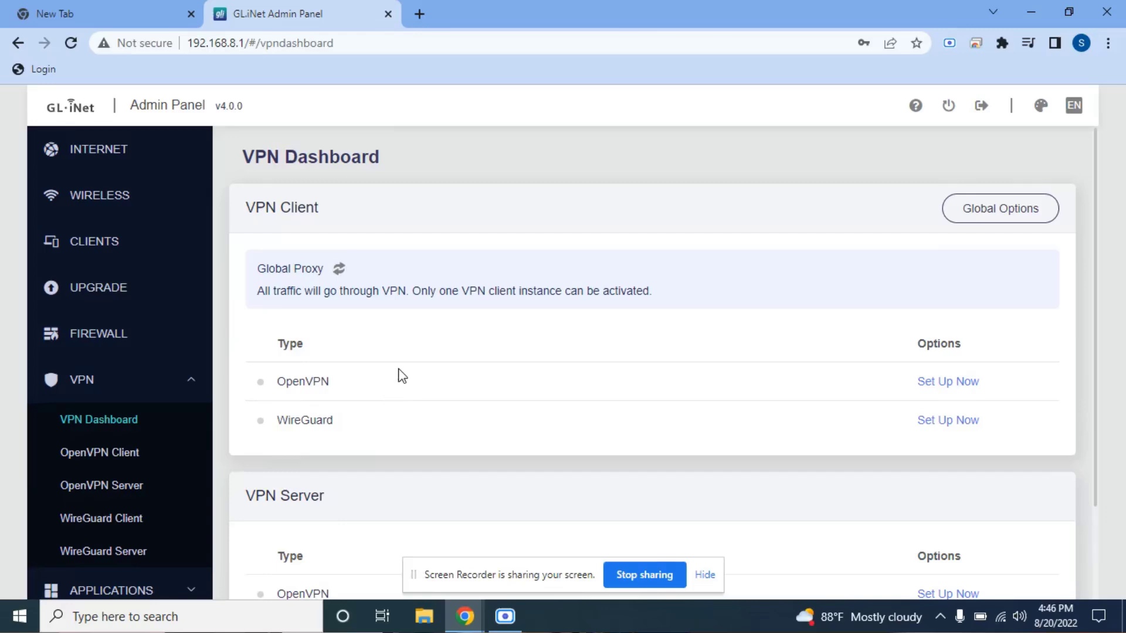
pyautogui.moveTo(547, 364)
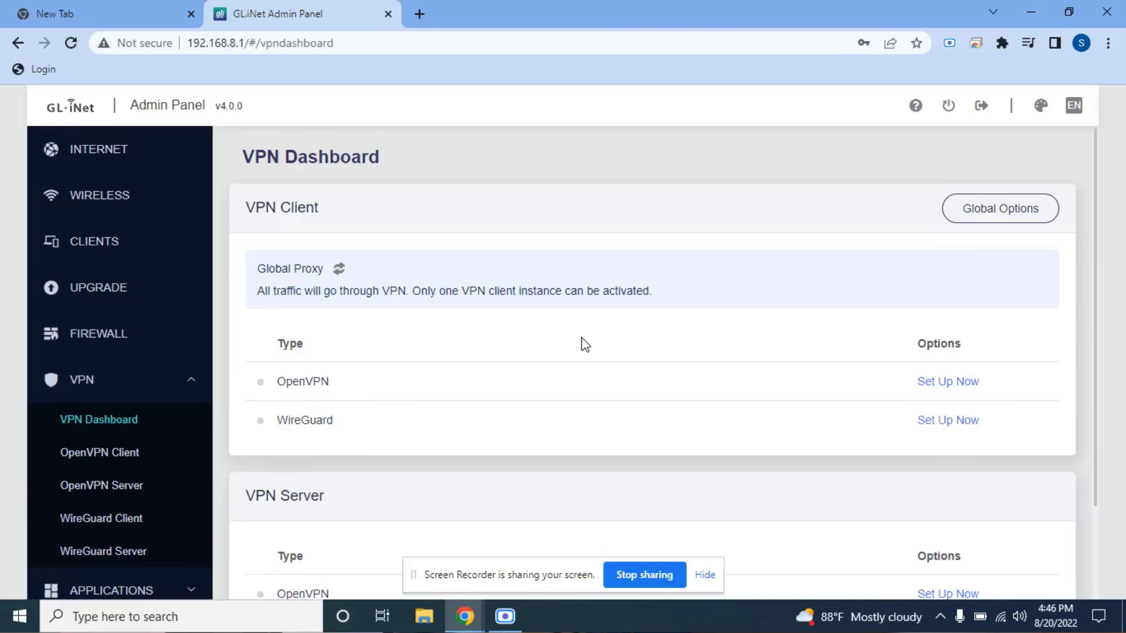
pyautogui.moveTo(420, 392)
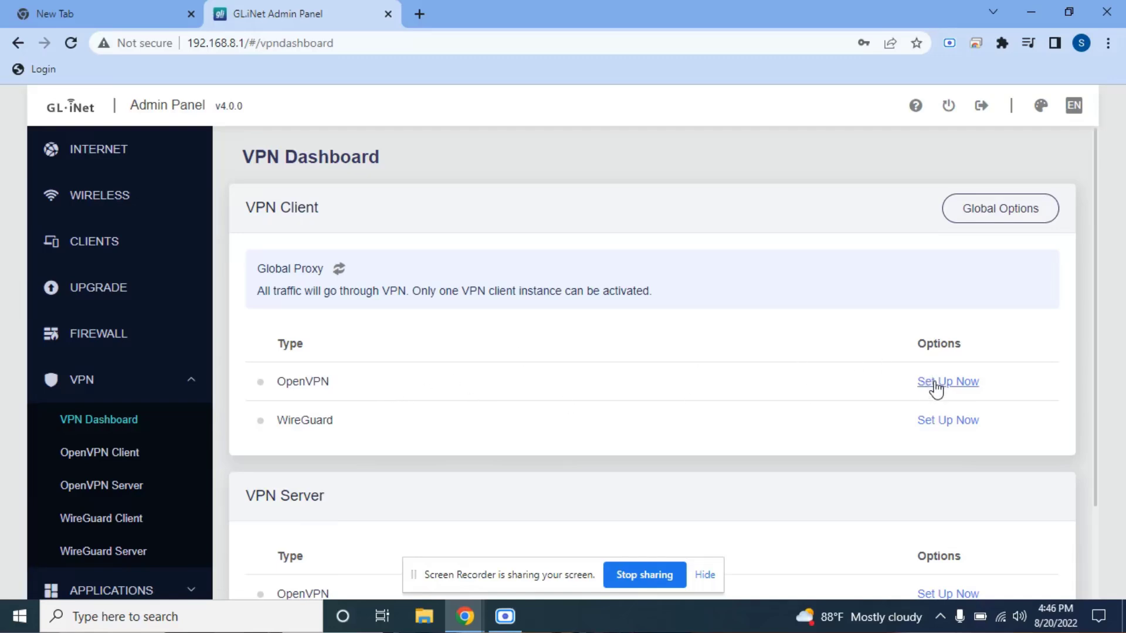
pyautogui.click(947, 382)
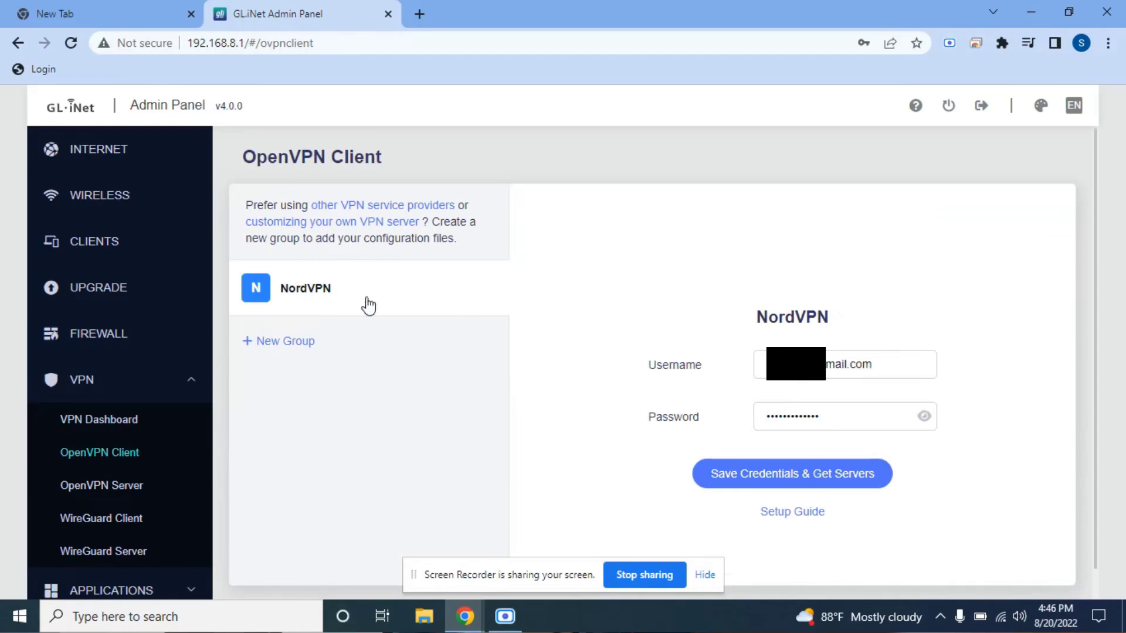
pyautogui.moveTo(332, 293)
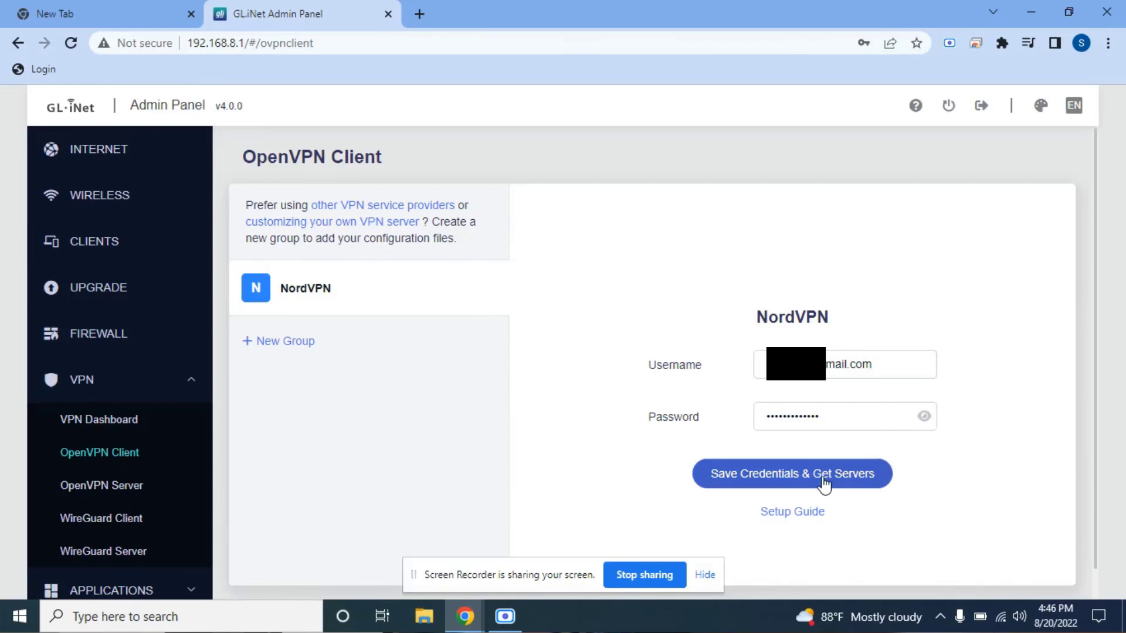
# Step: Save the NordVPN credentials and fetch the NordVPN server list
pyautogui.click(792, 473)
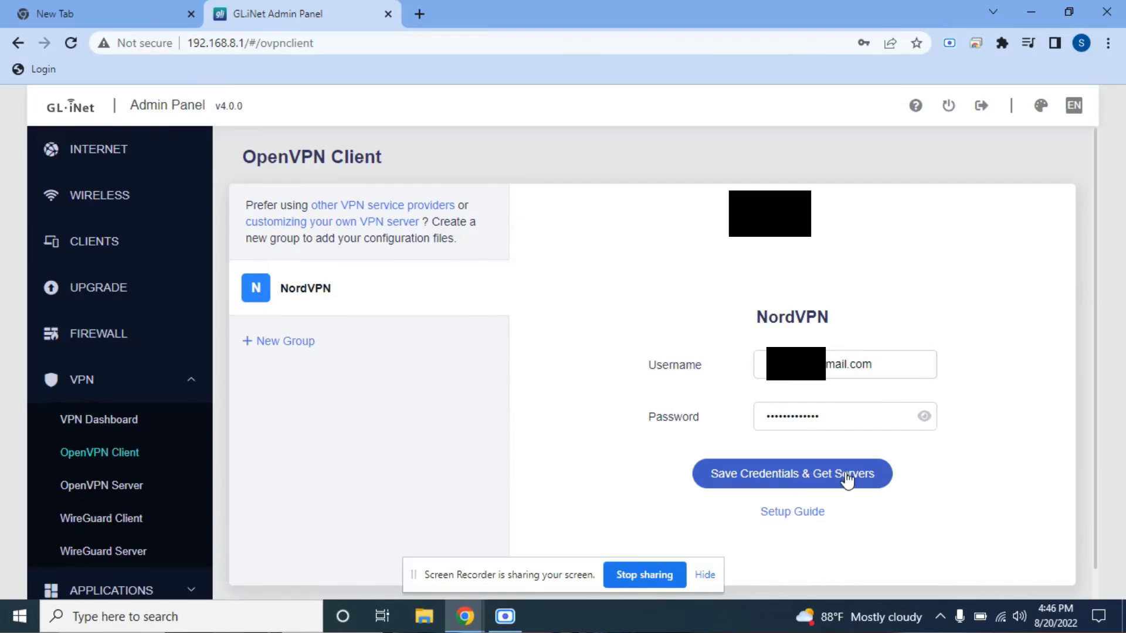
pyautogui.click(792, 472)
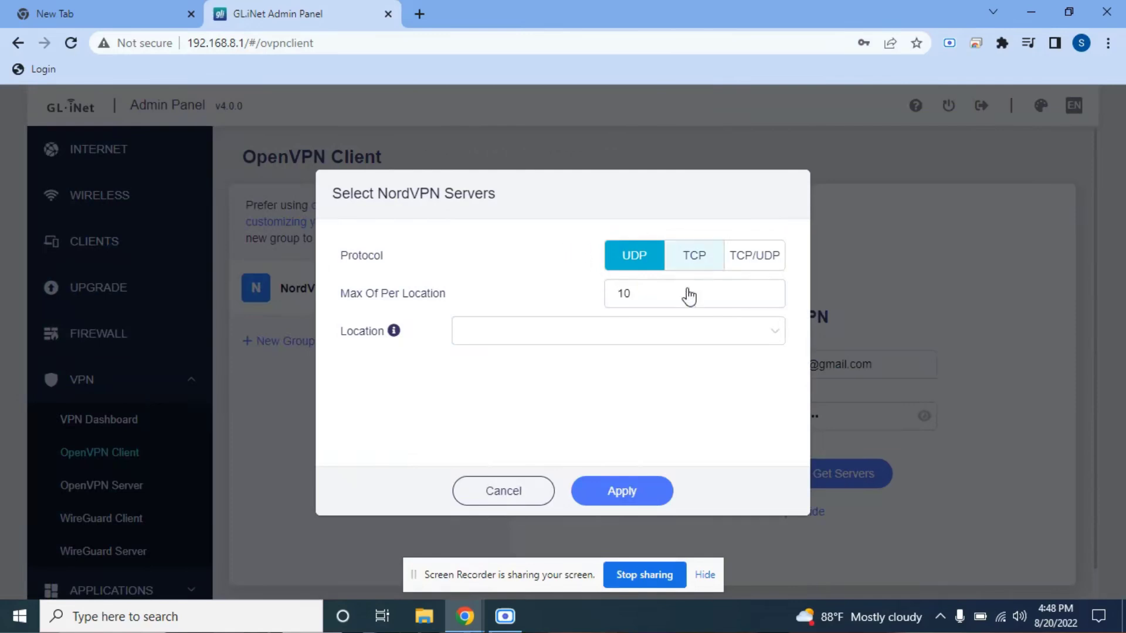
pyautogui.moveTo(542, 263)
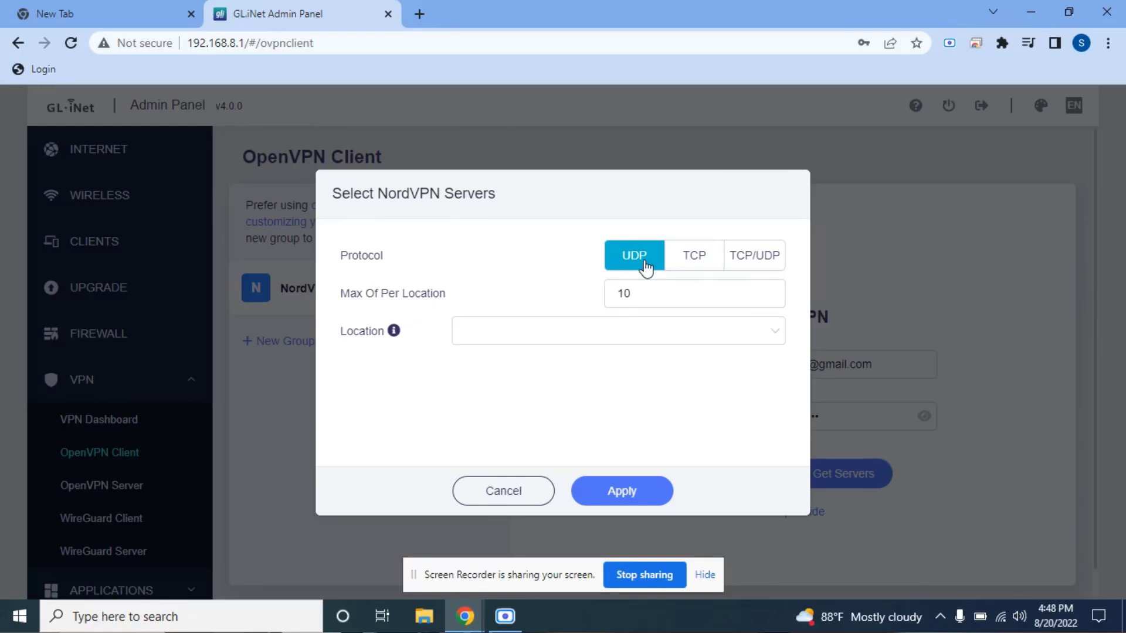
# Step: Select TCP protocol and Dallas (10) as location, applying 10 Dallas servers to the NordVPN group
pyautogui.click(693, 256)
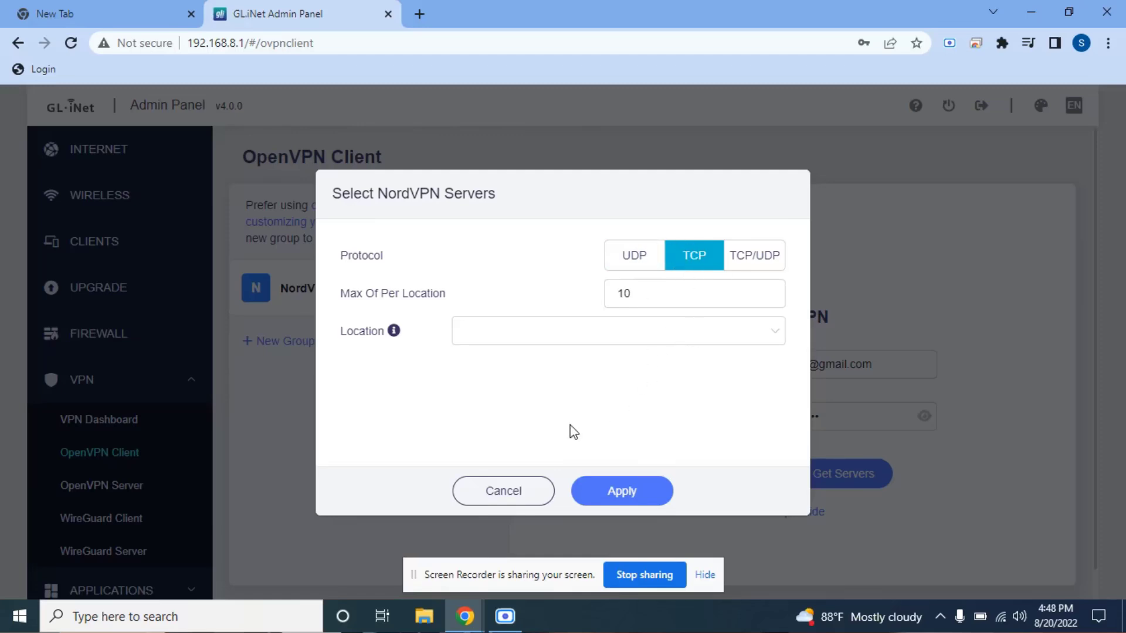
pyautogui.click(618, 331)
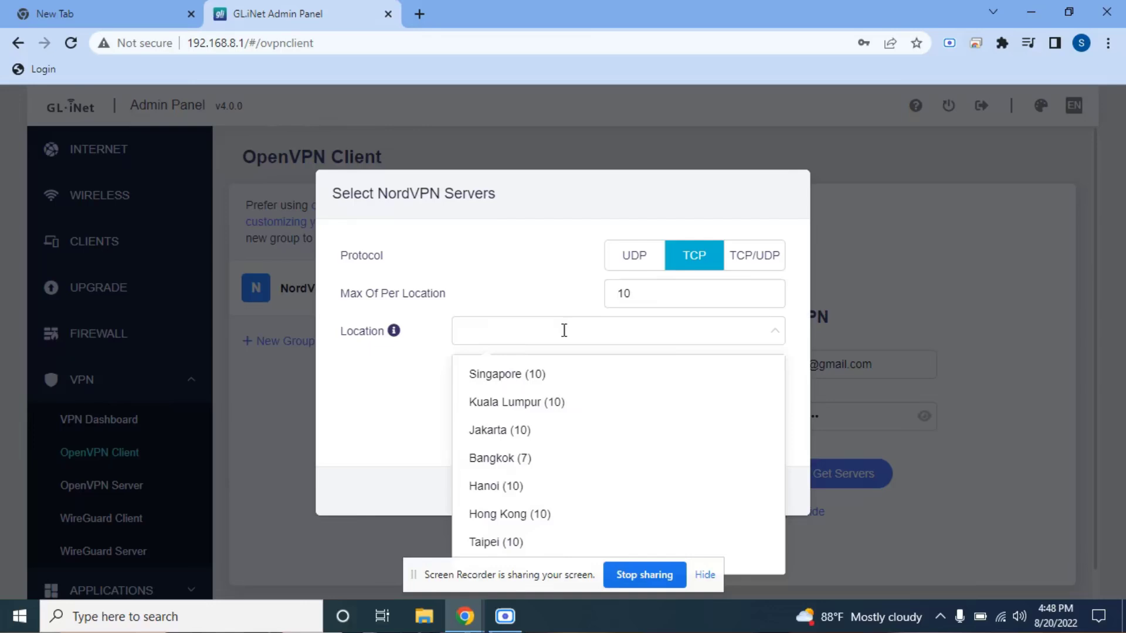
pyautogui.scroll(-3)
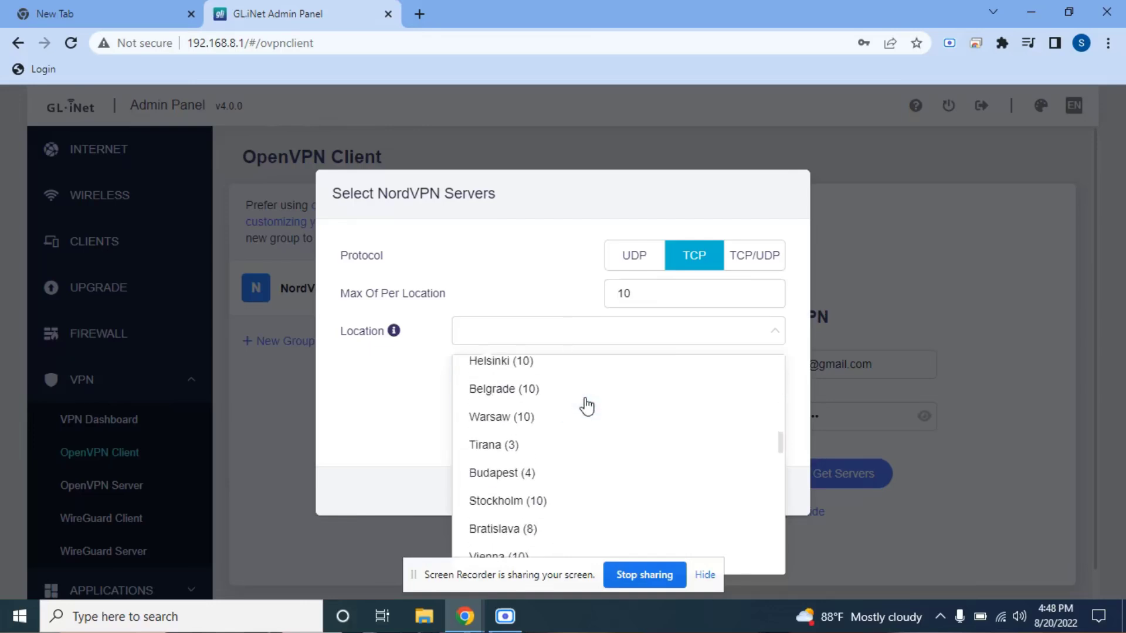
pyautogui.scroll(-3)
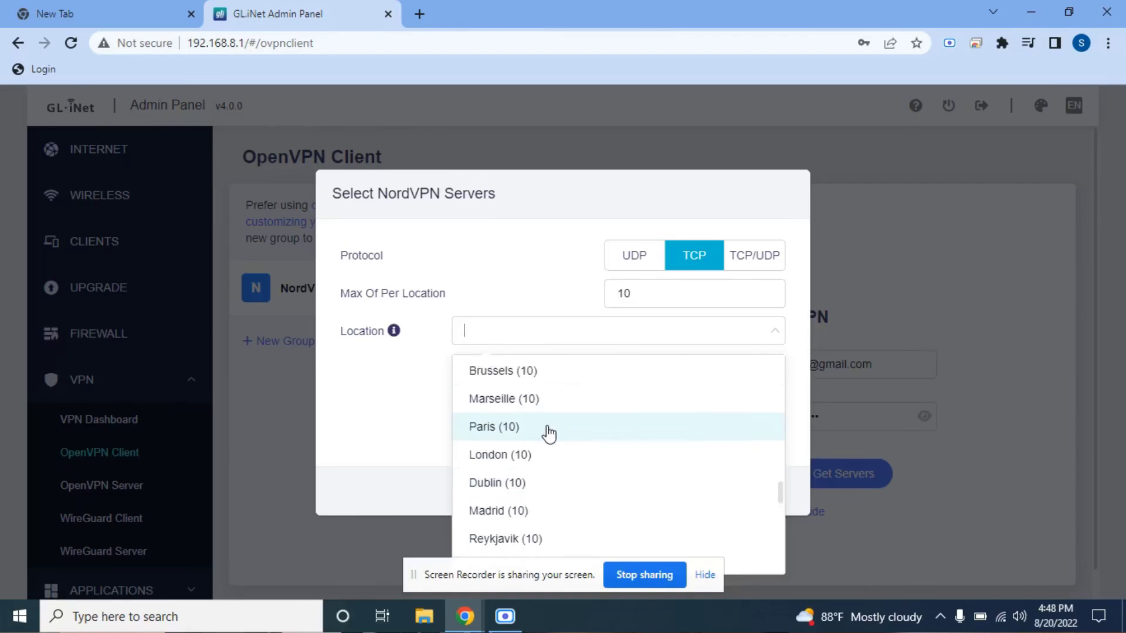
pyautogui.scroll(-3)
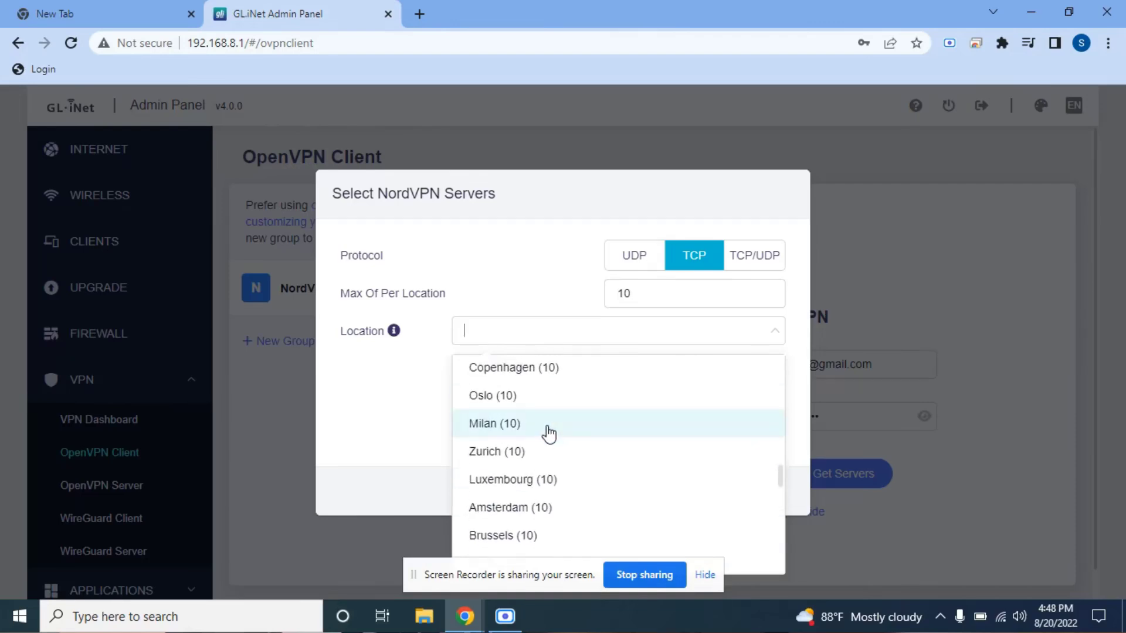
pyautogui.write('Dalla')
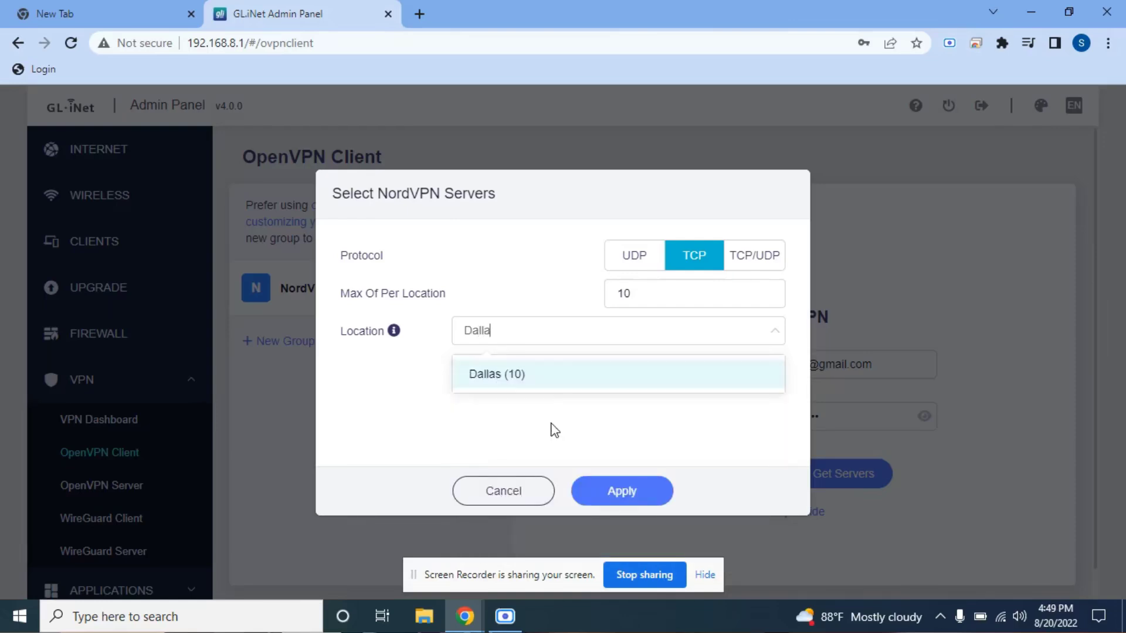
pyautogui.click(495, 374)
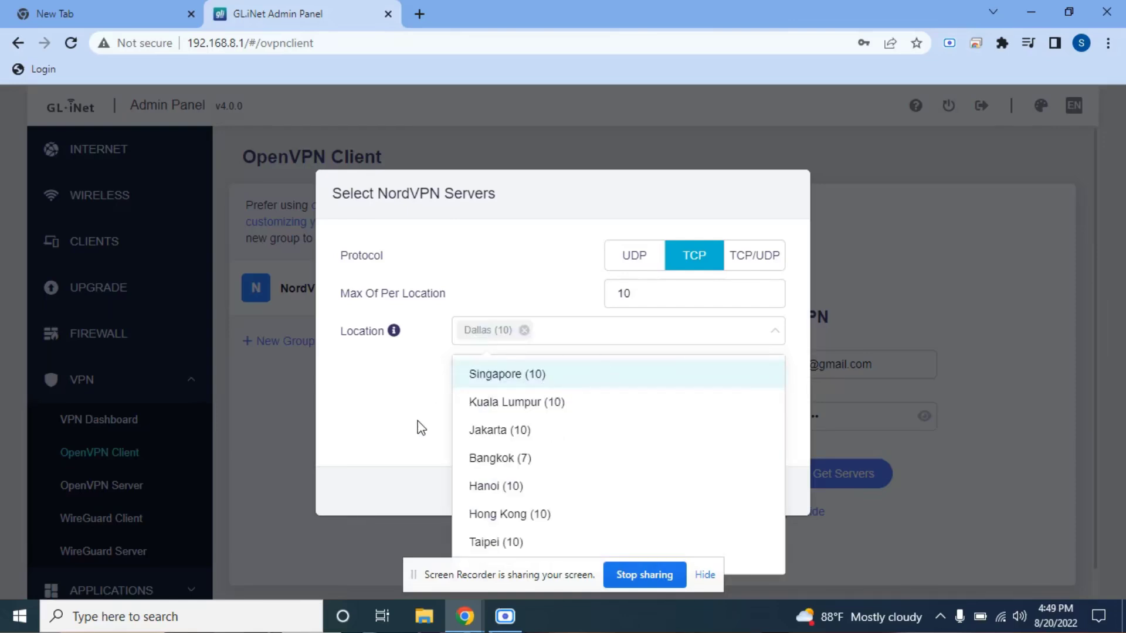
pyautogui.click(571, 330)
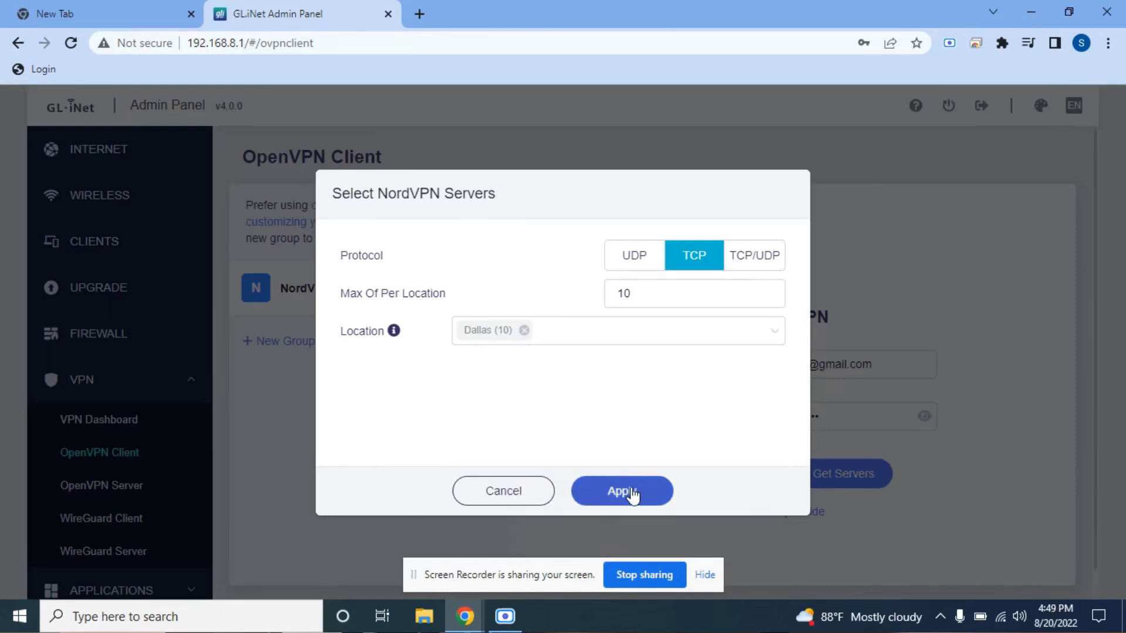
pyautogui.click(621, 492)
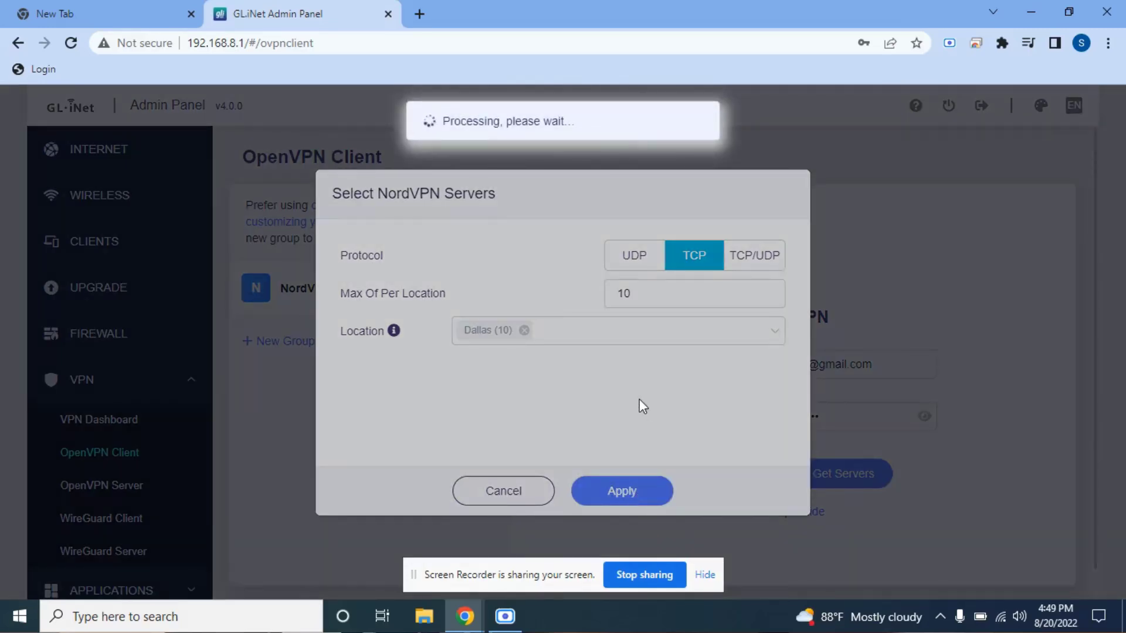
pyautogui.click(621, 490)
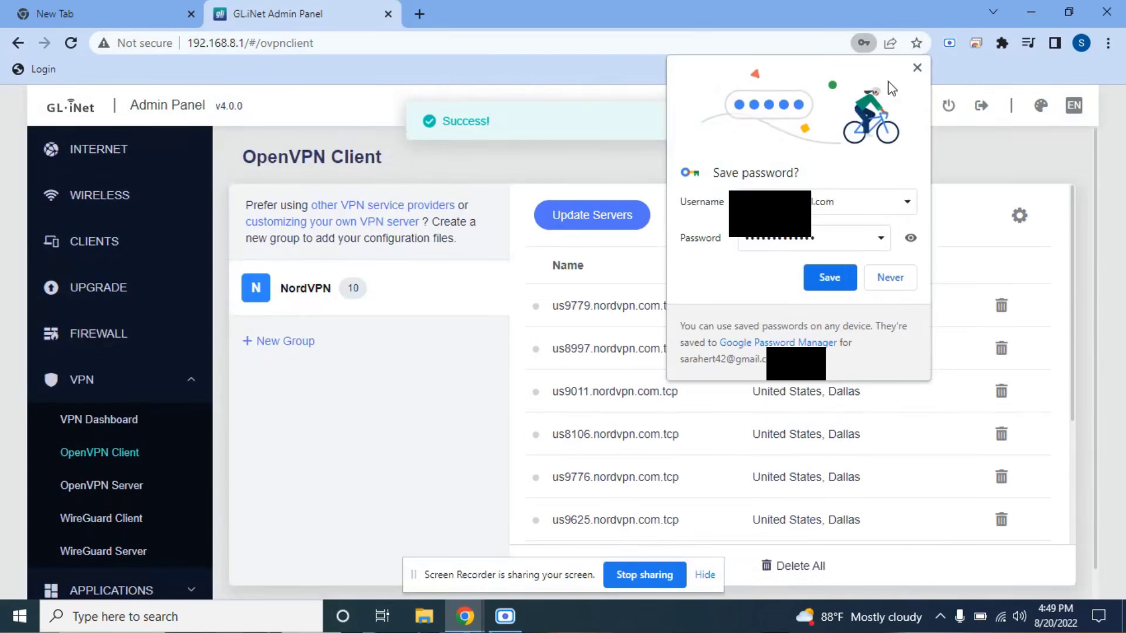
# Step: Dismiss Chrome's 'Save password?' prompt over the Dallas server list and go to the VPN Dashboard
pyautogui.click(917, 66)
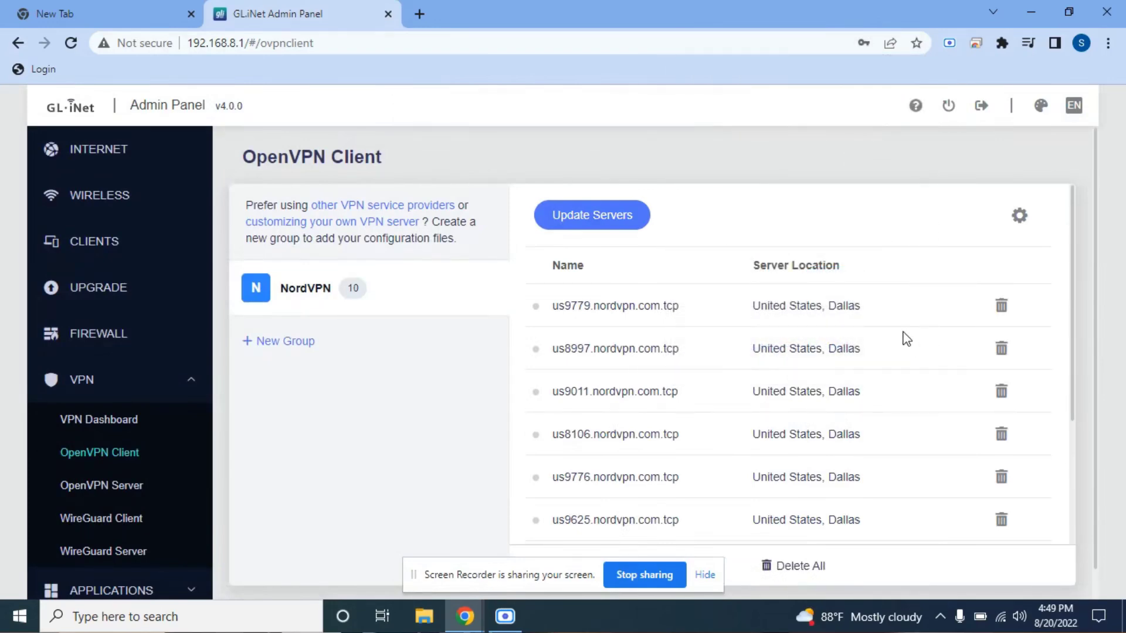
pyautogui.scroll(-3)
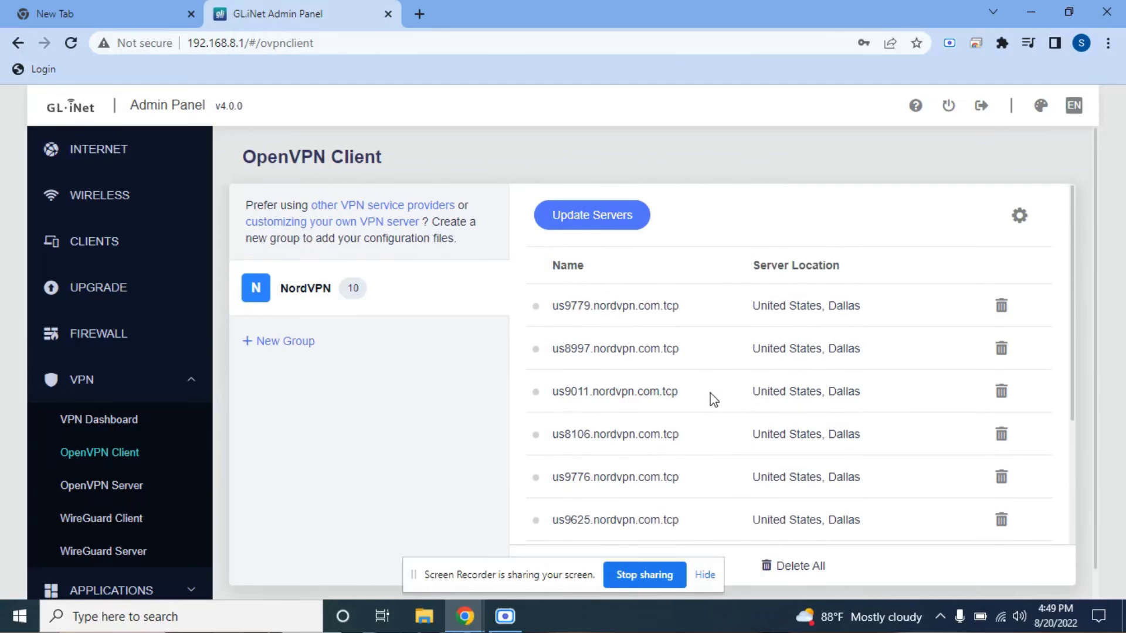
pyautogui.moveTo(697, 427)
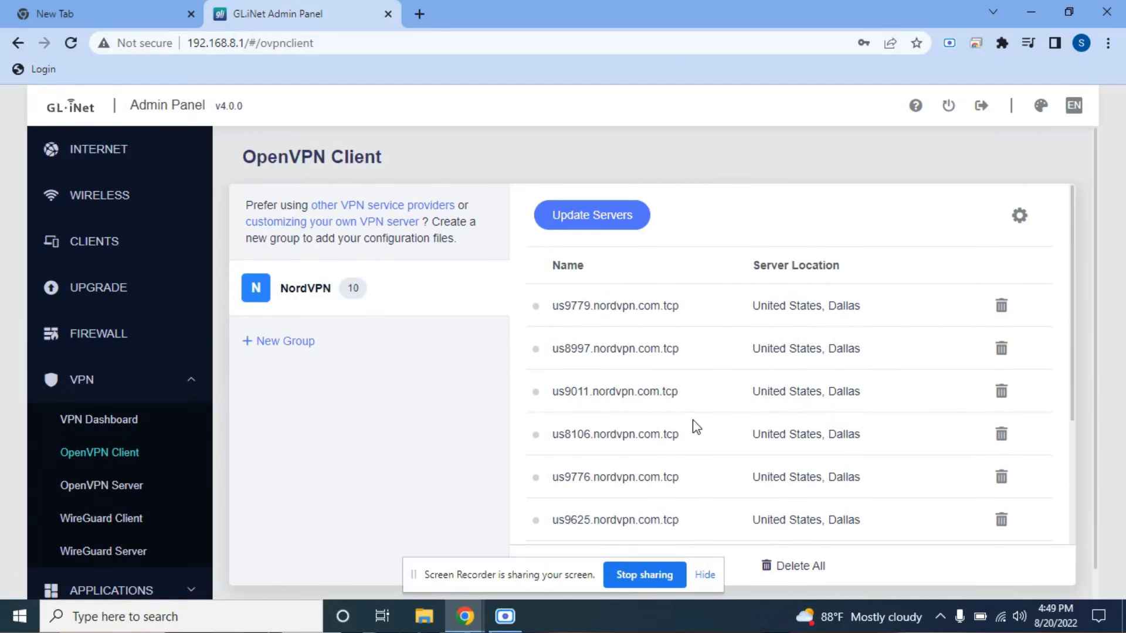
pyautogui.moveTo(139, 442)
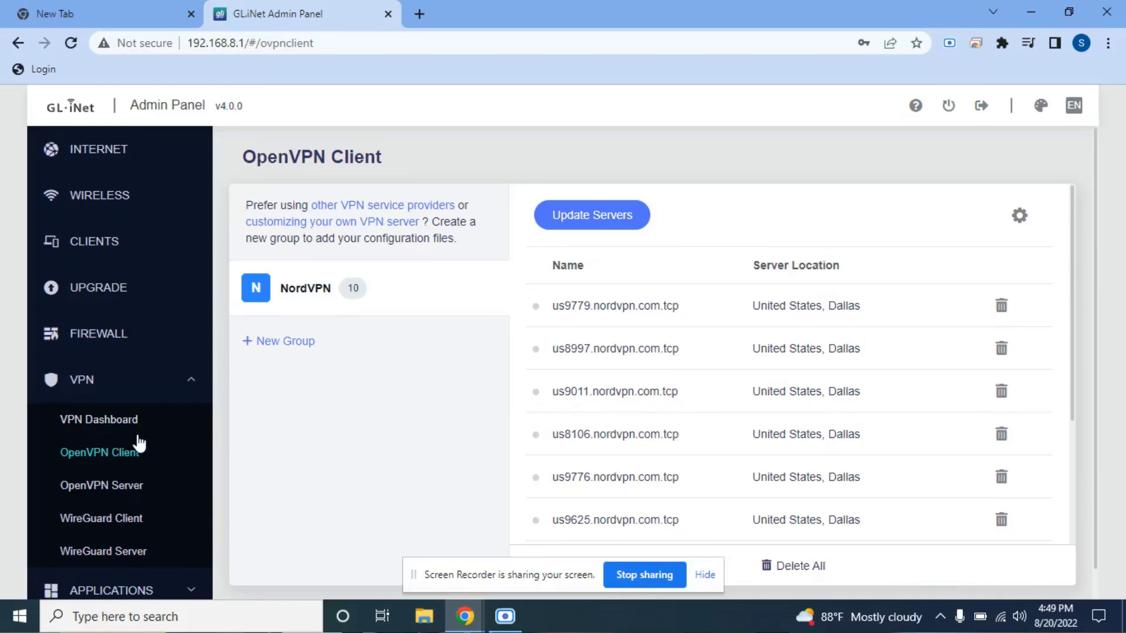
pyautogui.click(98, 419)
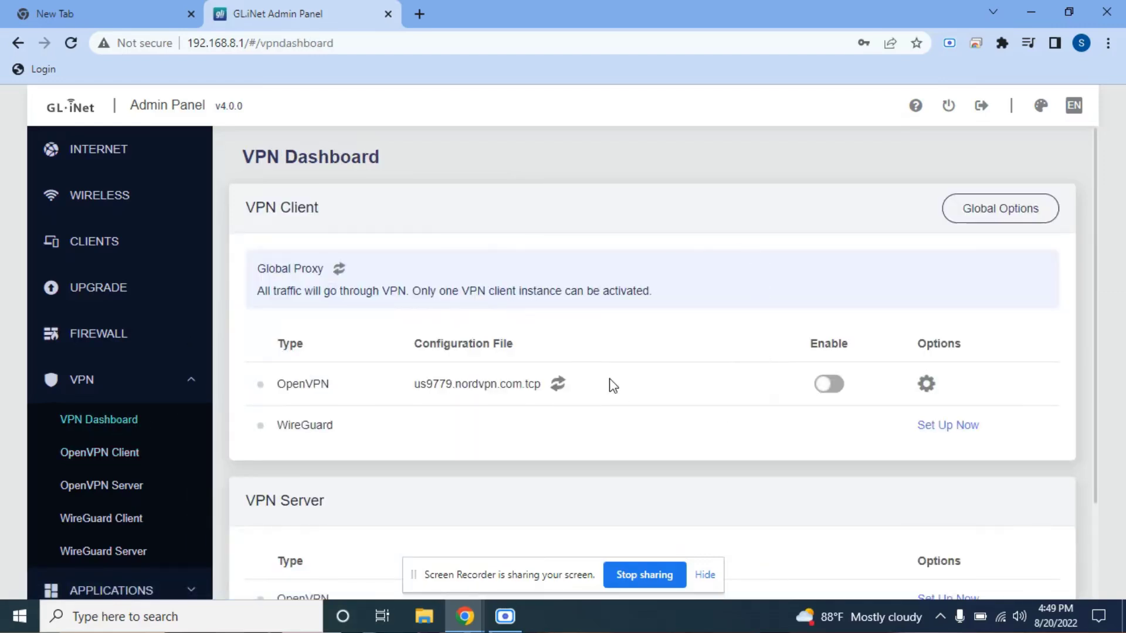
pyautogui.moveTo(829, 388)
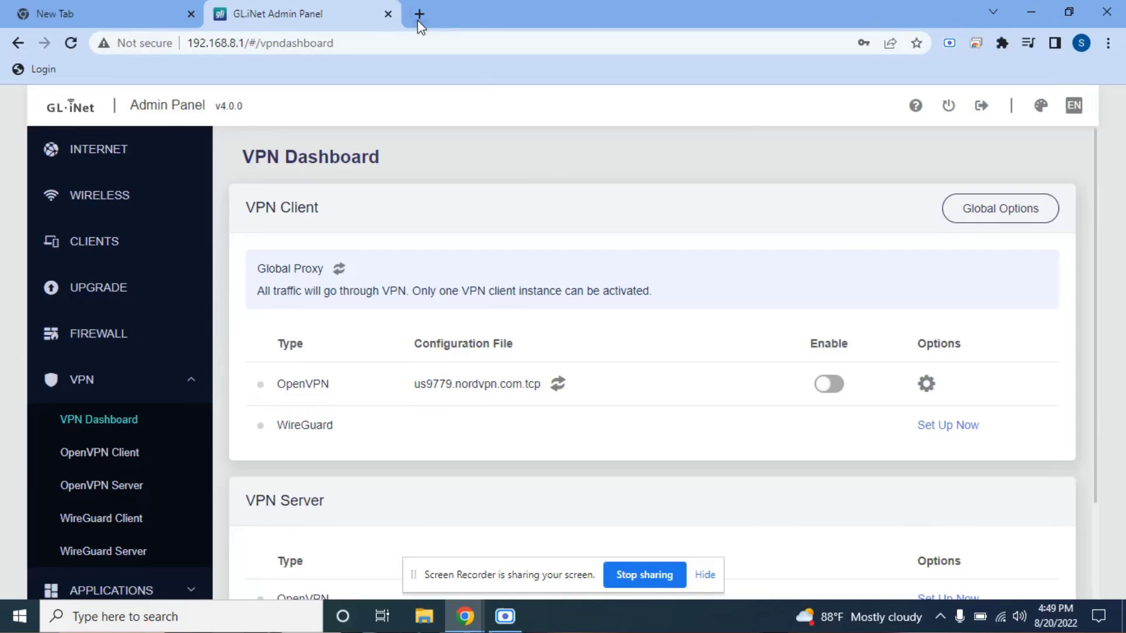
# Step: Leave the VPN Dashboard showing us9779.nordvpn.com.tcp and start a new blank browser tab
pyautogui.click(420, 14)
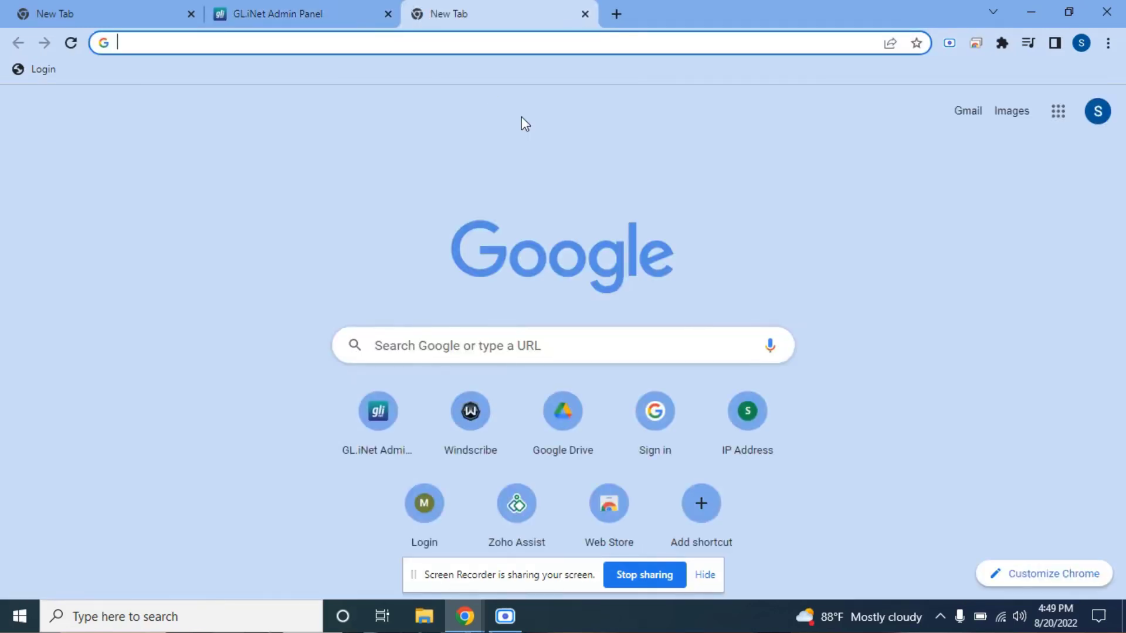
# Step: Visit ip.suzam.com to note the public IP beginning 47.187, then return to the router admin tab
pyautogui.write('ip.suzam.com')
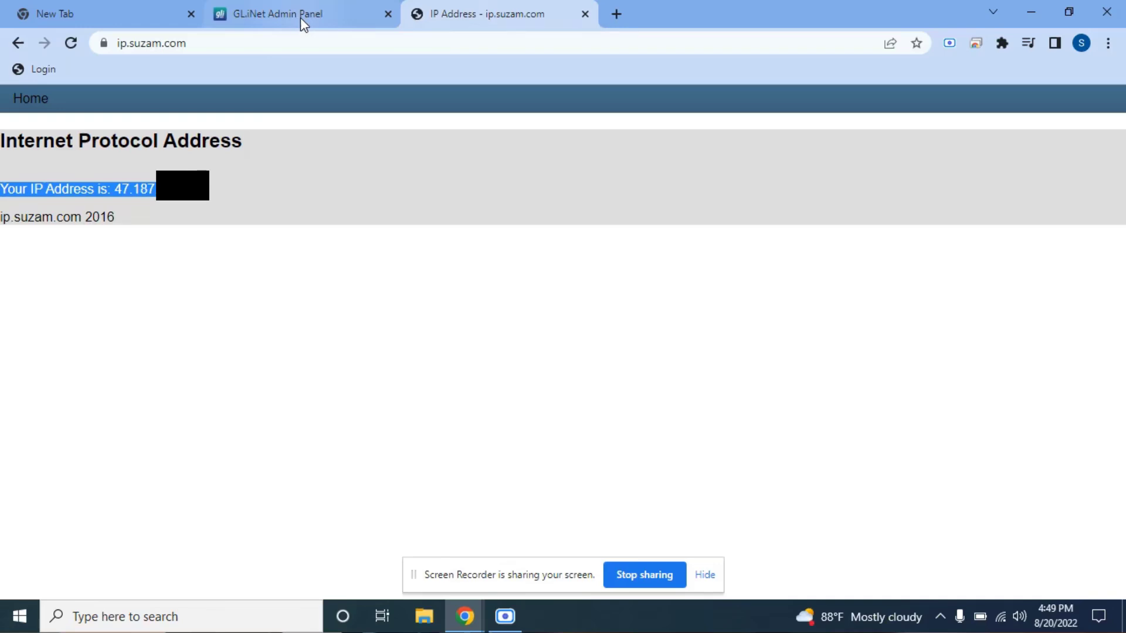
pyautogui.click(279, 14)
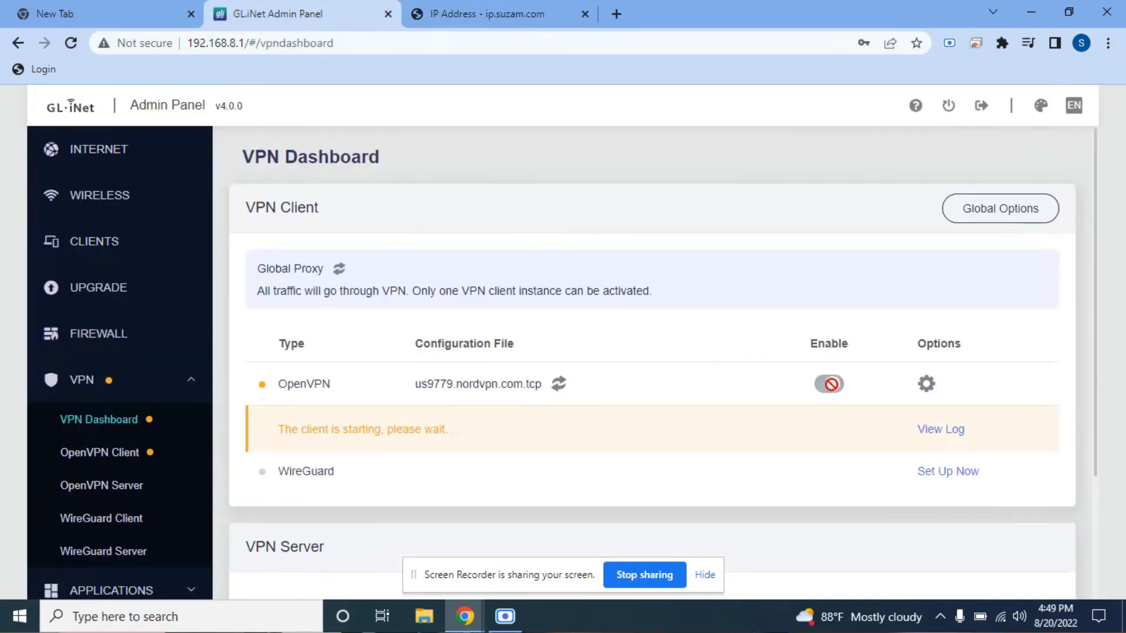
# Step: Enable the OpenVPN client, select connected server address 181.214.226.210, and go back to ip.suzam.com
pyautogui.click(829, 383)
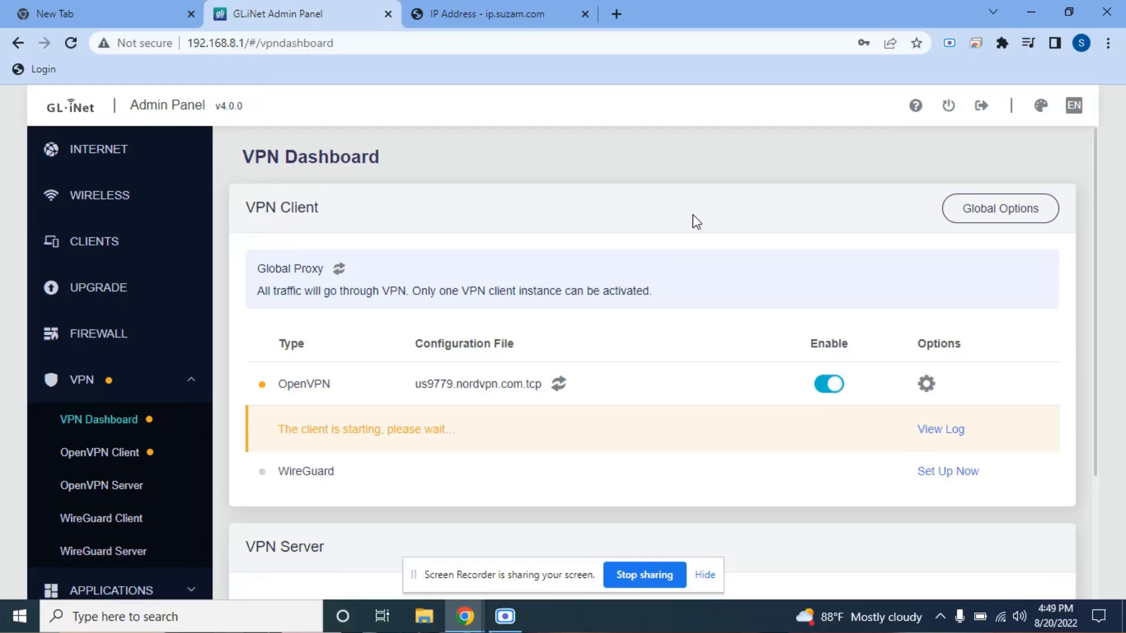
pyautogui.moveTo(513, 21)
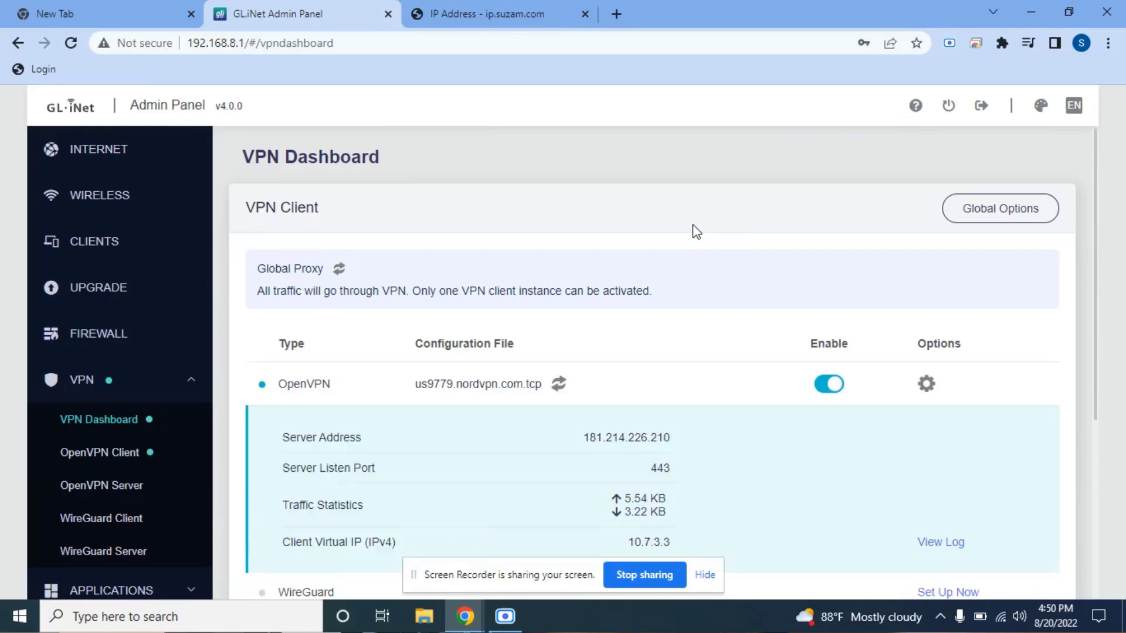
pyautogui.scroll(-3)
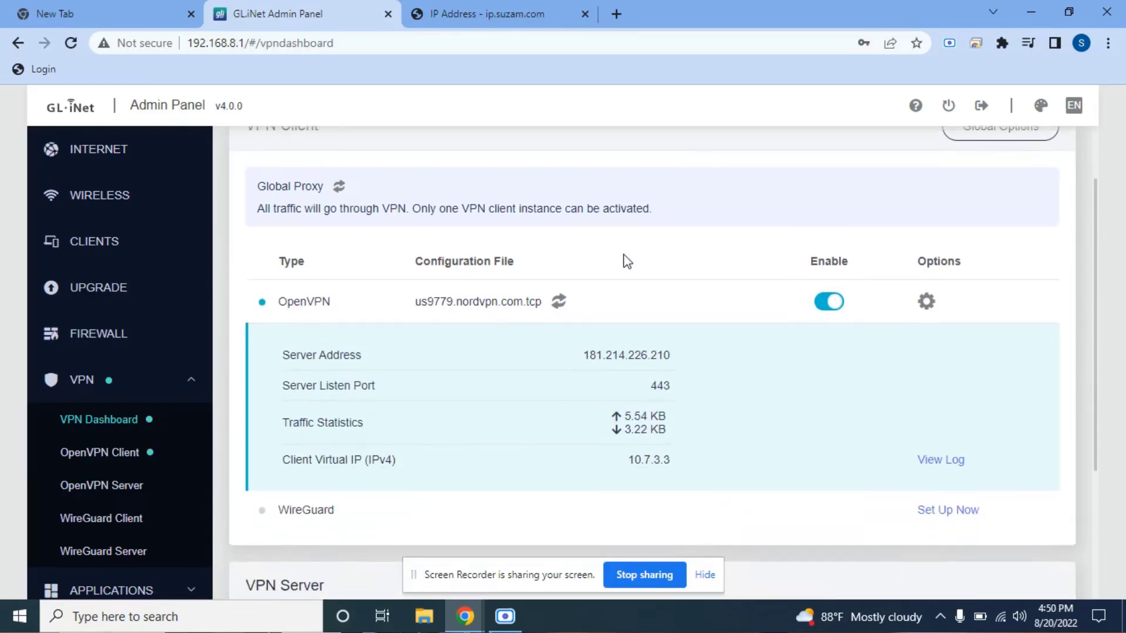
pyautogui.doubleClick(625, 354)
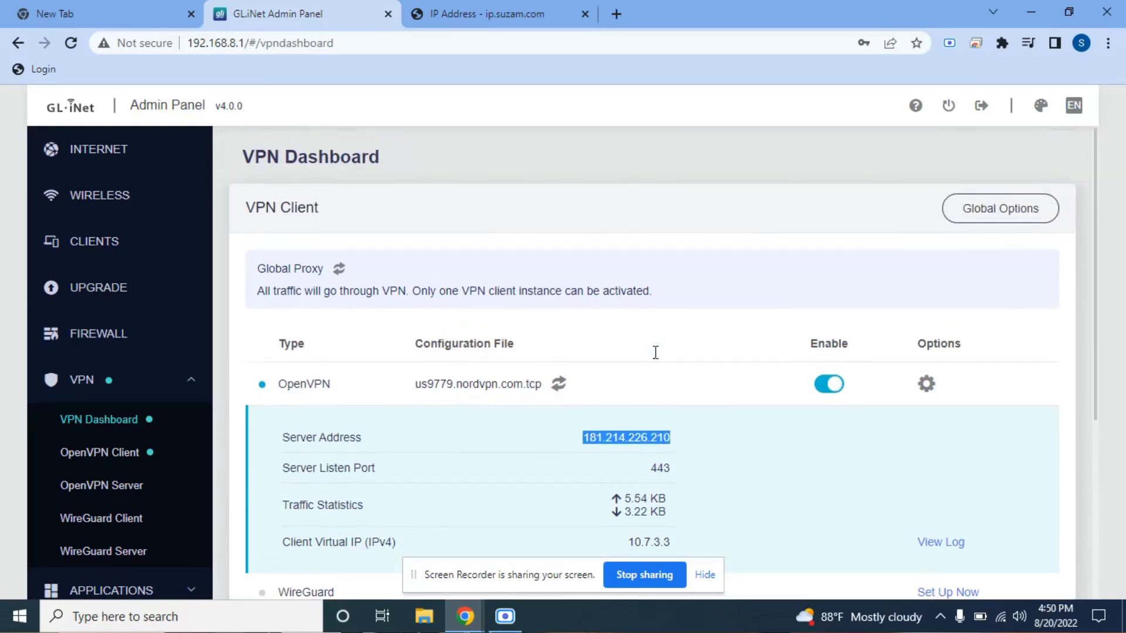
pyautogui.click(500, 14)
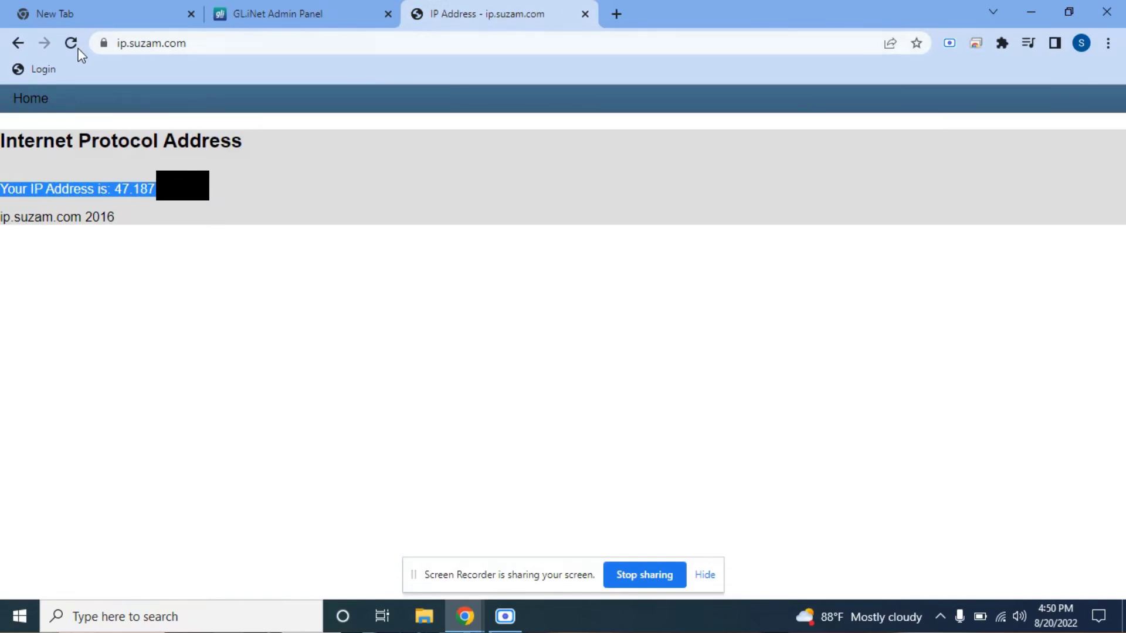
# Step: Reload ip.suzam.com to confirm the public IP is now 181.214.226.216, comparing it against the VPN dashboard
pyautogui.click(71, 44)
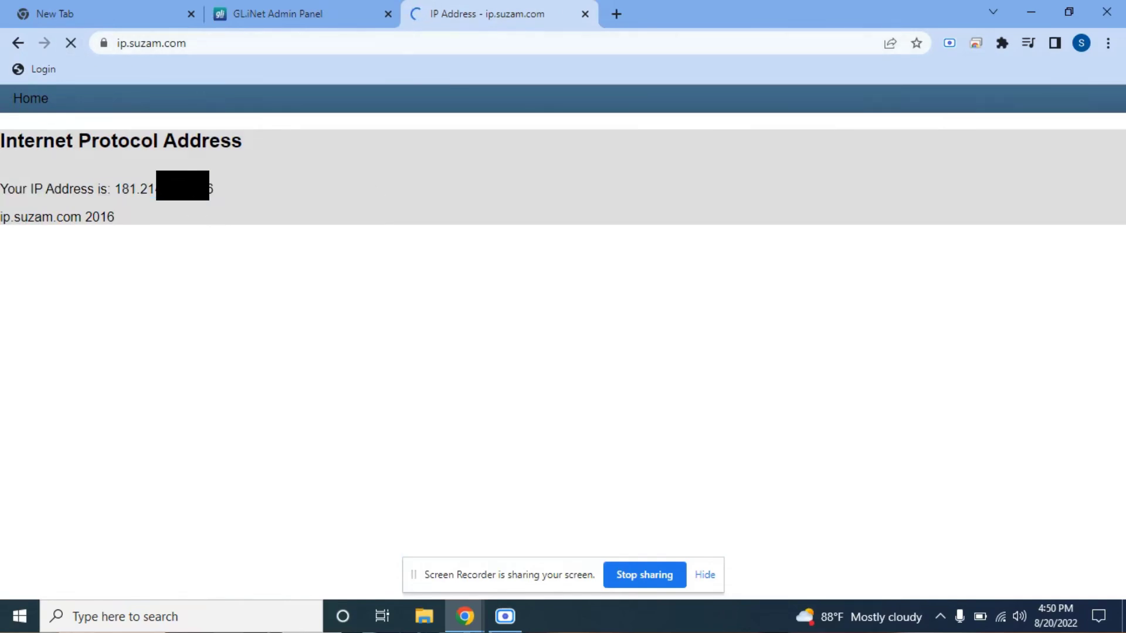
pyautogui.click(301, 15)
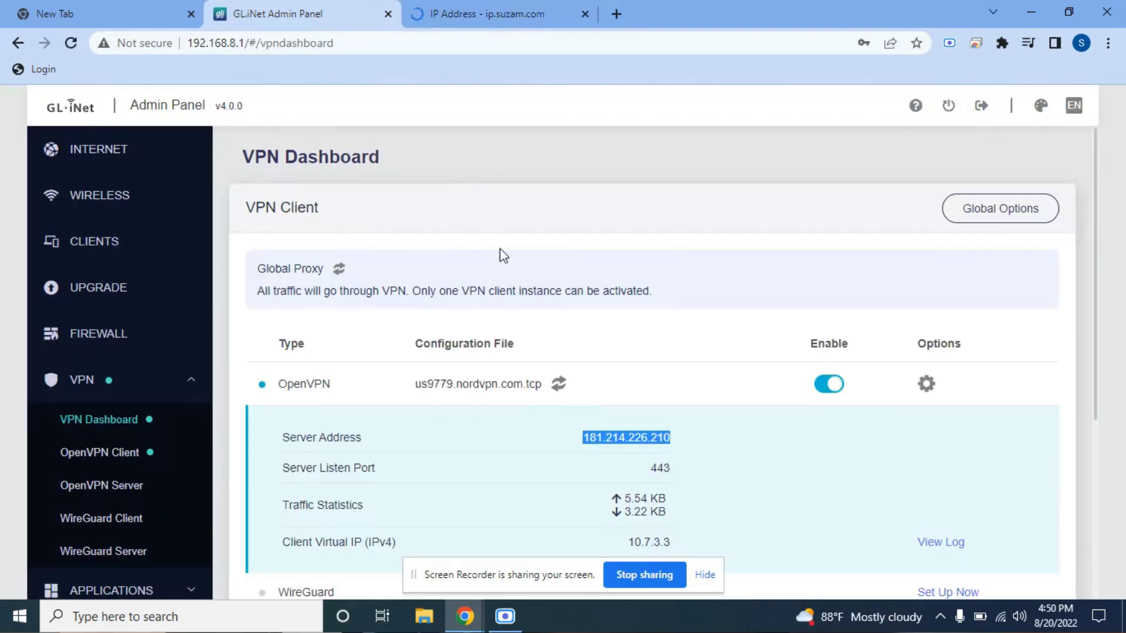
pyautogui.click(500, 14)
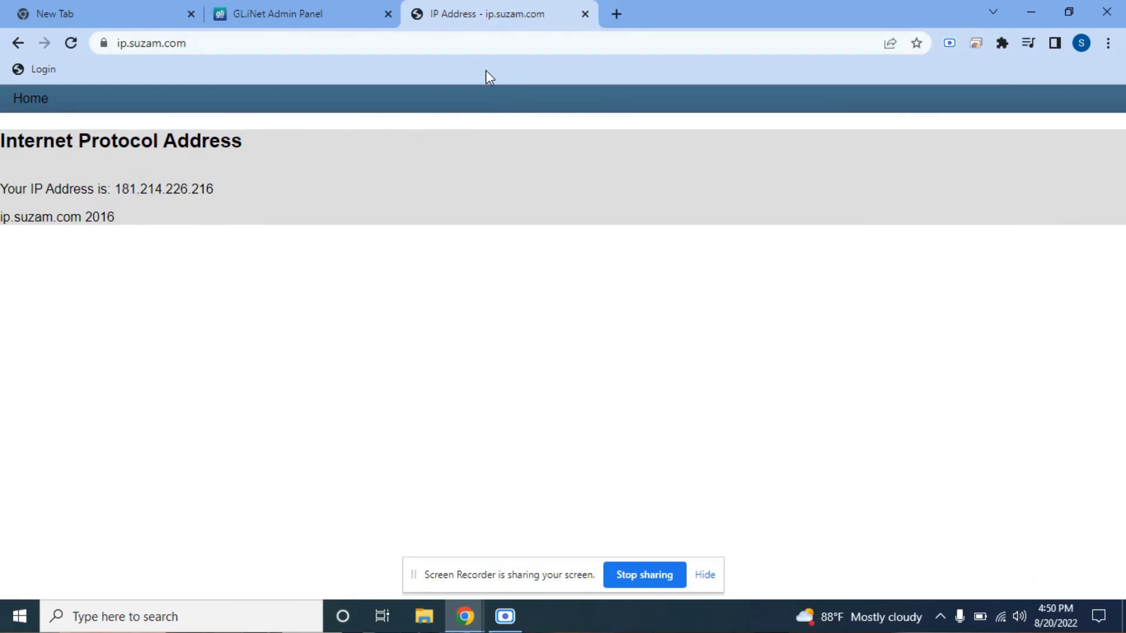
pyautogui.click(298, 14)
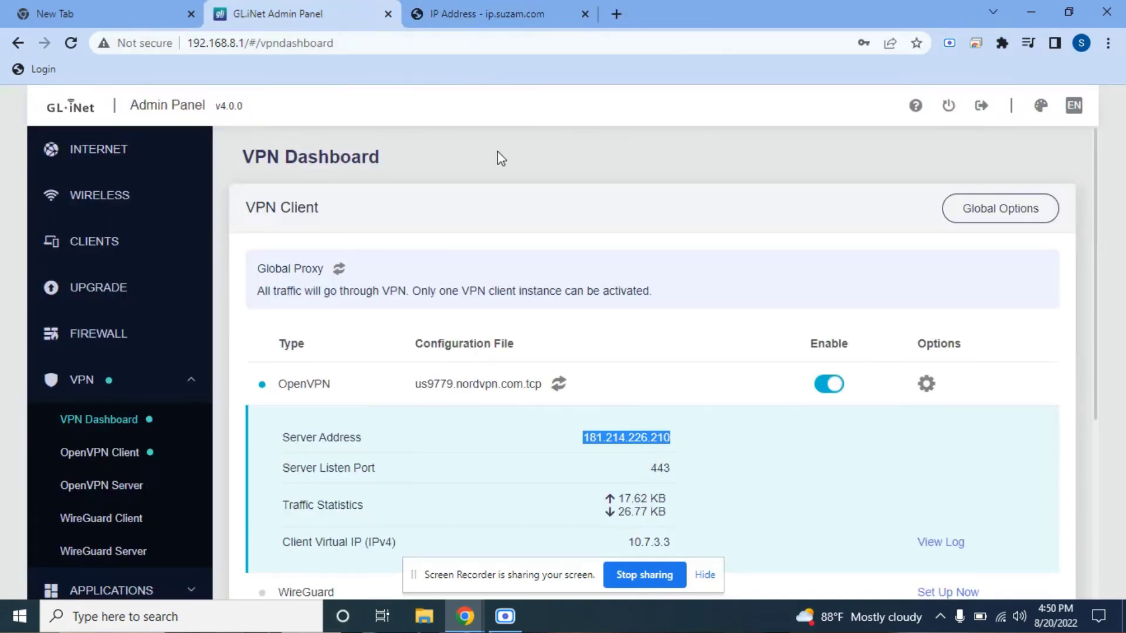
pyautogui.moveTo(339, 268)
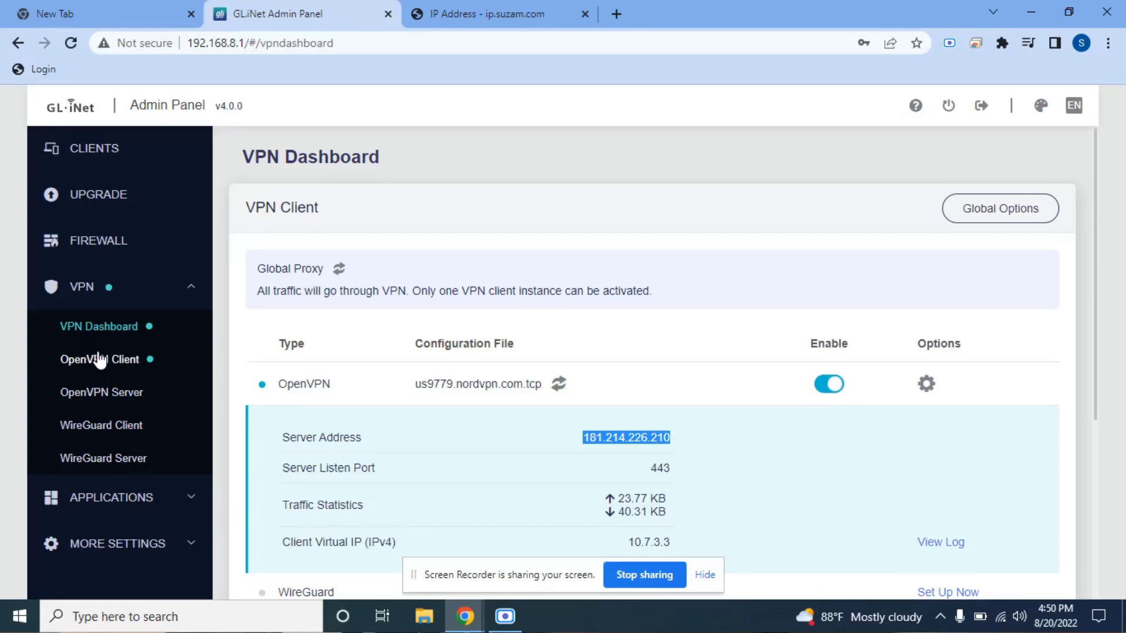
pyautogui.moveTo(164, 522)
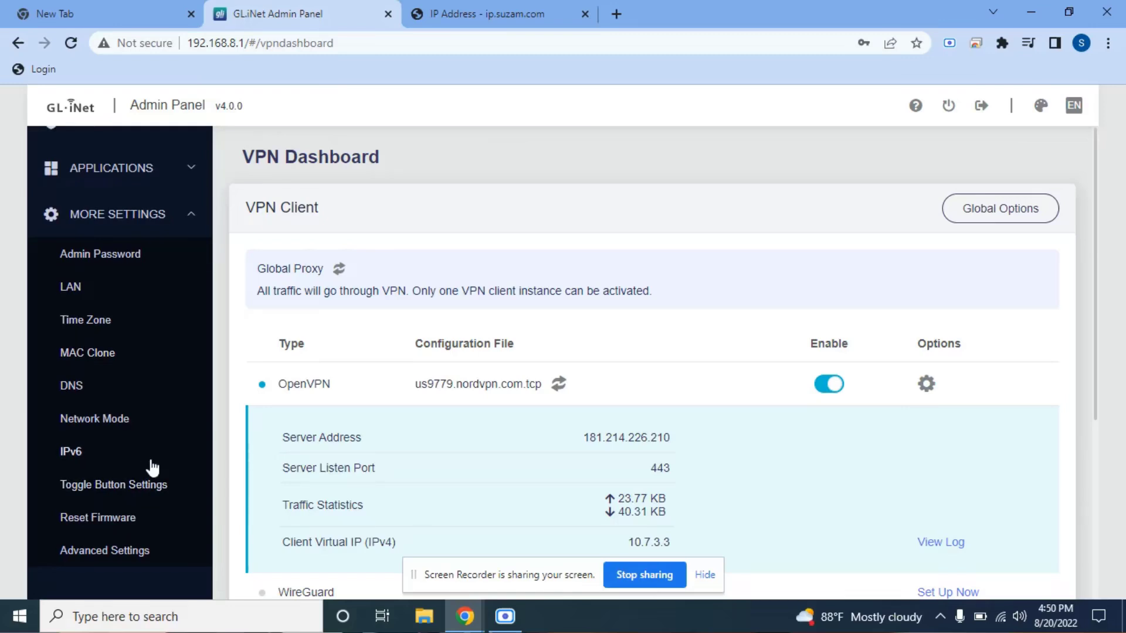
# Step: In Toggle Button Settings, set the switch function to OpenVPN Client (On/Off)
pyautogui.click(113, 485)
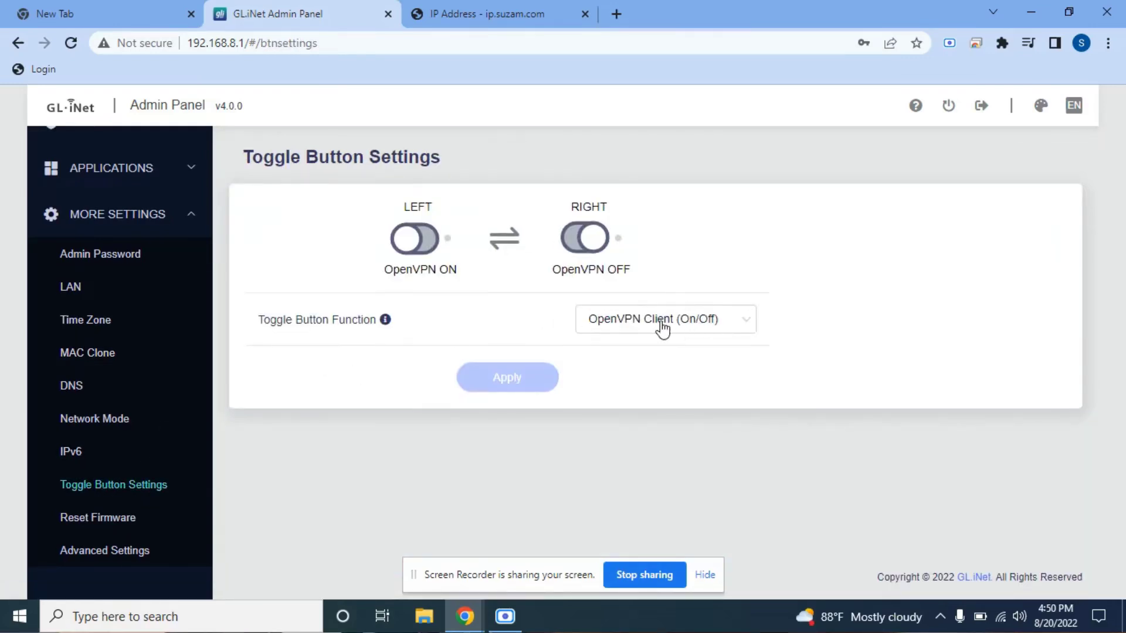
pyautogui.click(664, 319)
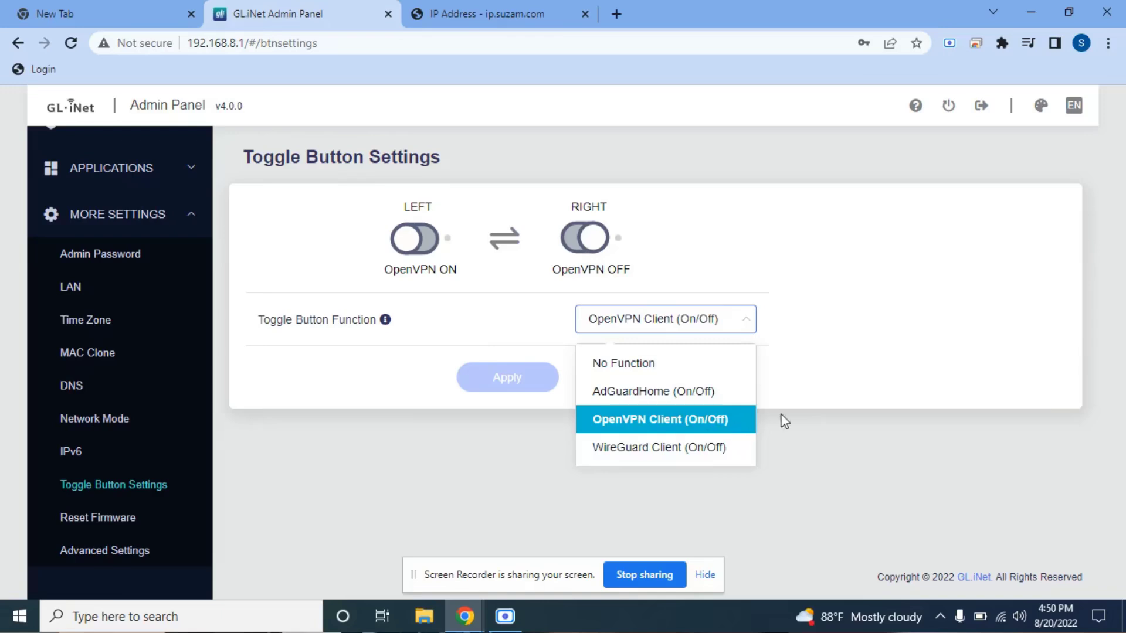
pyautogui.click(658, 420)
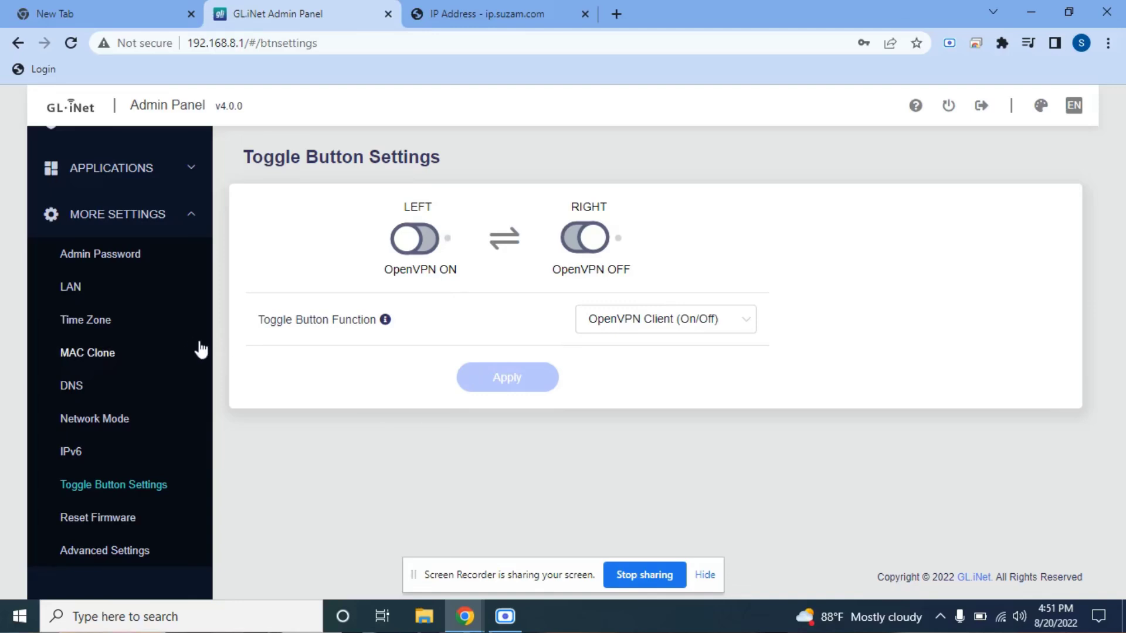
pyautogui.moveTo(136, 386)
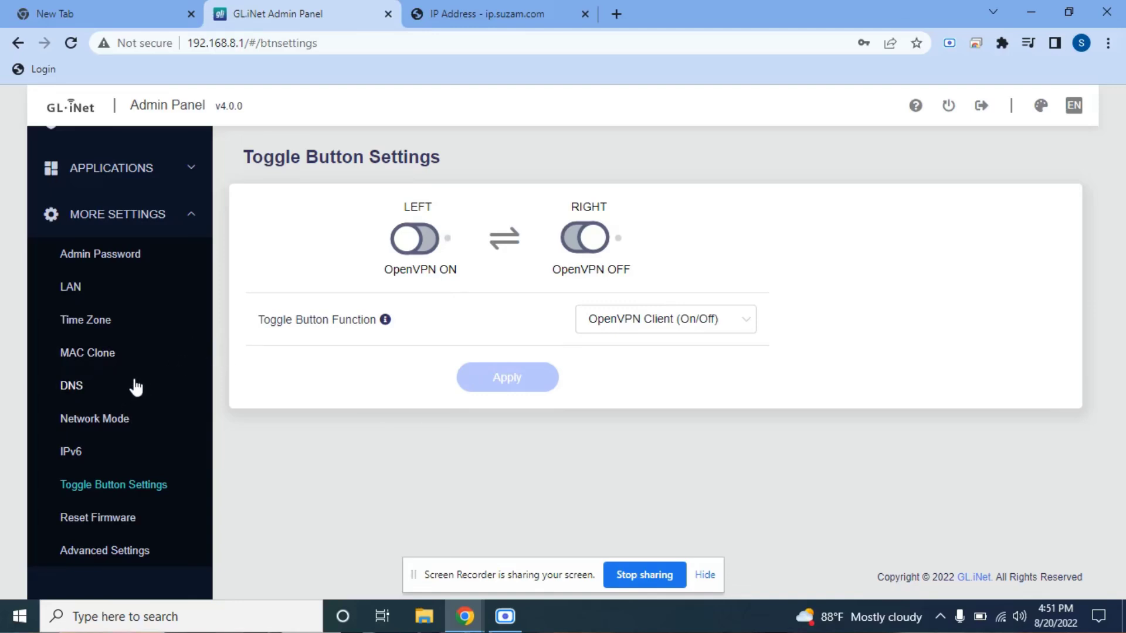
# Step: Review the DNS settings page showing Manual DNS with servers 1.1.1.1 and 1.0.0.1
pyautogui.click(70, 386)
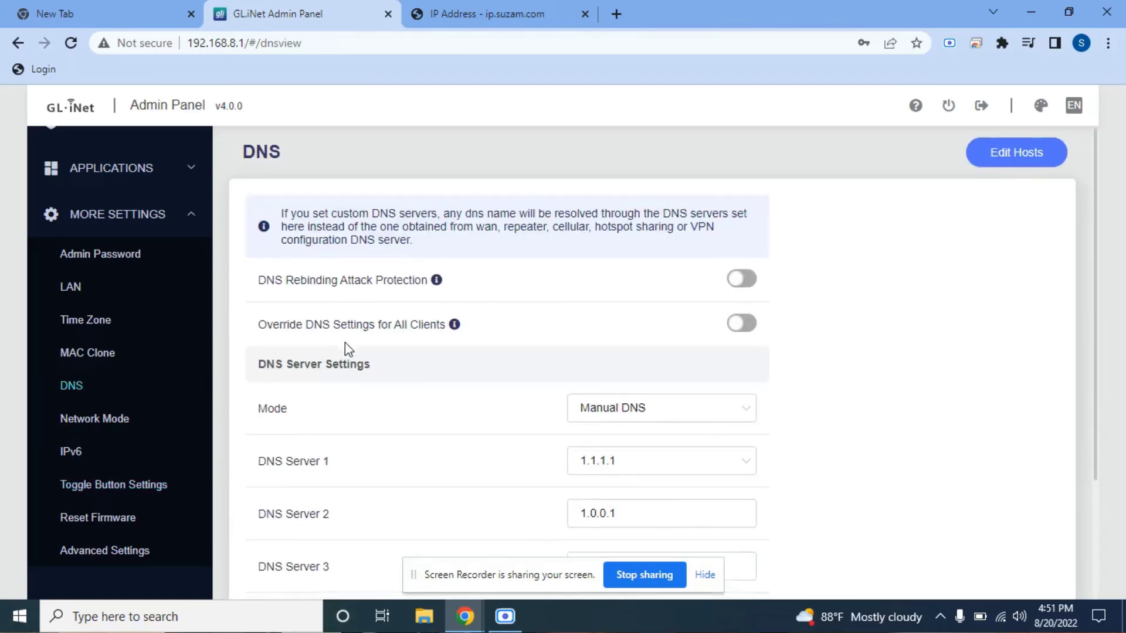
pyautogui.scroll(-3)
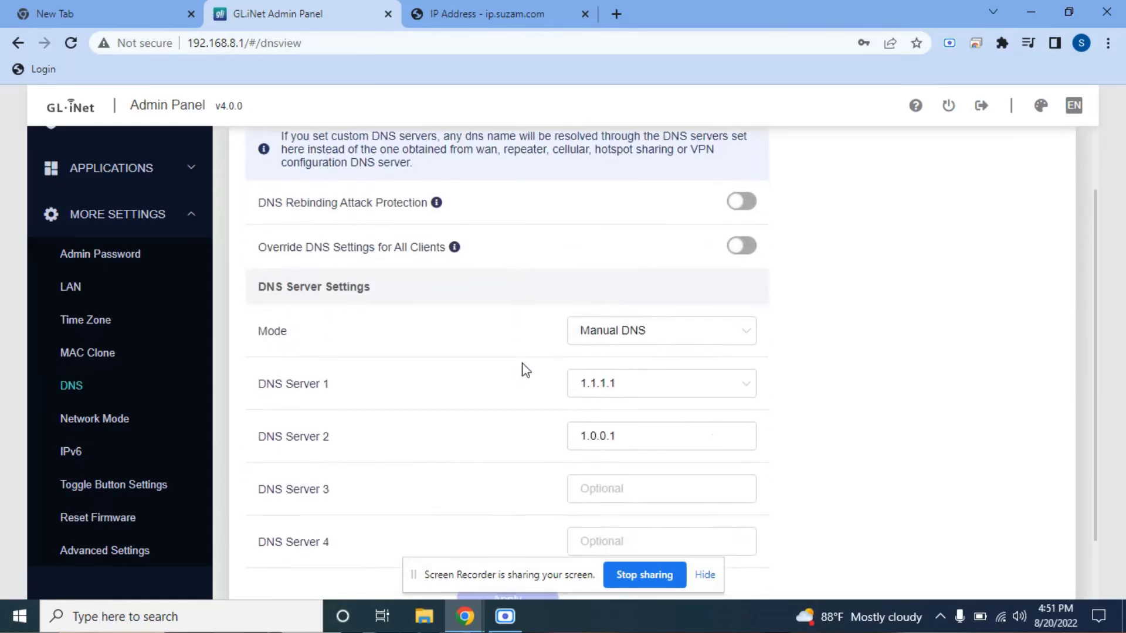
pyautogui.scroll(-3)
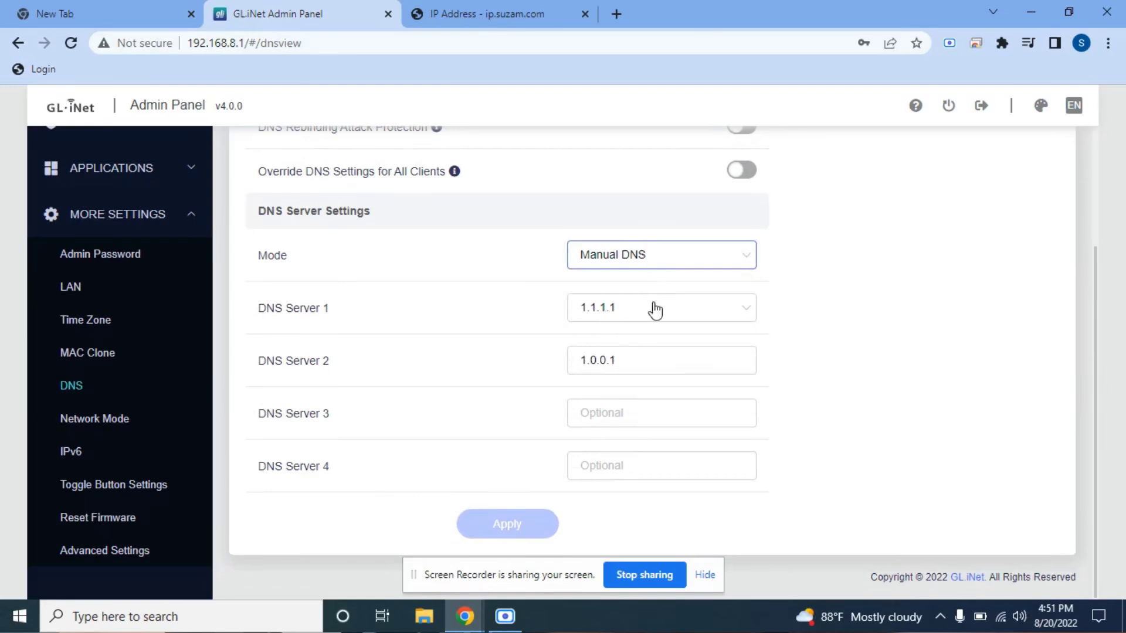
pyautogui.moveTo(653, 314)
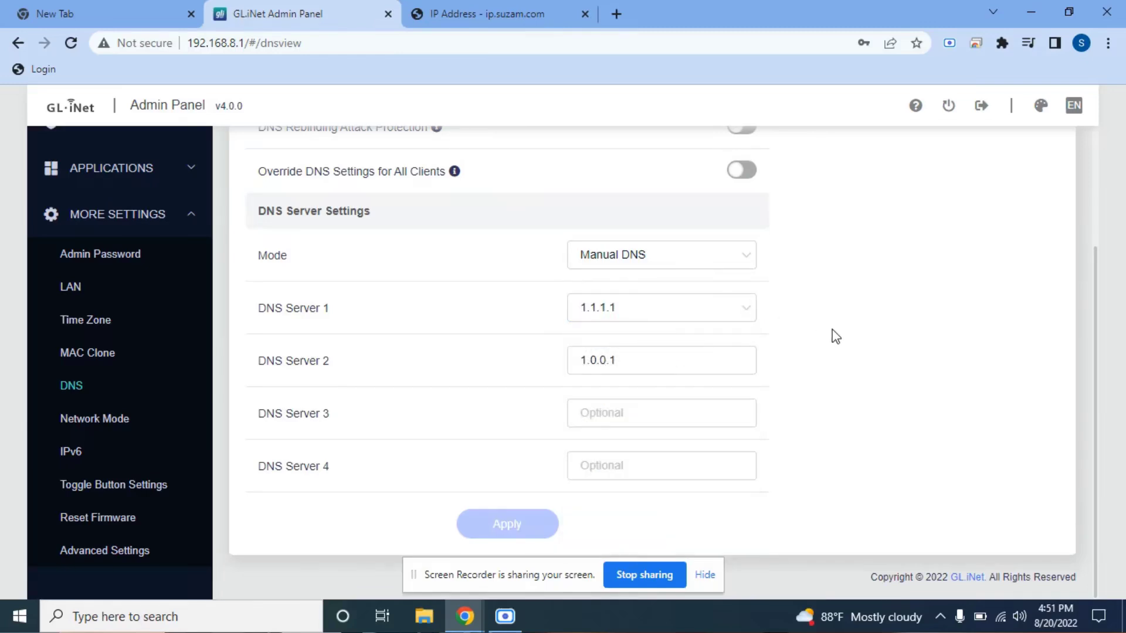
pyautogui.moveTo(773, 266)
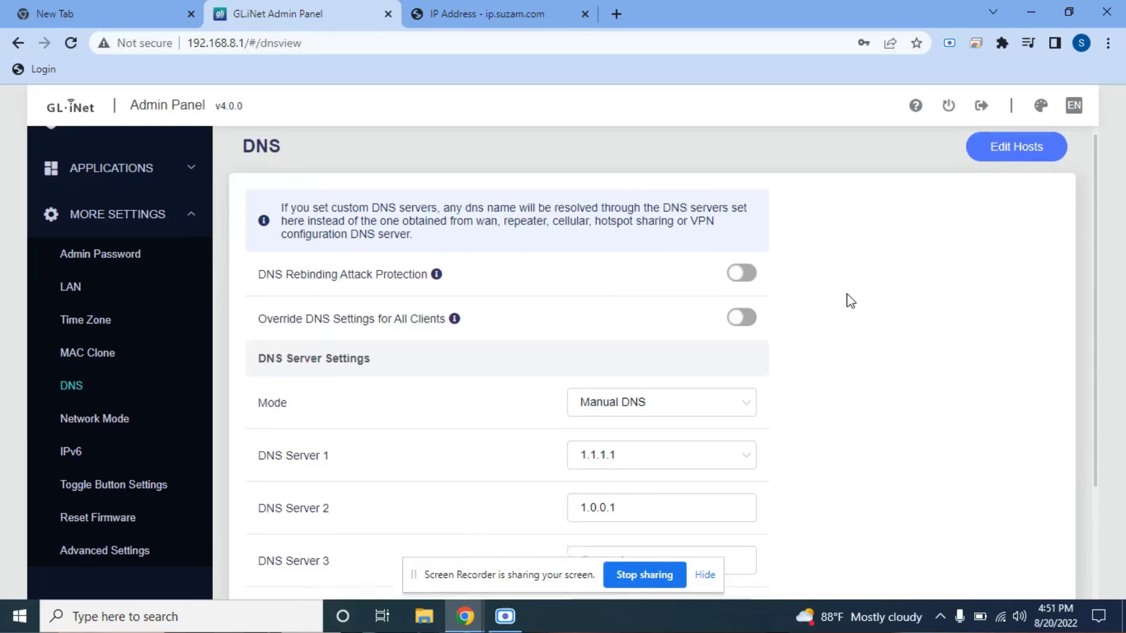
# Step: Set DNS mode to Encrypted DNS over TLS with Cloudflare as provider and apply it
pyautogui.click(659, 402)
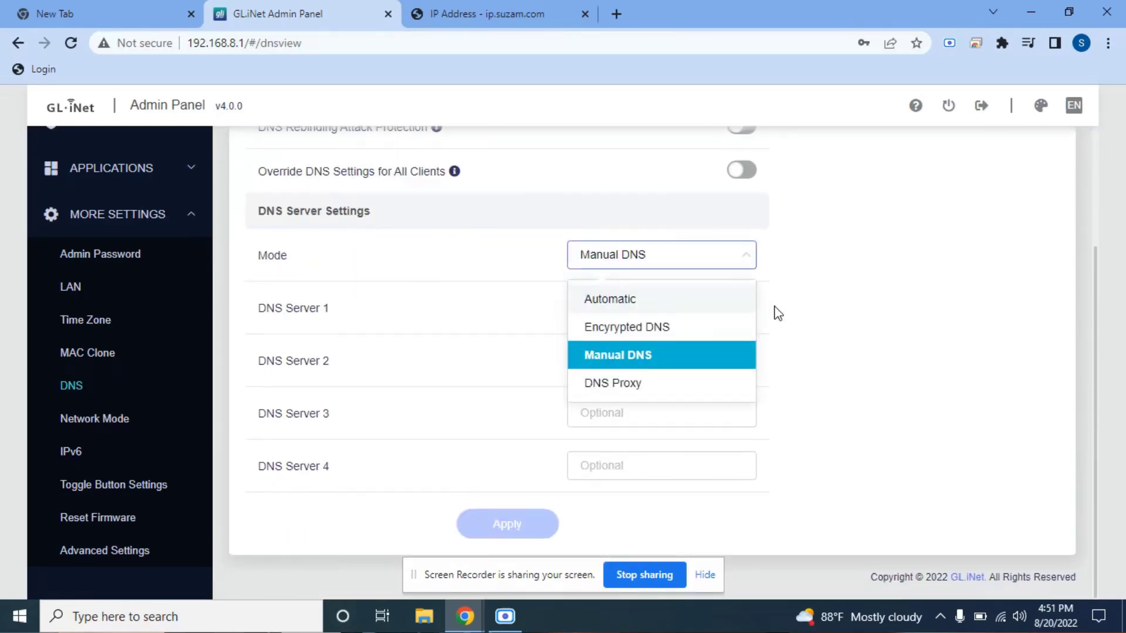
pyautogui.click(626, 328)
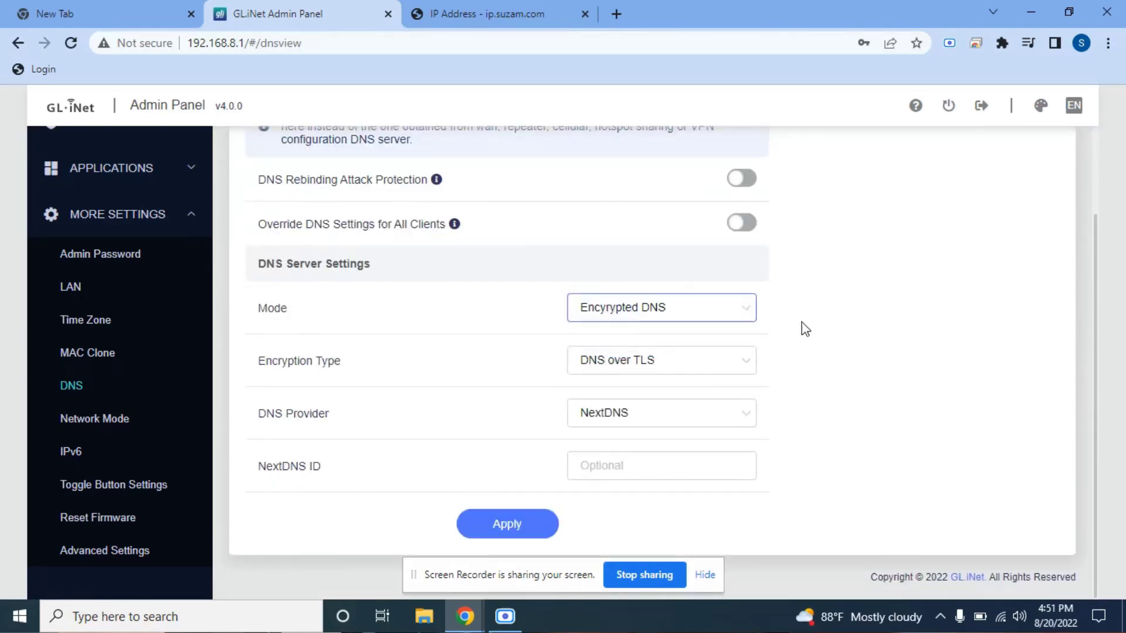
pyautogui.moveTo(798, 299)
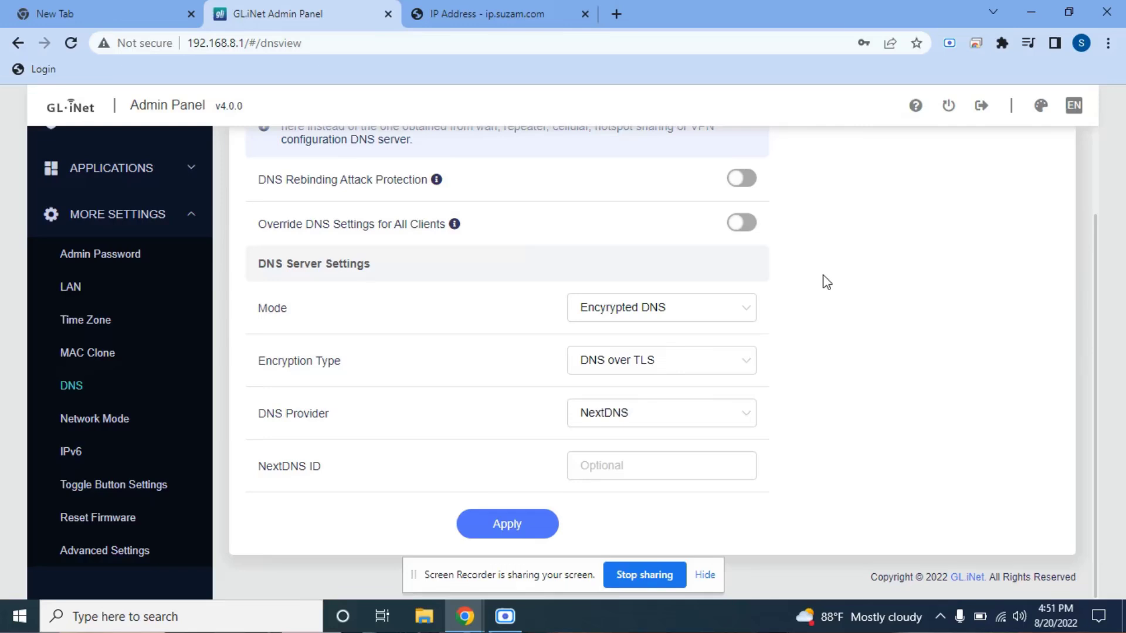
pyautogui.moveTo(791, 293)
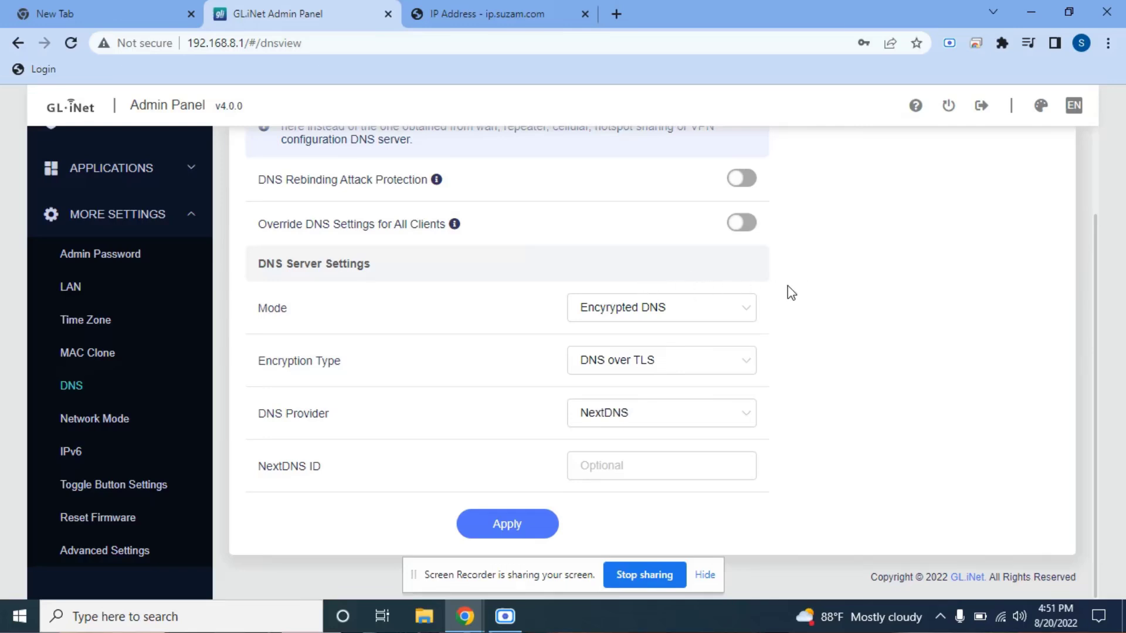
pyautogui.moveTo(810, 295)
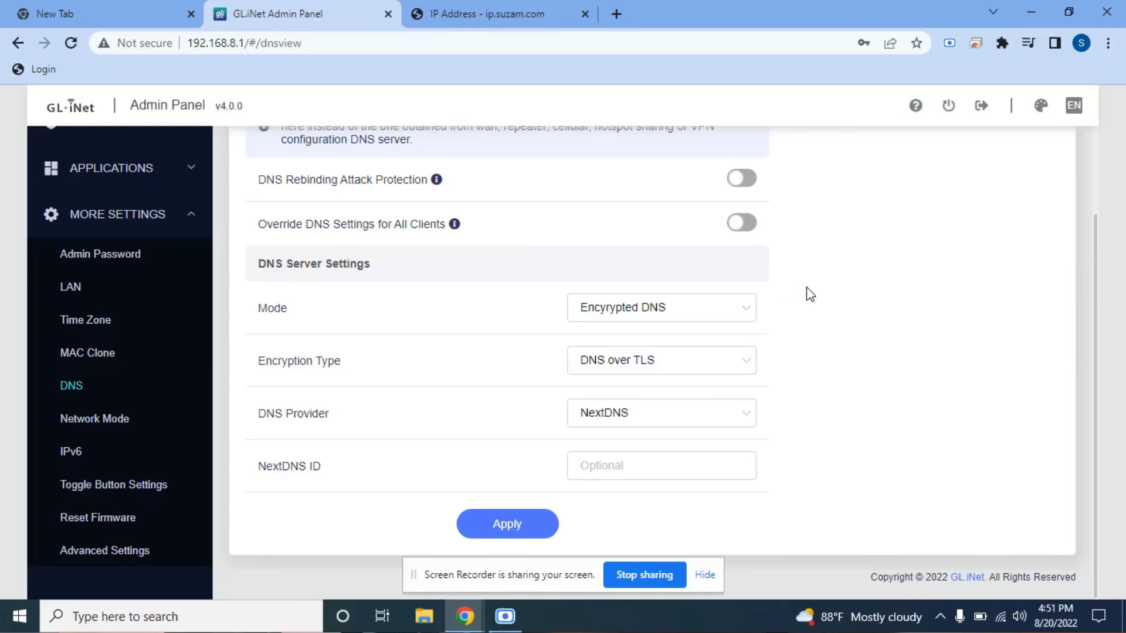
pyautogui.moveTo(832, 297)
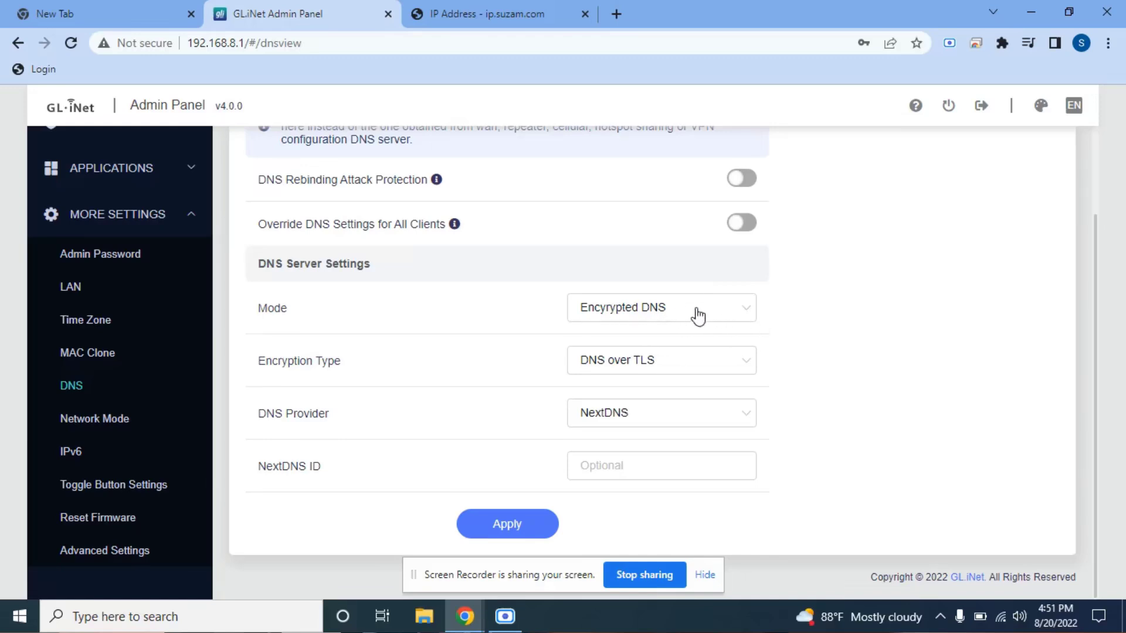
pyautogui.moveTo(695, 369)
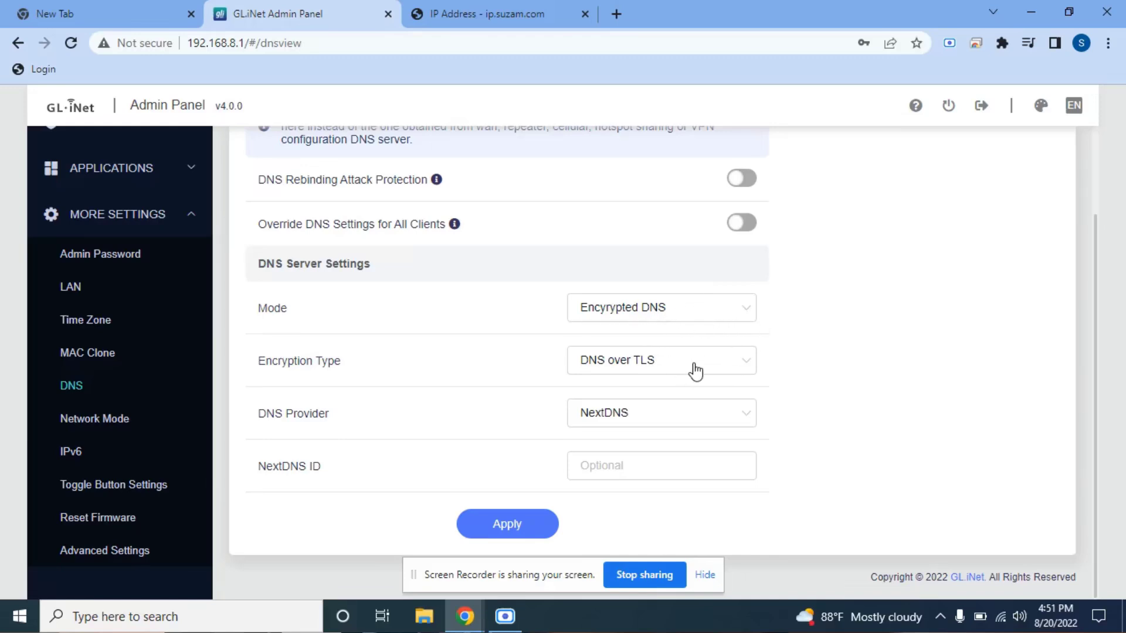
pyautogui.click(659, 360)
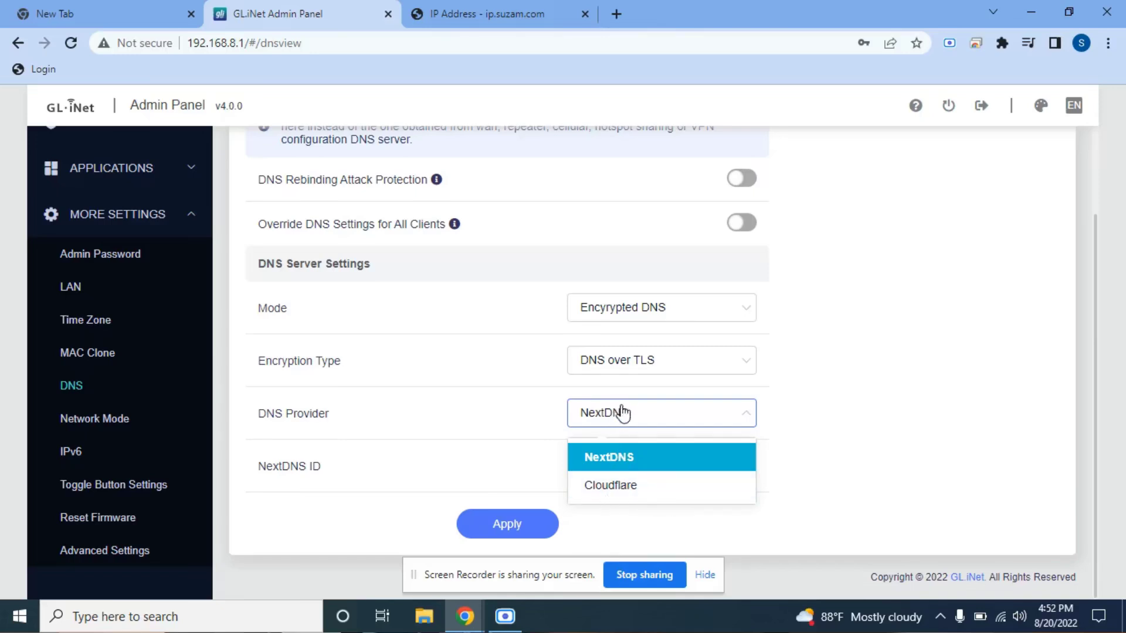
pyautogui.click(610, 484)
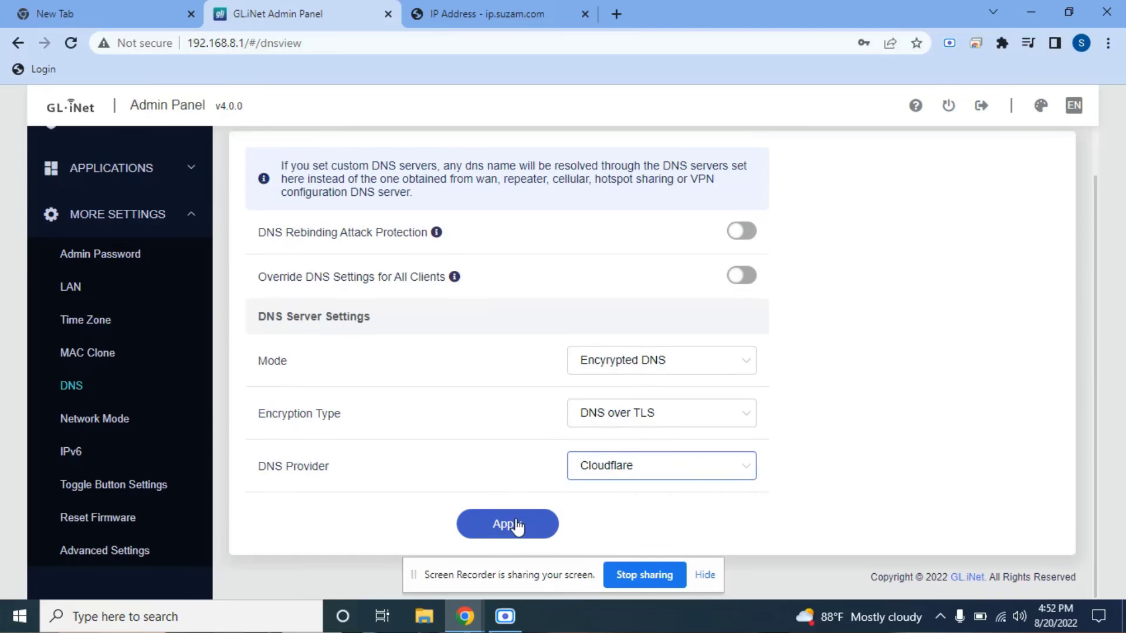
pyautogui.click(507, 523)
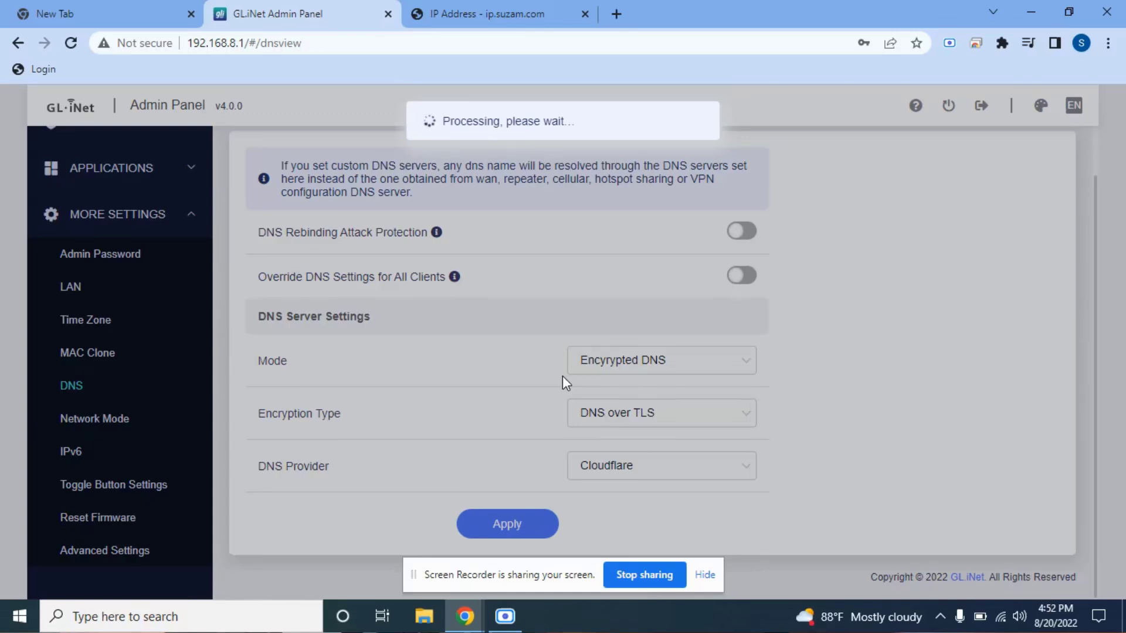
pyautogui.click(506, 523)
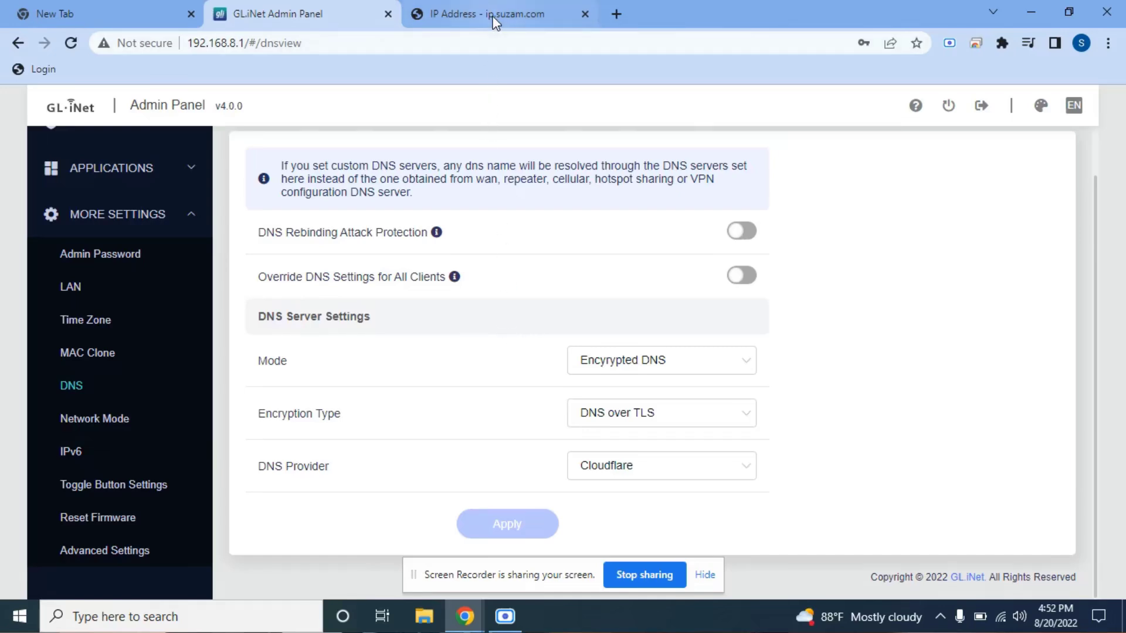
# Step: Recheck ip.suzam.com still reads 181.214.226.216, then start a new tab for a speed test search
pyautogui.click(499, 14)
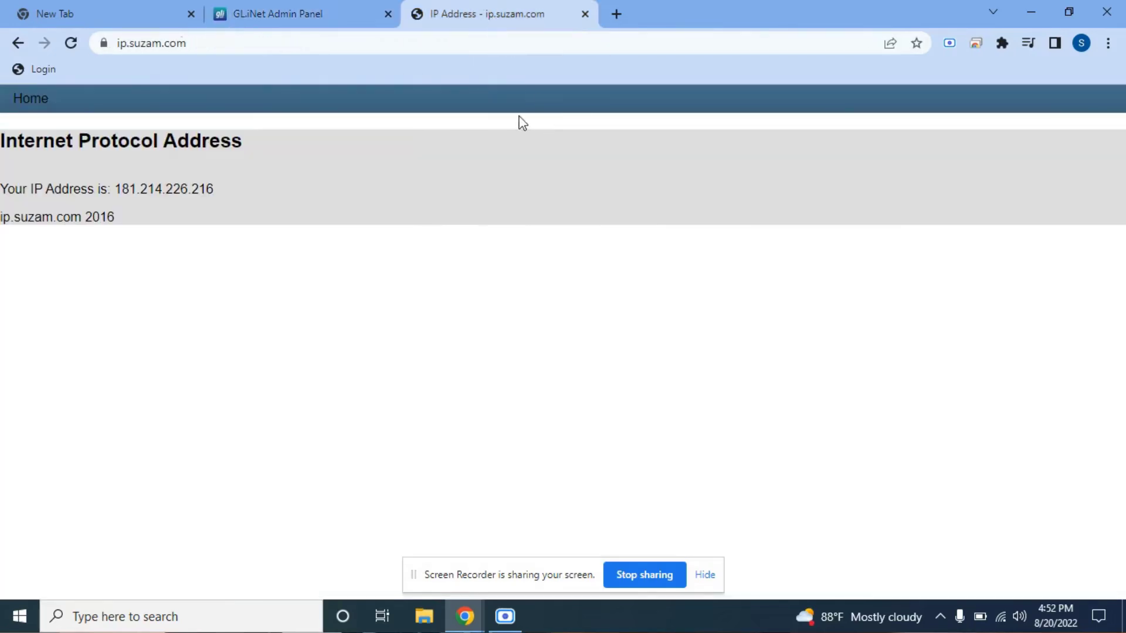
pyautogui.click(70, 43)
pyautogui.write('sp')
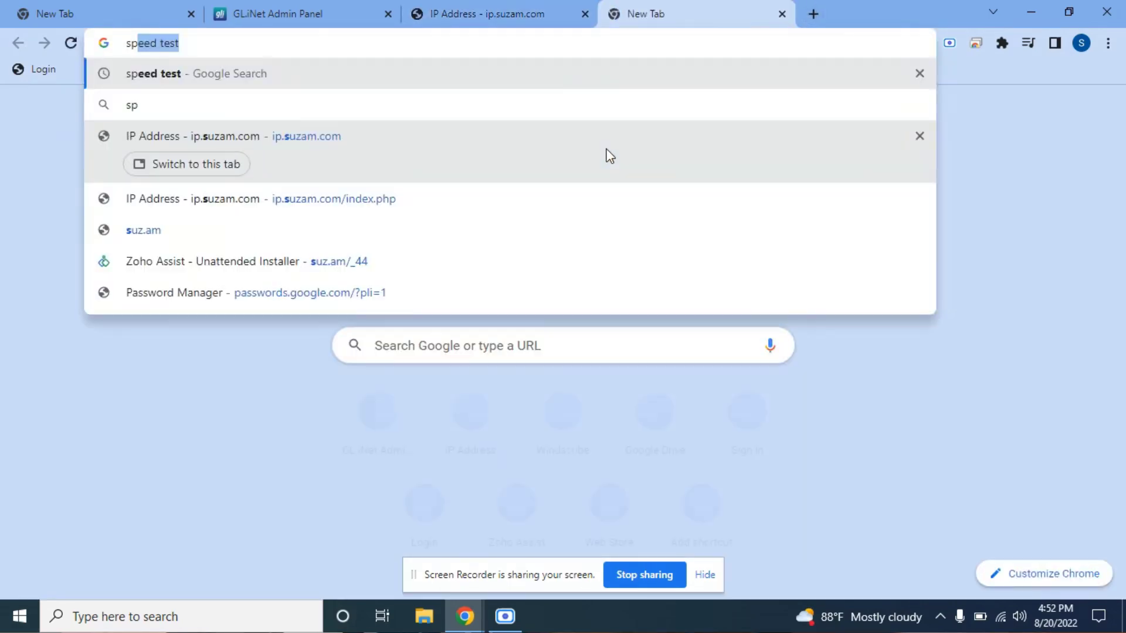
# Step: Search Google for speedtest and start the Internet speed test from the results card
pyautogui.press('Enter')
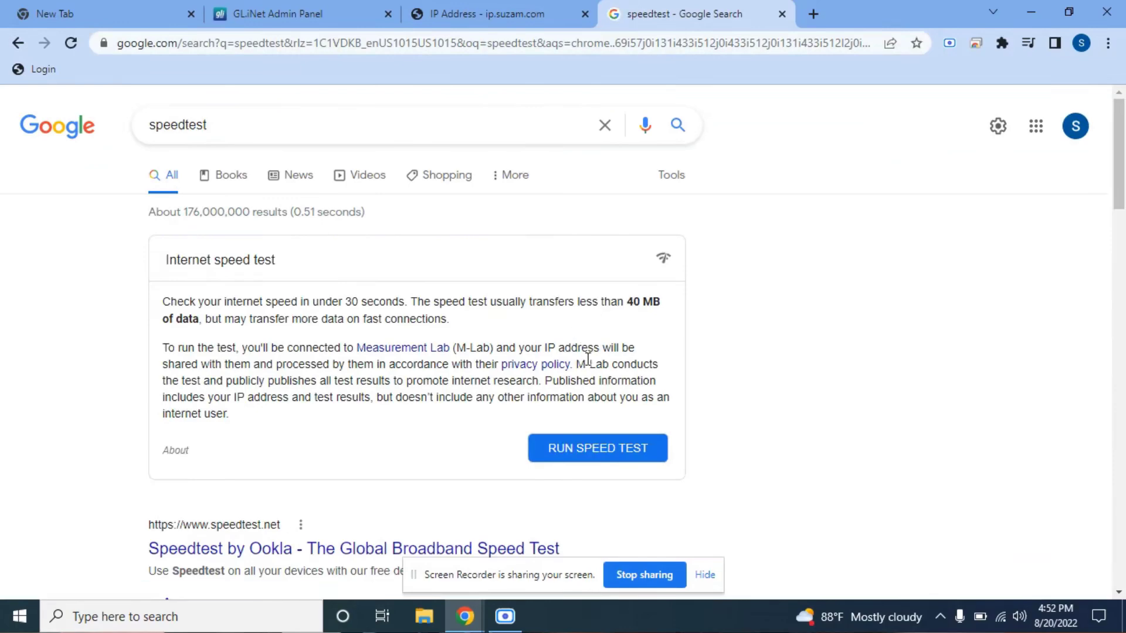
pyautogui.moveTo(596, 448)
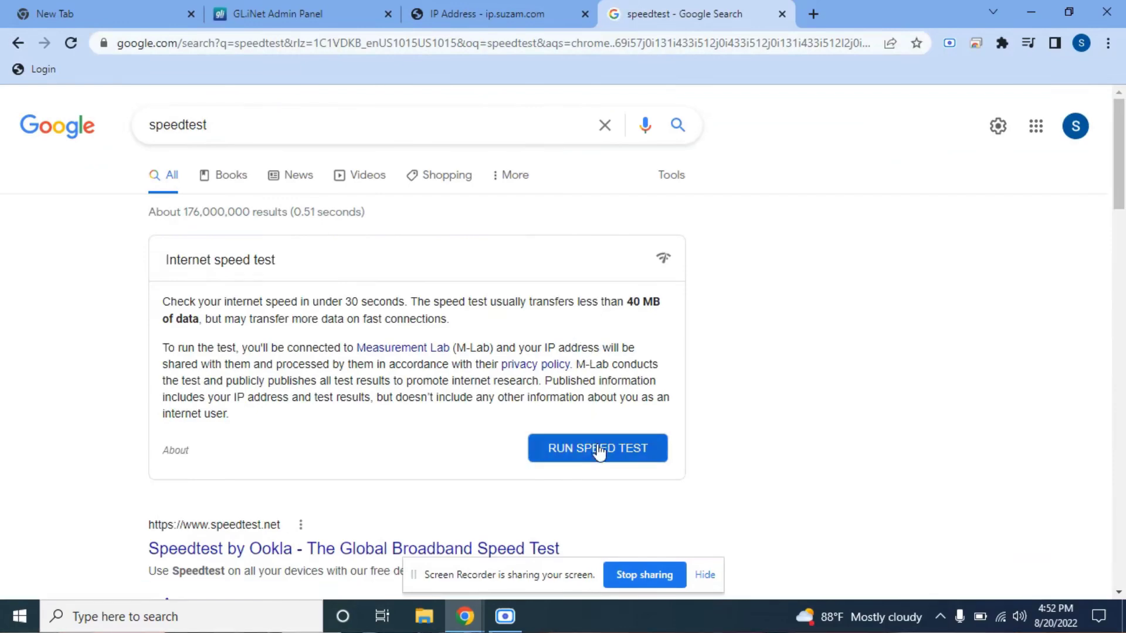
pyautogui.click(597, 448)
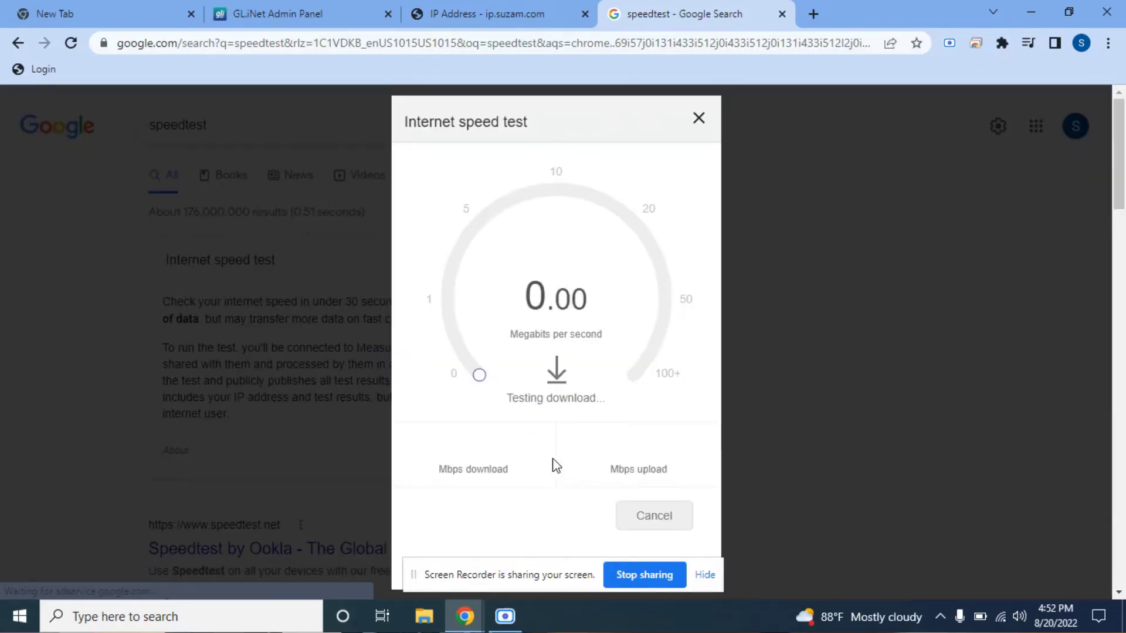